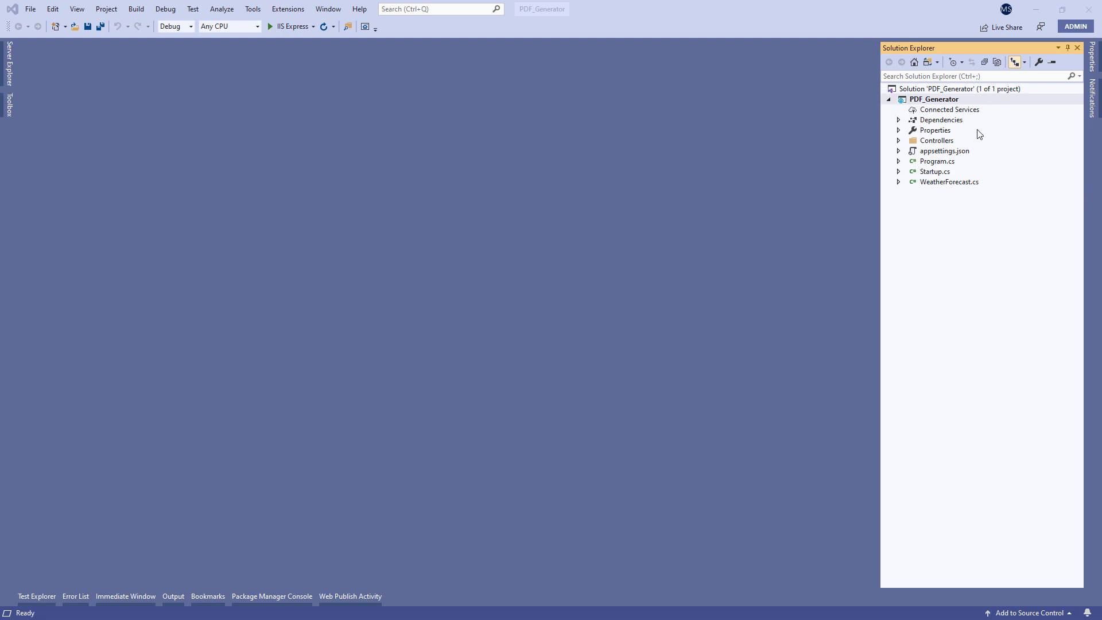
# Set launchBrowser to false in the PDF_Generator profile of launchSettings.json and save.
pyautogui.doubleClick(934, 130)
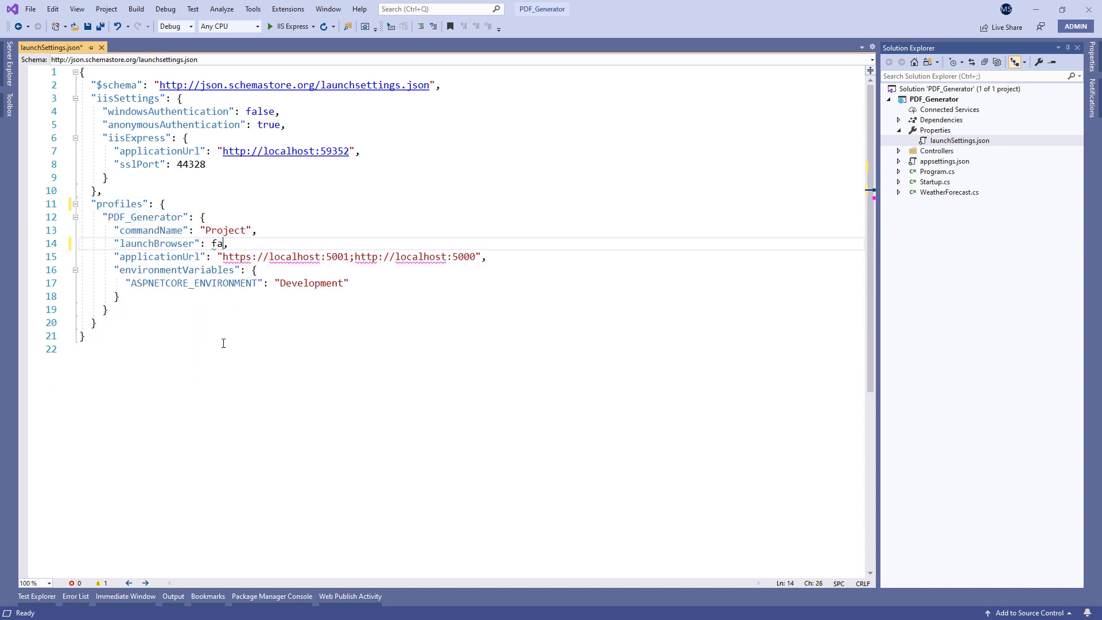
pyautogui.write('lse,')
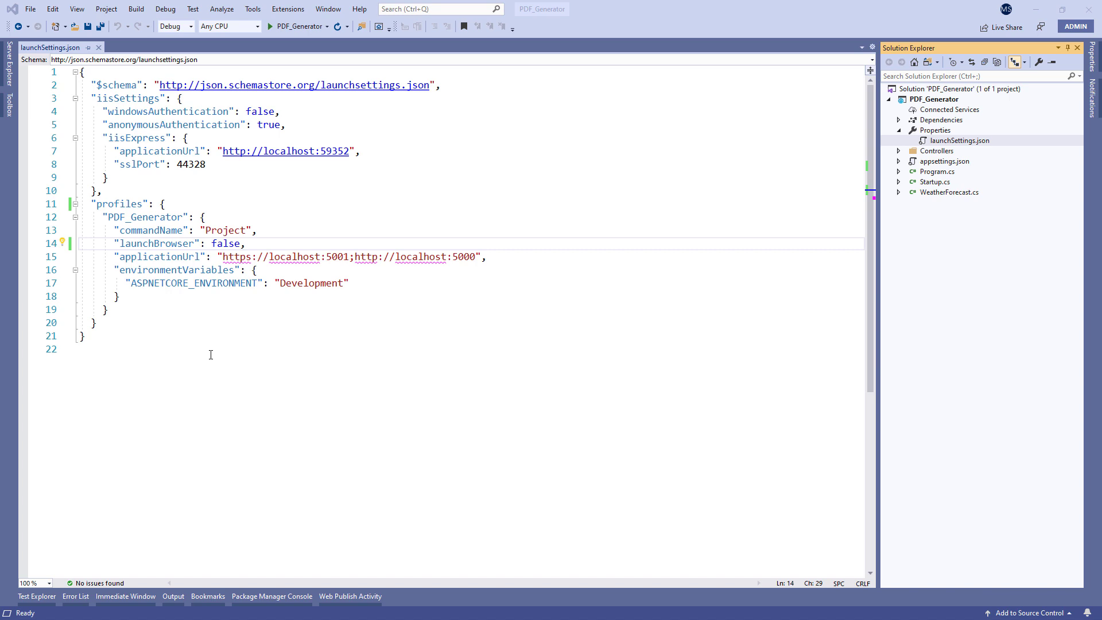
# Run Install-Package in the Package Manager Console to add the PDF converter library.
pyautogui.click(273, 597)
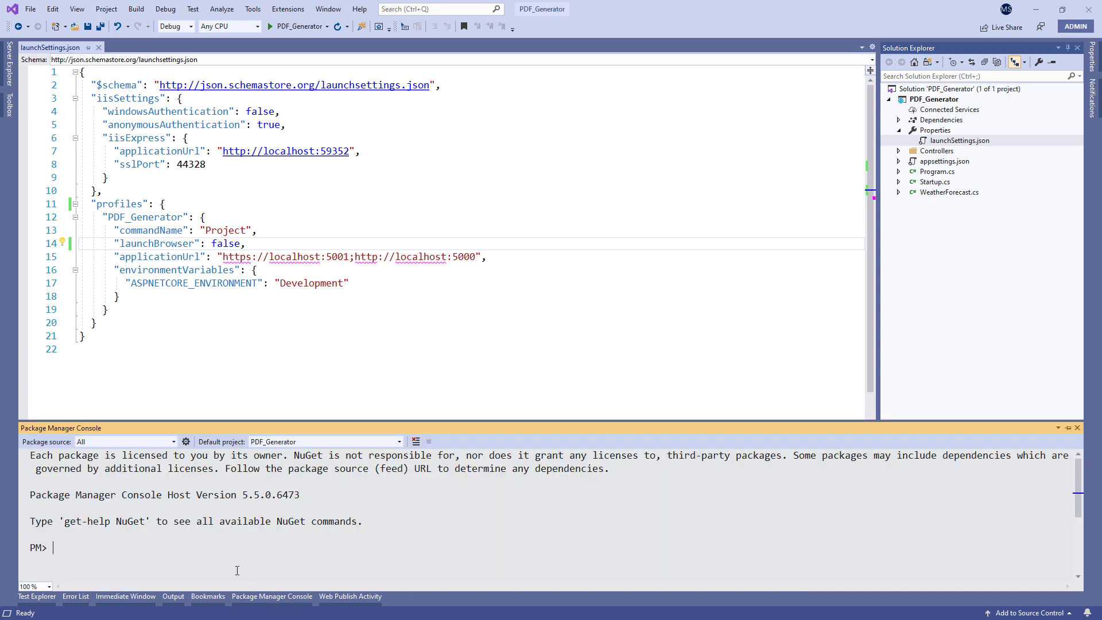
pyautogui.write('Install-pack')
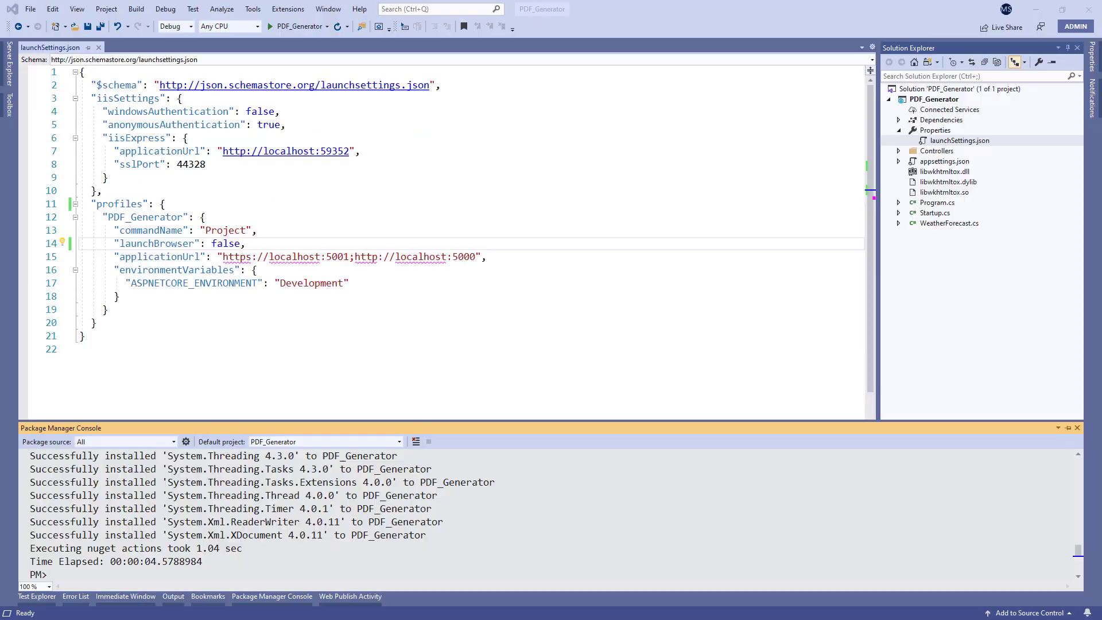
# In Startup.cs ConfigureServices, add services.AddSingleton(typeof(IConverter), new SynchronizedConverter(new PdfTools())).
pyautogui.doubleClick(934, 214)
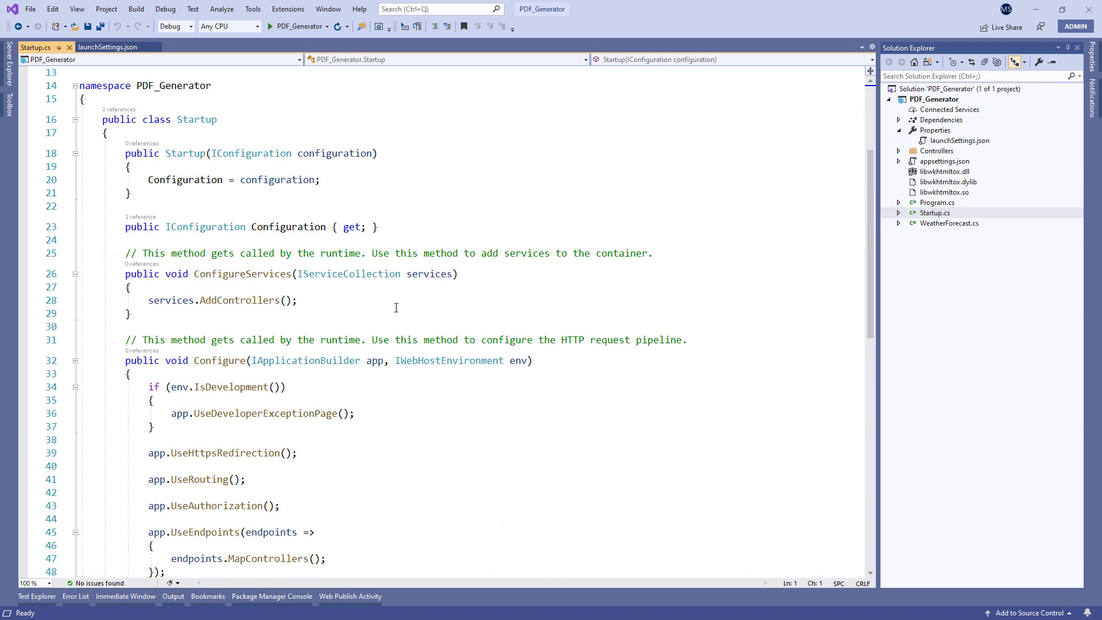
pyautogui.write('services.a')
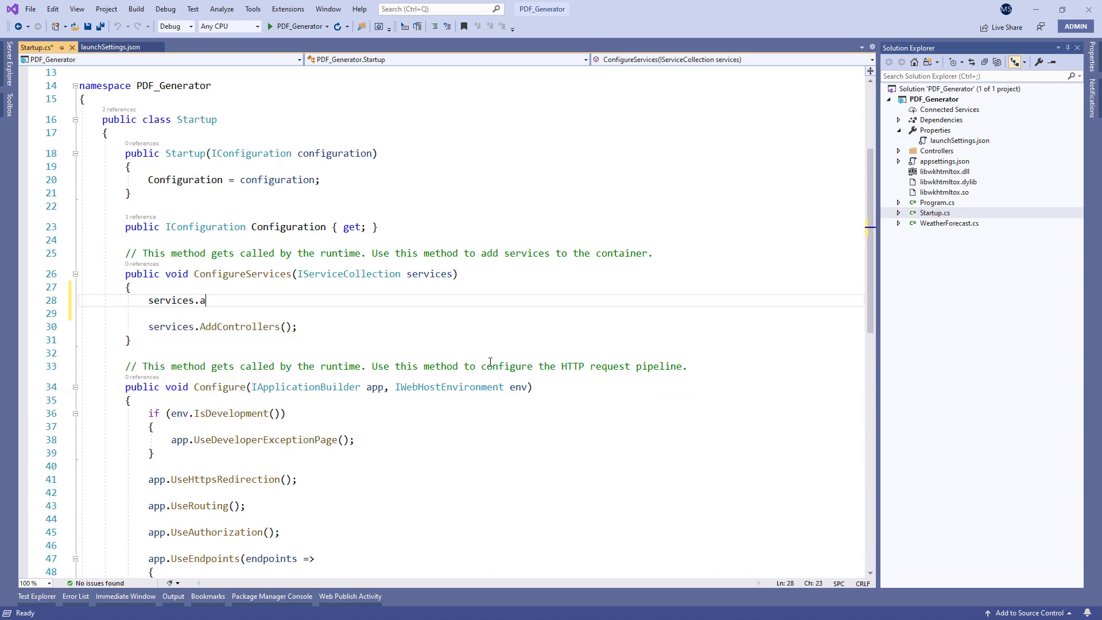
pyautogui.write('ddSingleton')
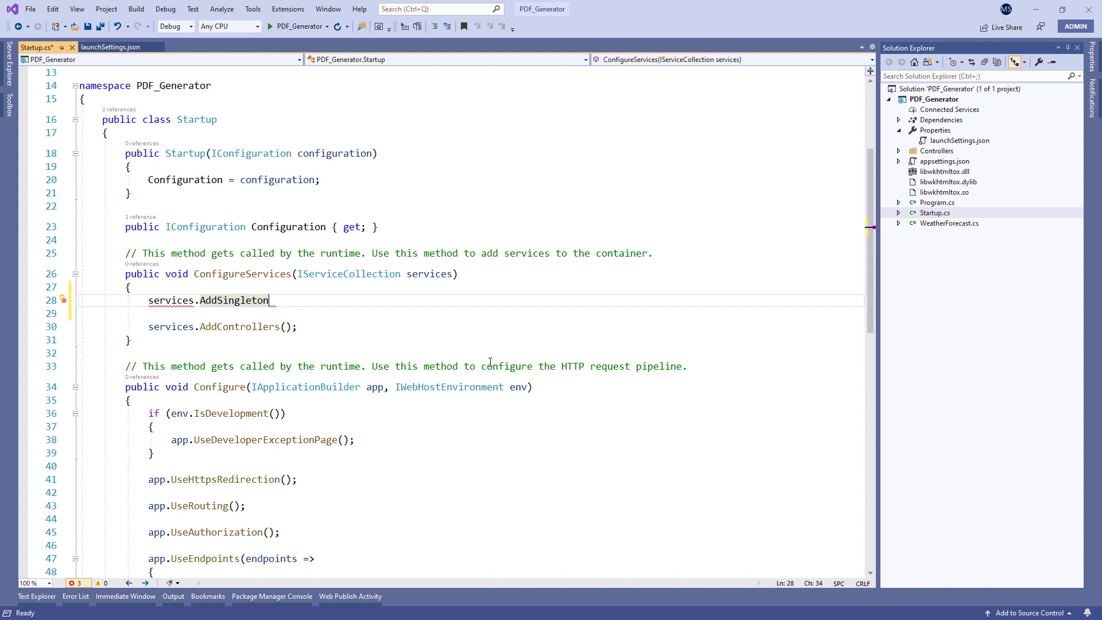
pyautogui.write('(typeof(ICon')
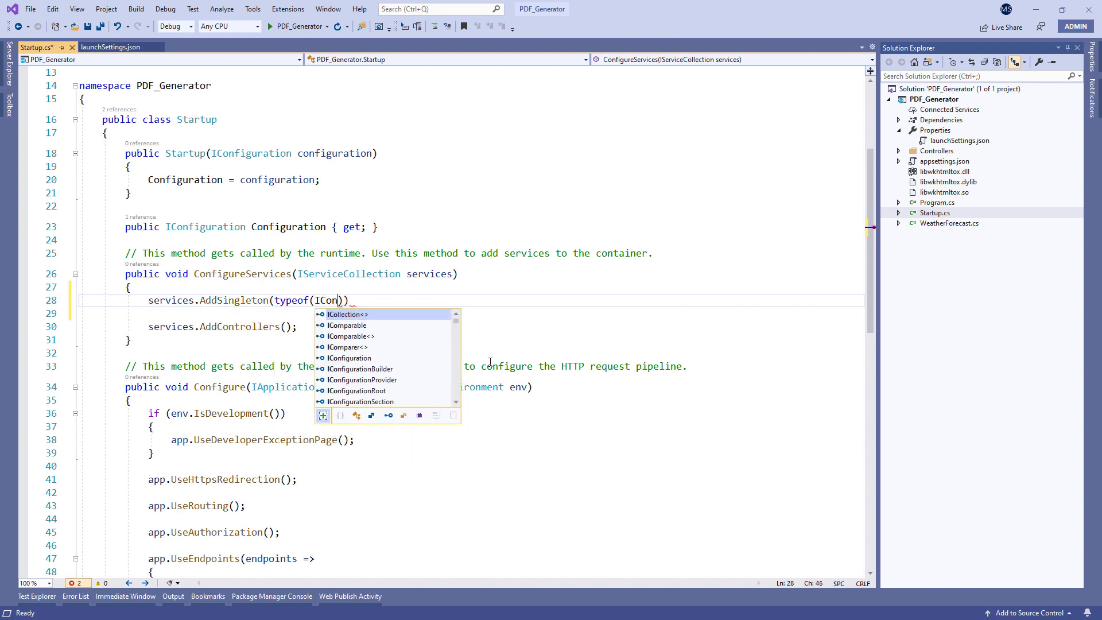
pyautogui.write('verter),')
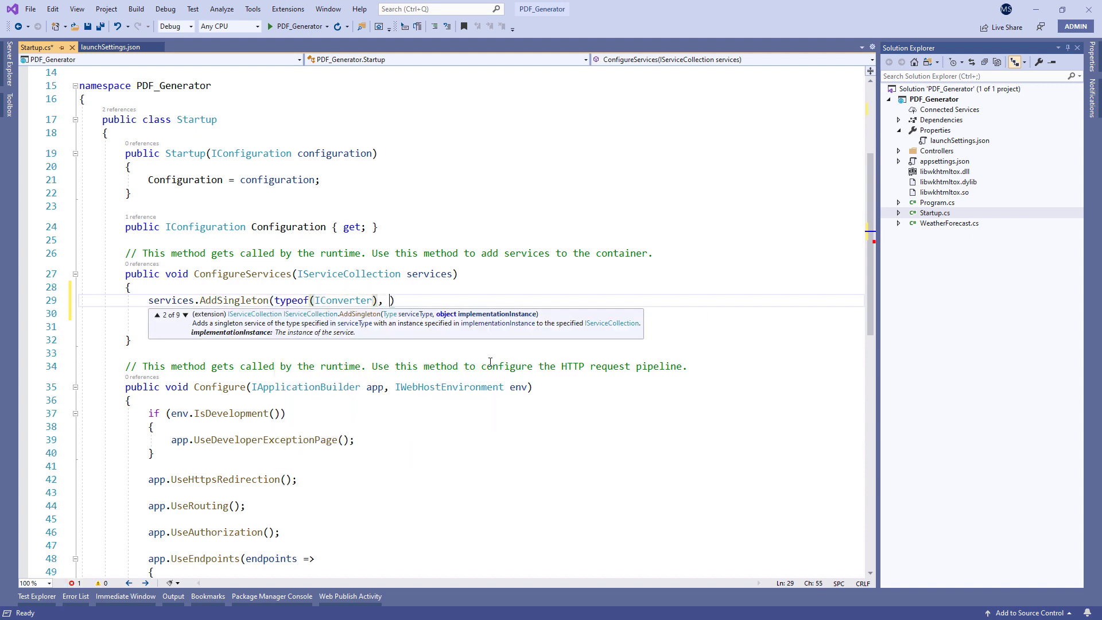
pyautogui.write('new SynchronizedConverter(new PdfTools(')
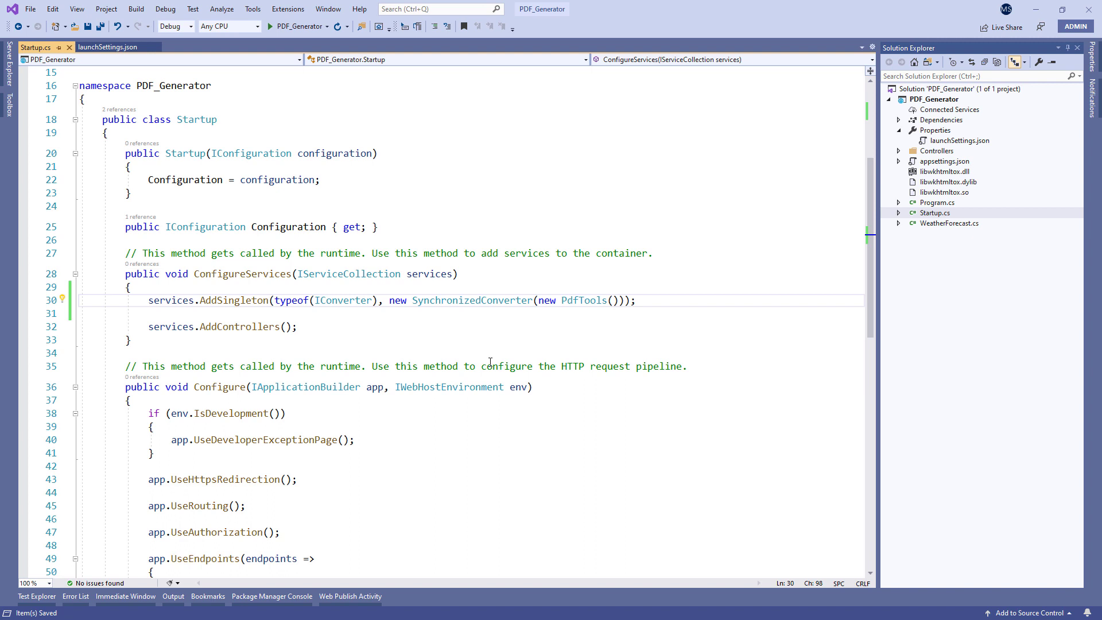
# Create a Models folder with an Employee class holding Name and LastName string properties.
pyautogui.rightClick(925, 99)
pyautogui.write('Models')
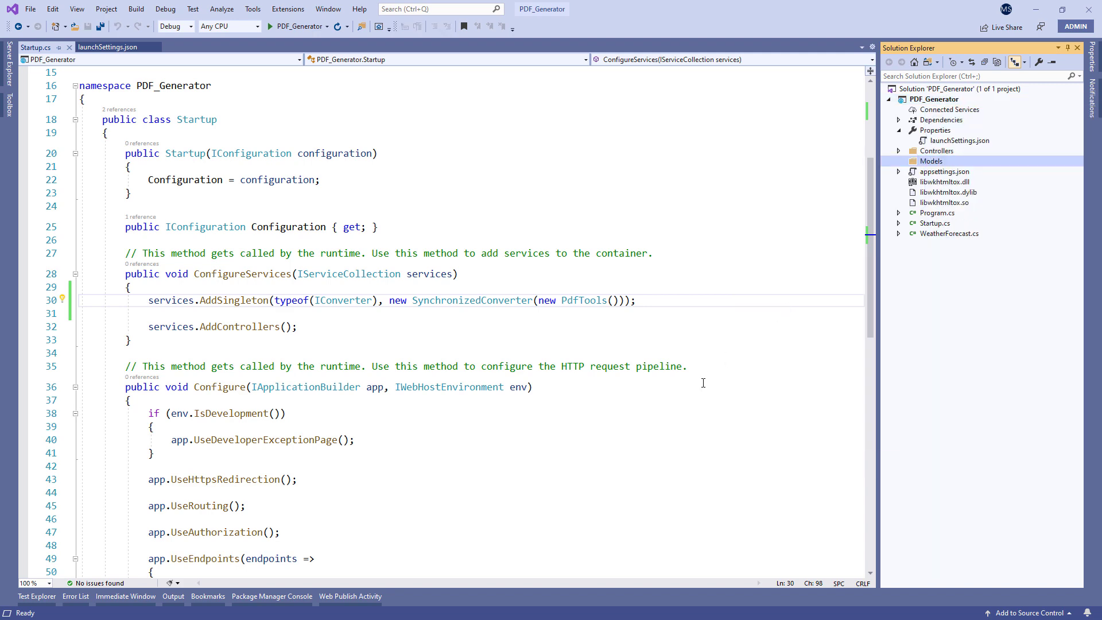
pyautogui.click(930, 161)
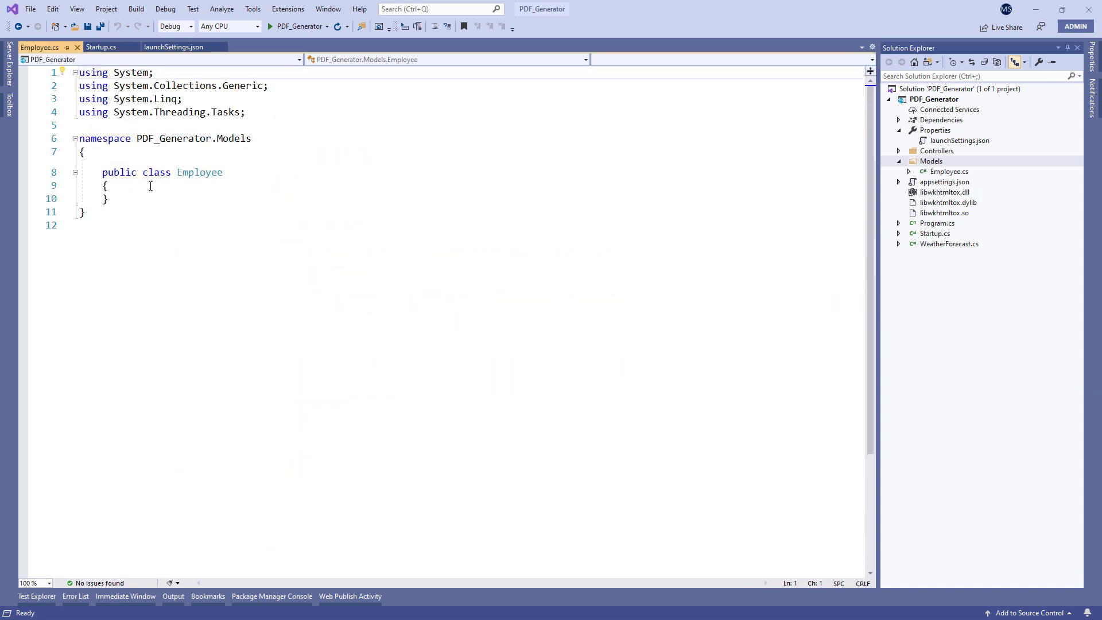
pyautogui.write('public string Name { get; set; }')
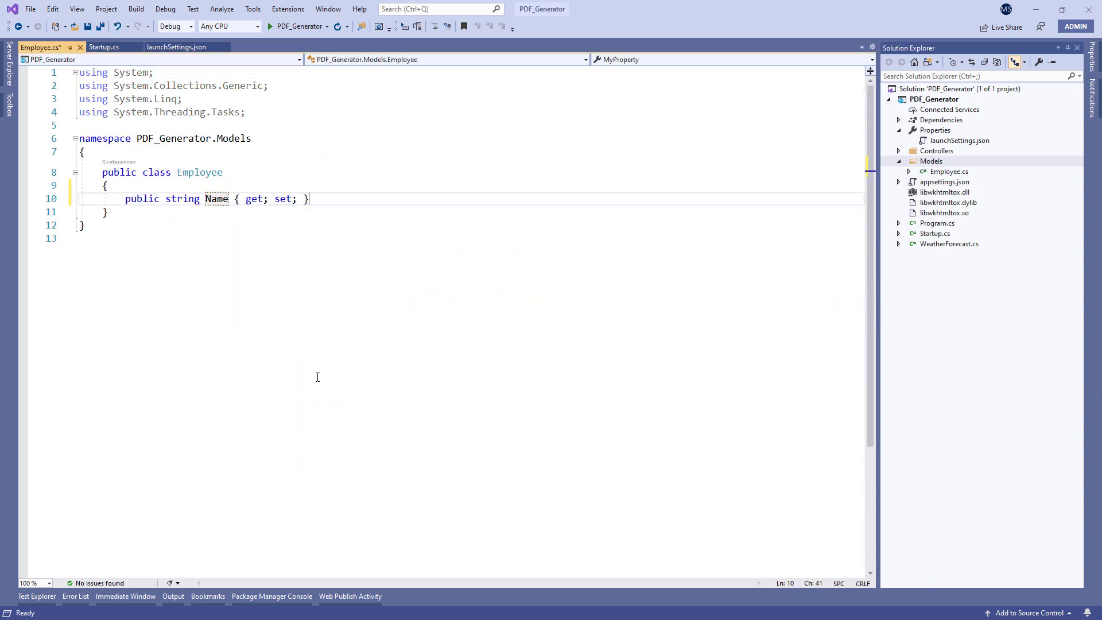
pyautogui.write('public string LastName { get; set; }')
pyautogui.write('public string Gender { get; set; ')
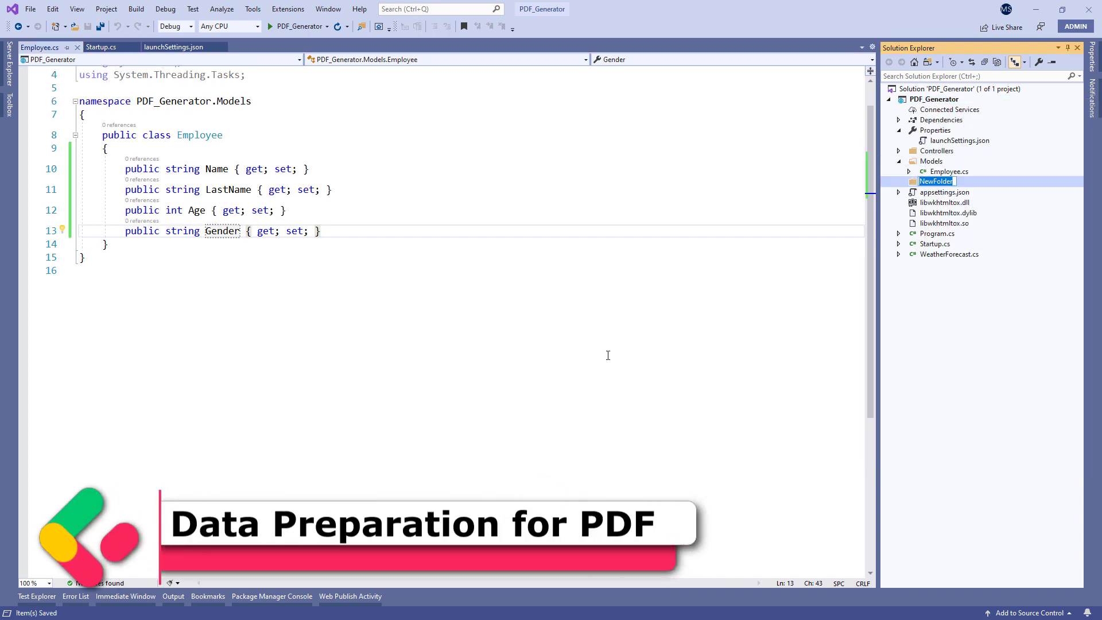
# Create a Utility folder containing DataStorage.cs and TemplateGenerator.cs class files.
pyautogui.write('Utility')
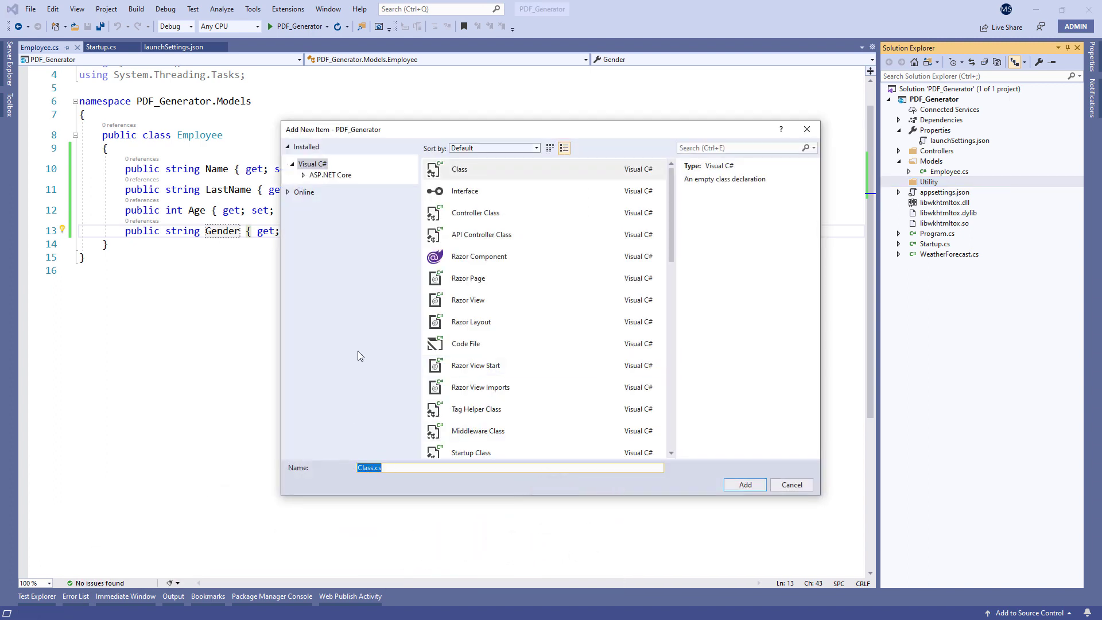
pyautogui.write('DataStorage')
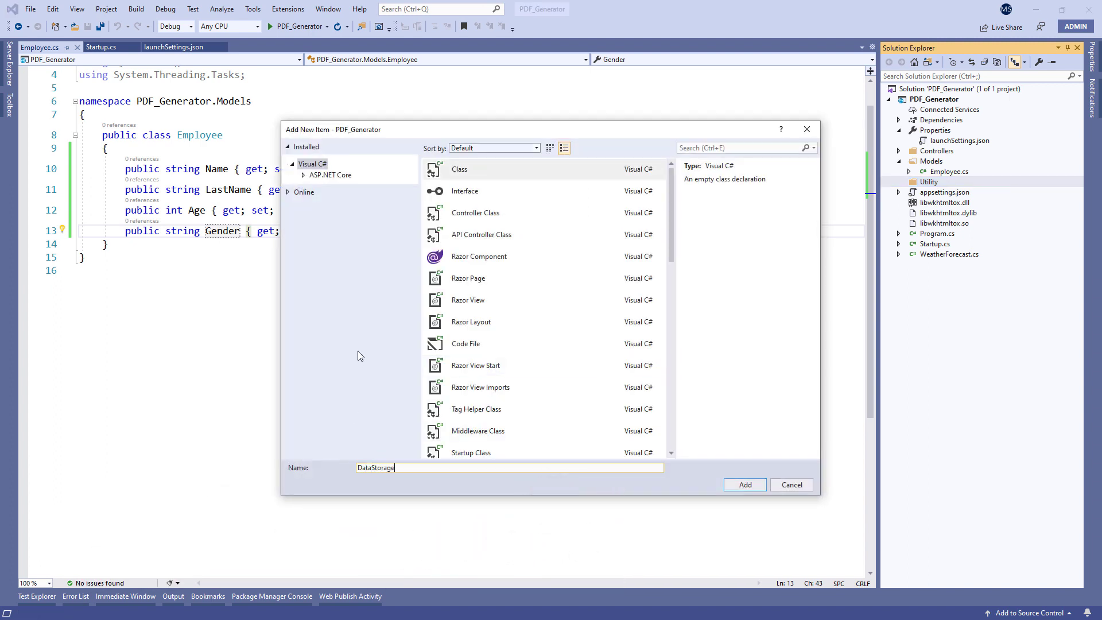
pyautogui.click(744, 485)
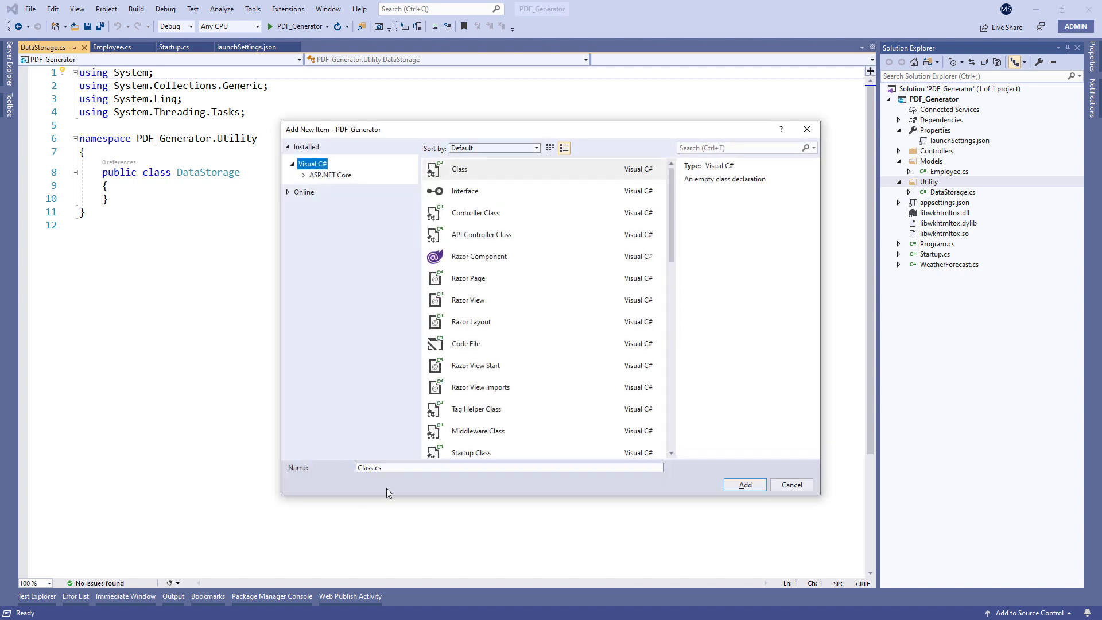
pyautogui.write('Template')
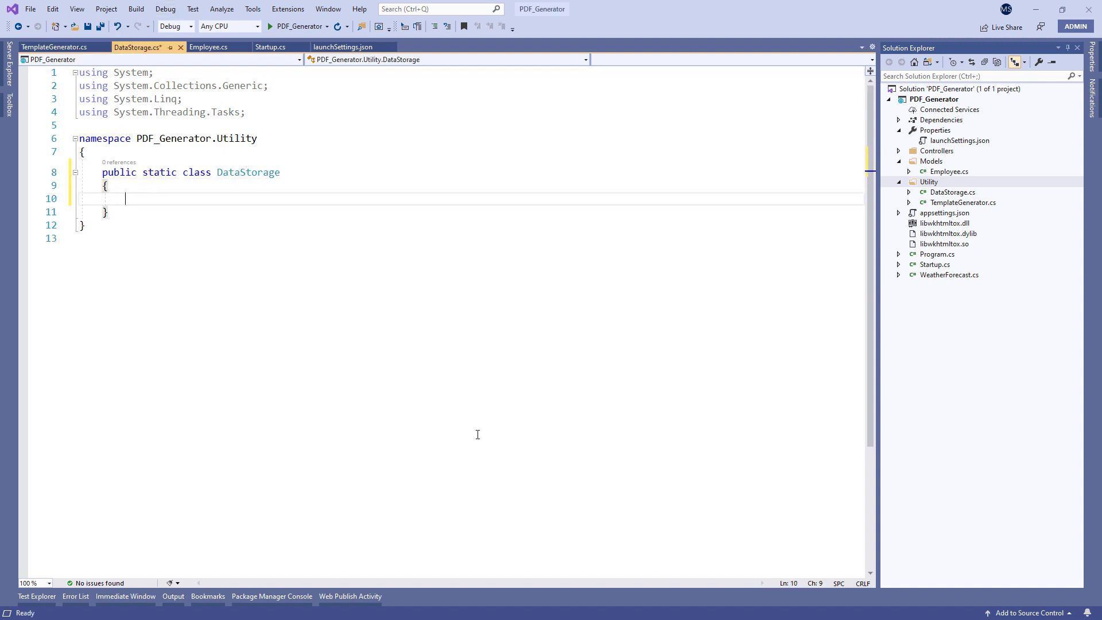
# Write static GetAllEmployess() returning a List<Employee> with Mike Turner as sample data.
pyautogui.write('public static List<>')
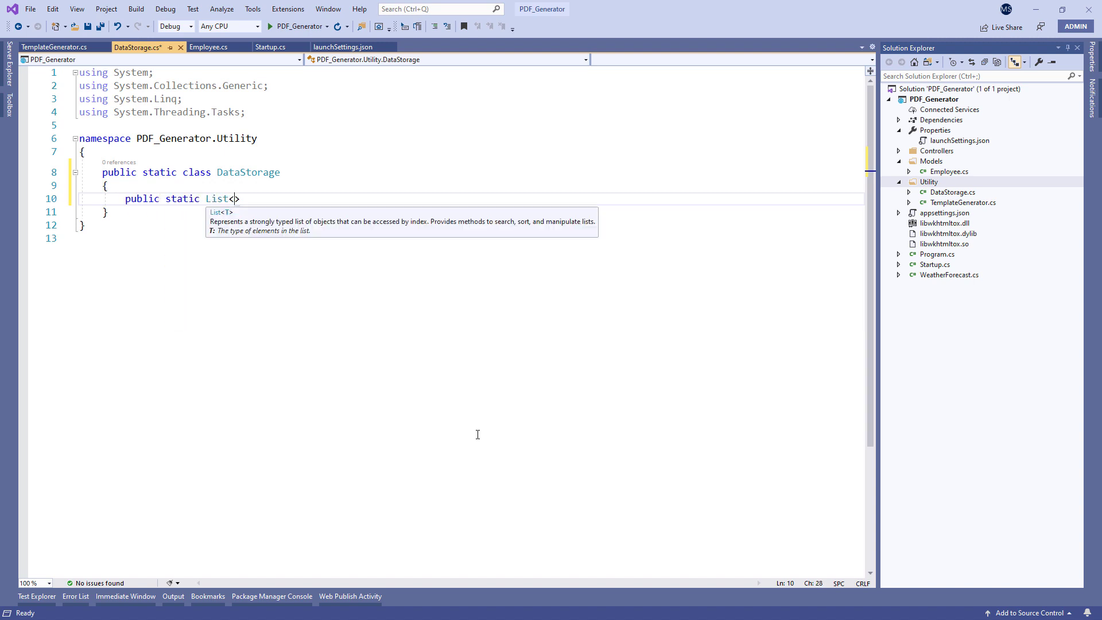
pyautogui.write('Employee> GetAll')
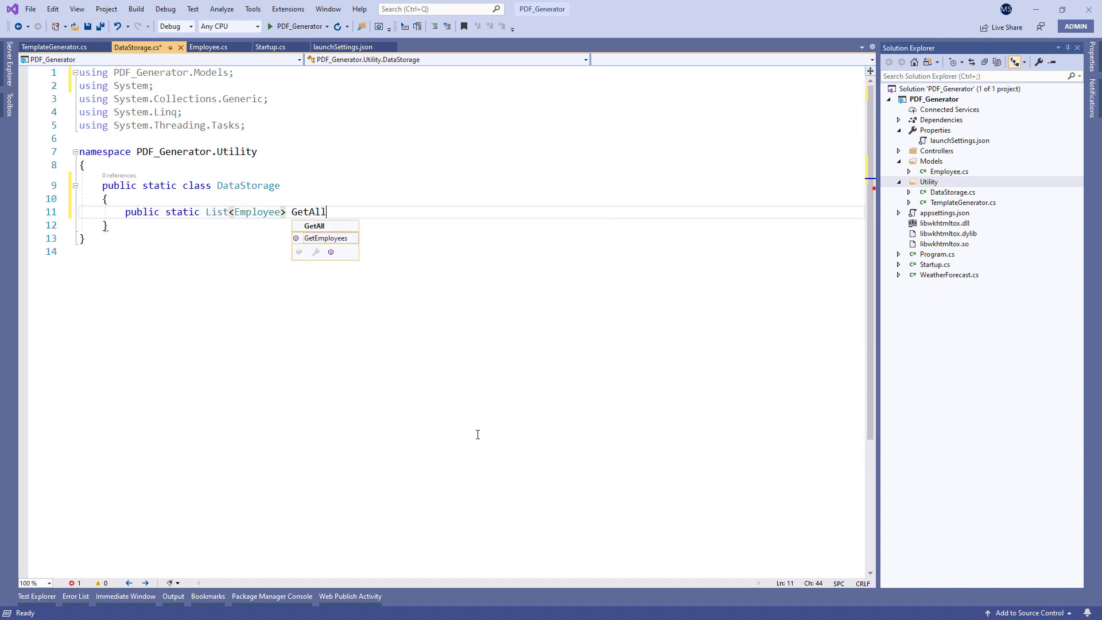
pyautogui.write('Employess() =>')
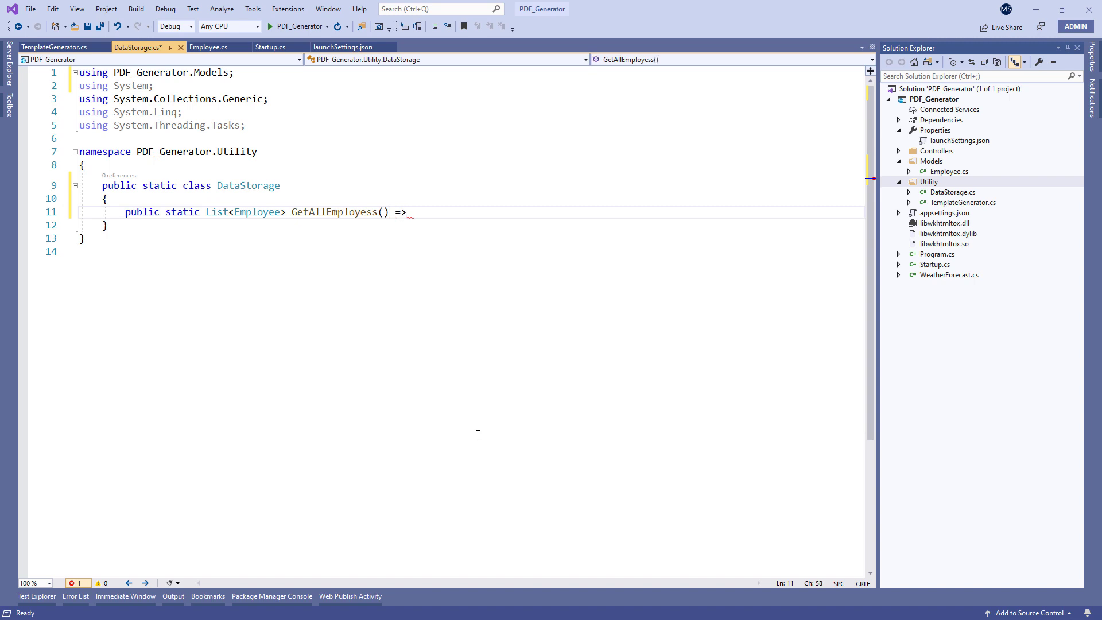
pyautogui.write('new List<Employee>')
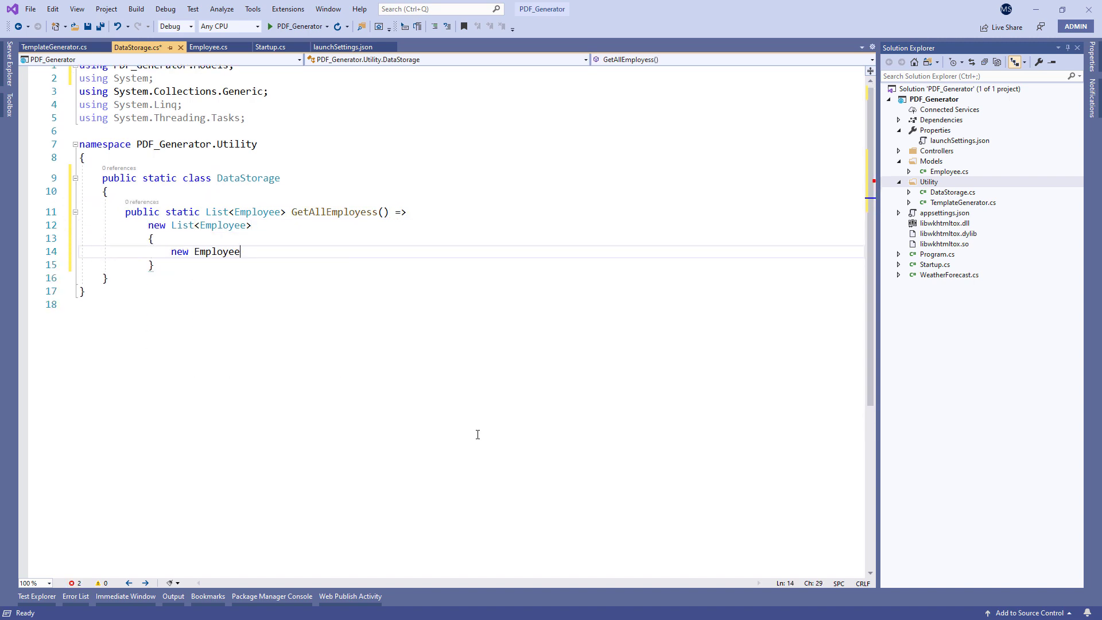
pyautogui.write('{ Name = "Mike"}')
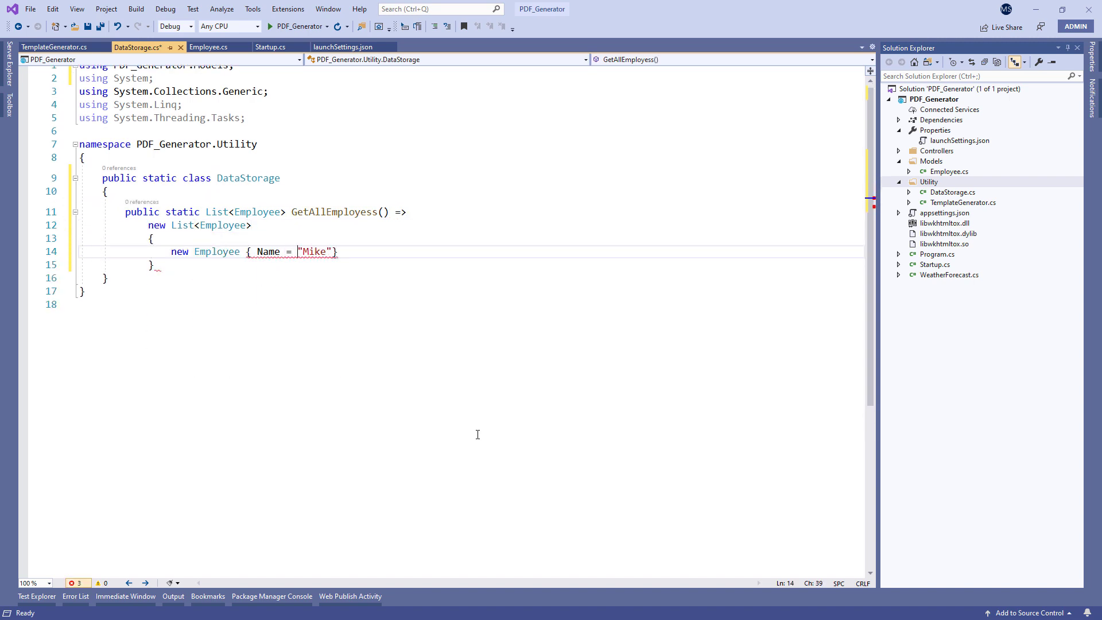
pyautogui.write(', LastName="Turner",')
pyautogui.write('public static string G')
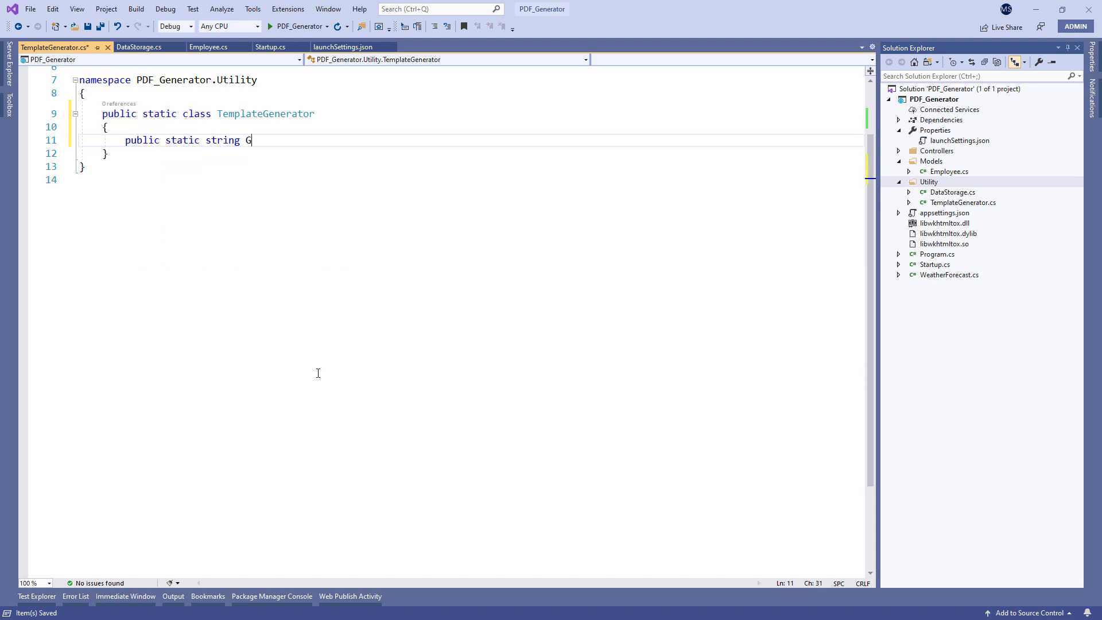
# Start GetHTMLString, load employees from DataStorage and begin the html/head/body markup string.
pyautogui.write('etHTMLString()')
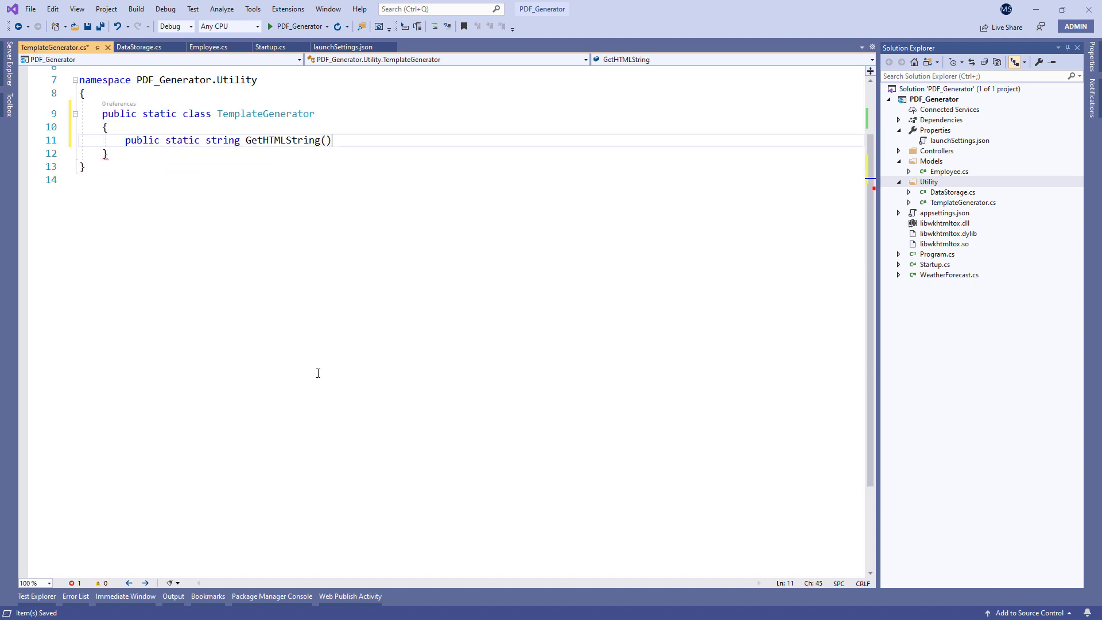
pyautogui.write('{')
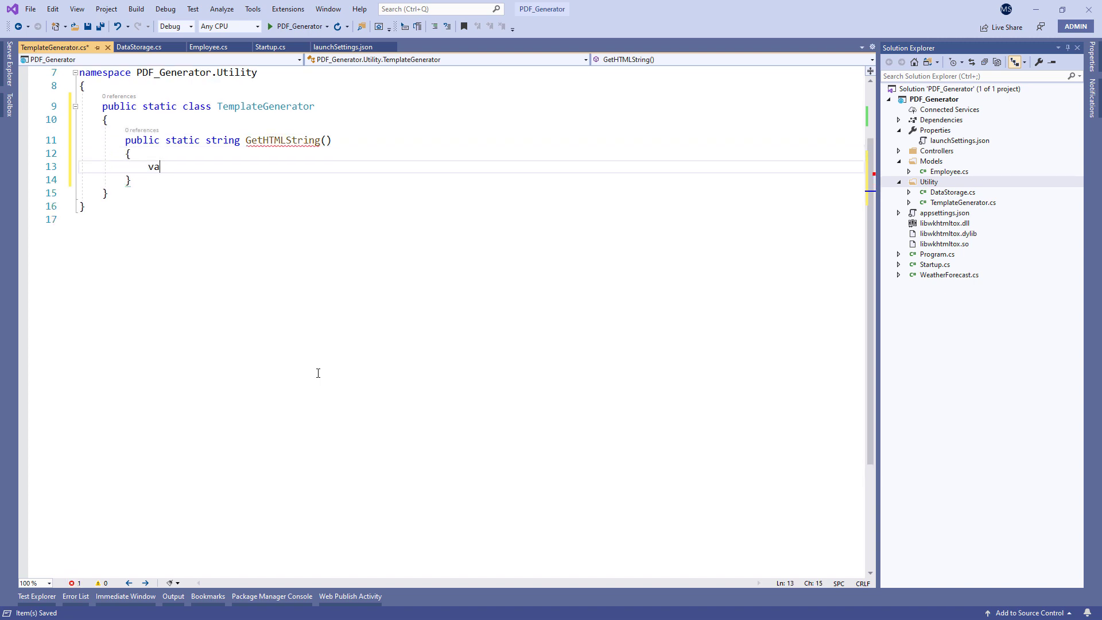
pyautogui.write('r employees = DataStorage.GetAllEmployess();')
pyautogui.write('sb.Append(')
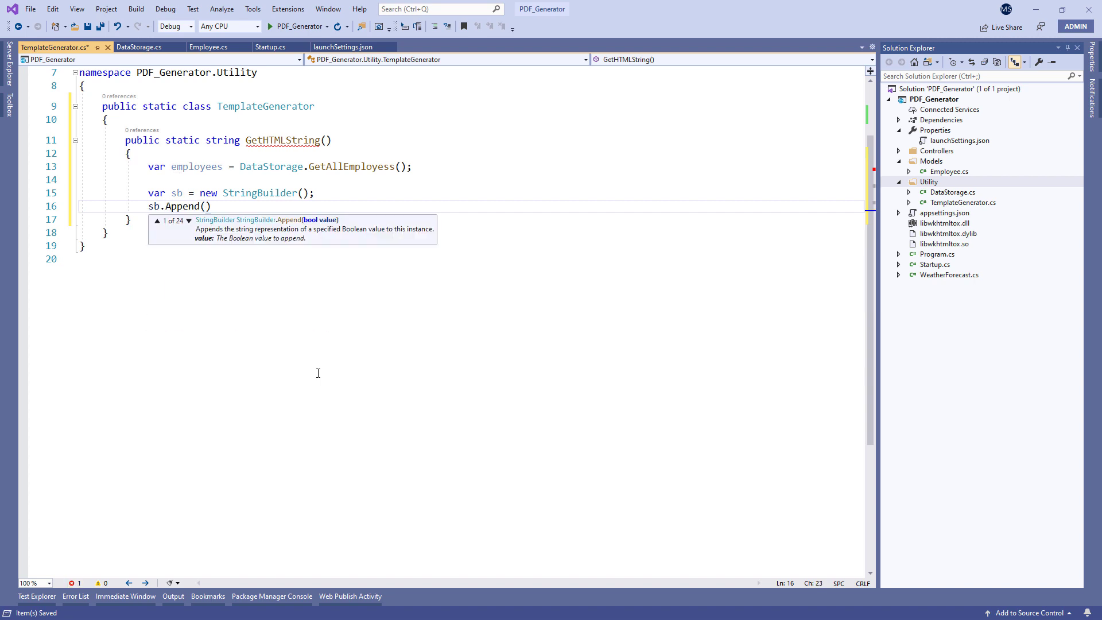
pyautogui.write('@"')
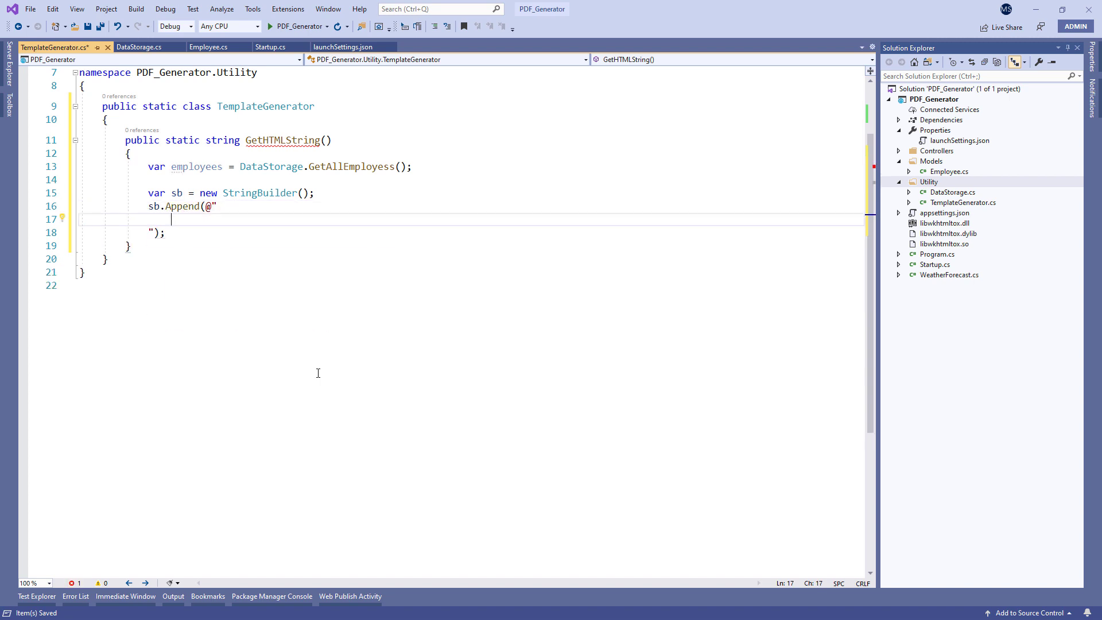
pyautogui.write('<html>')
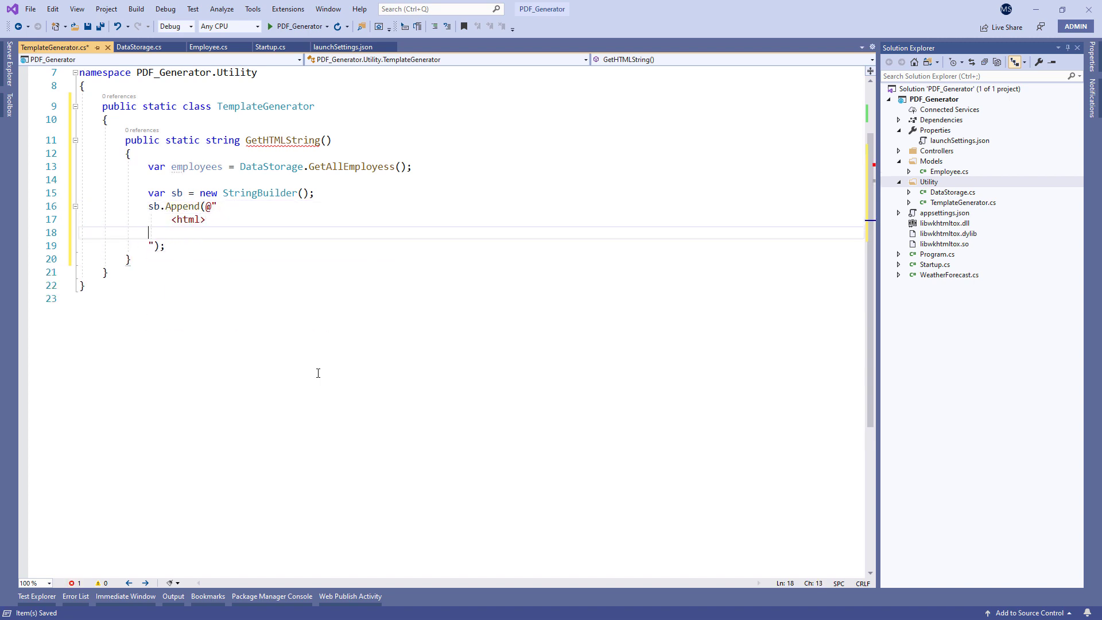
pyautogui.write('<head></head')
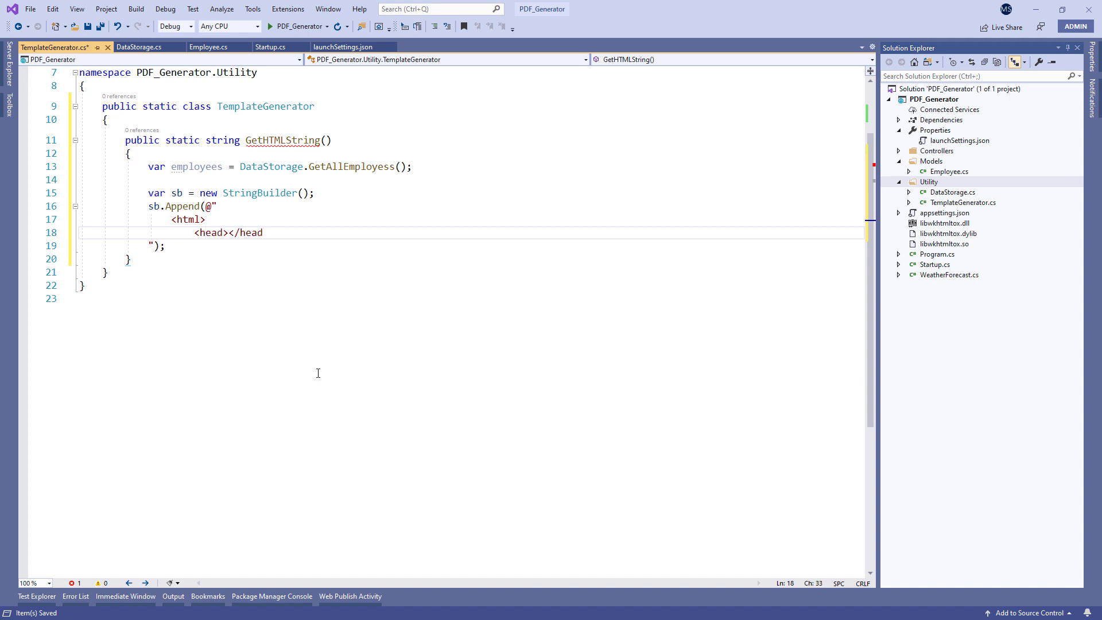
pyautogui.press('Enter')
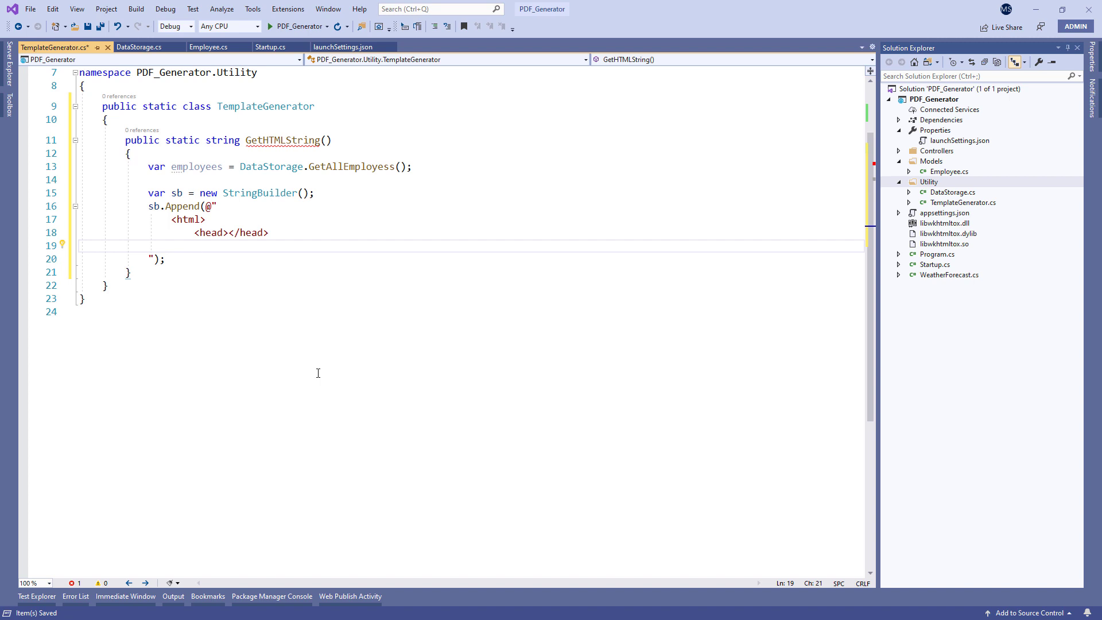
pyautogui.write('<body>')
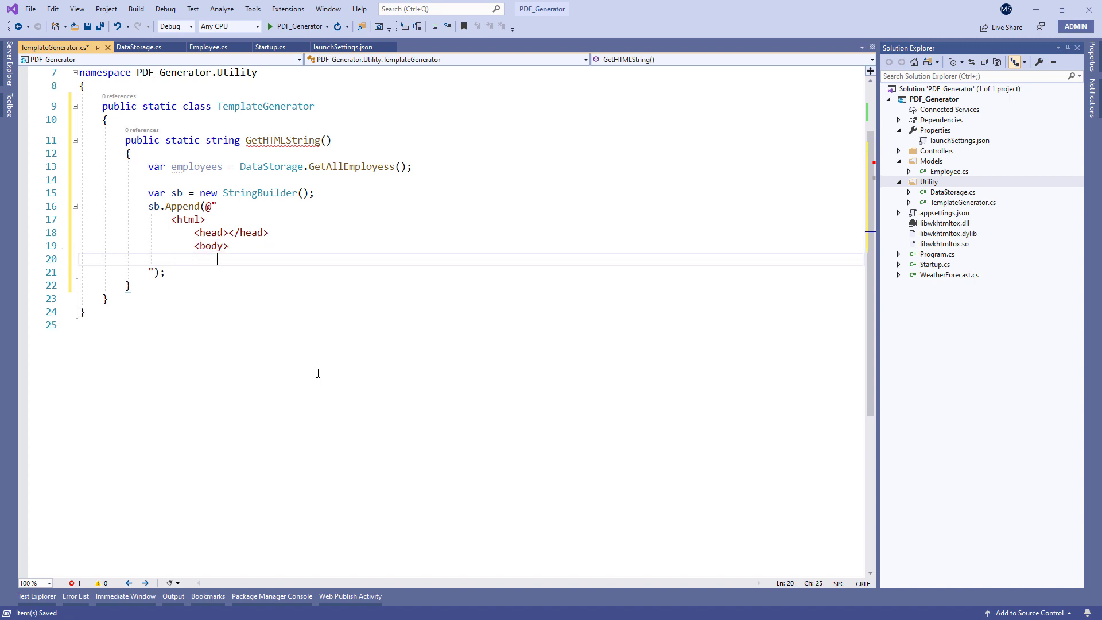
# Add the 'This is the generated PDF report!!!' header, table heading row and a foreach row per employee.
pyautogui.write("<div class='hea")
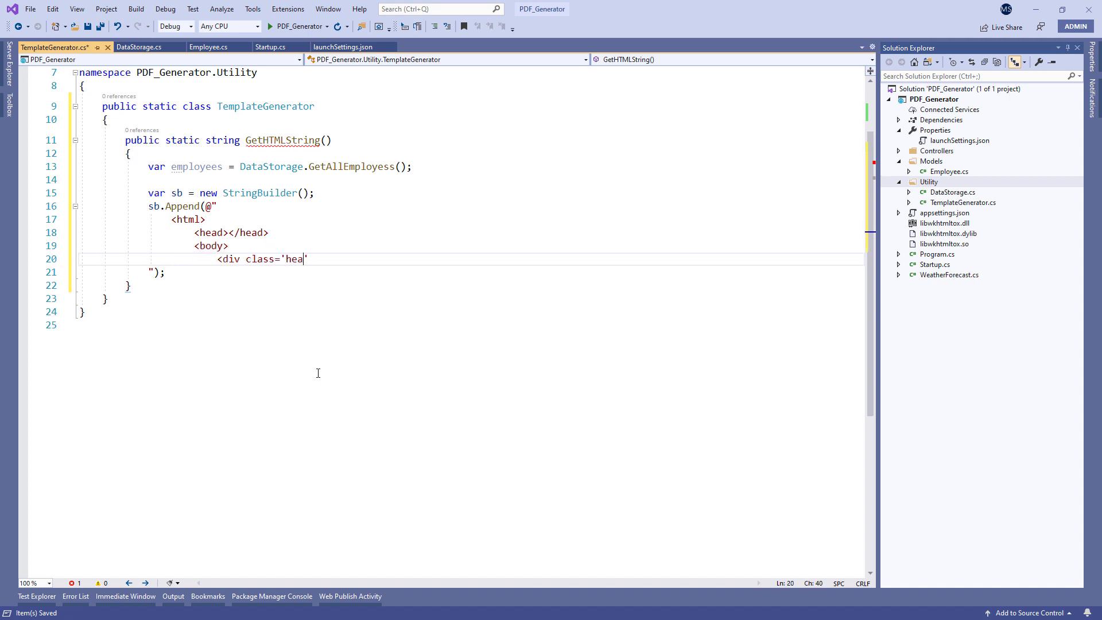
pyautogui.write("der'><h1>This is the generated")
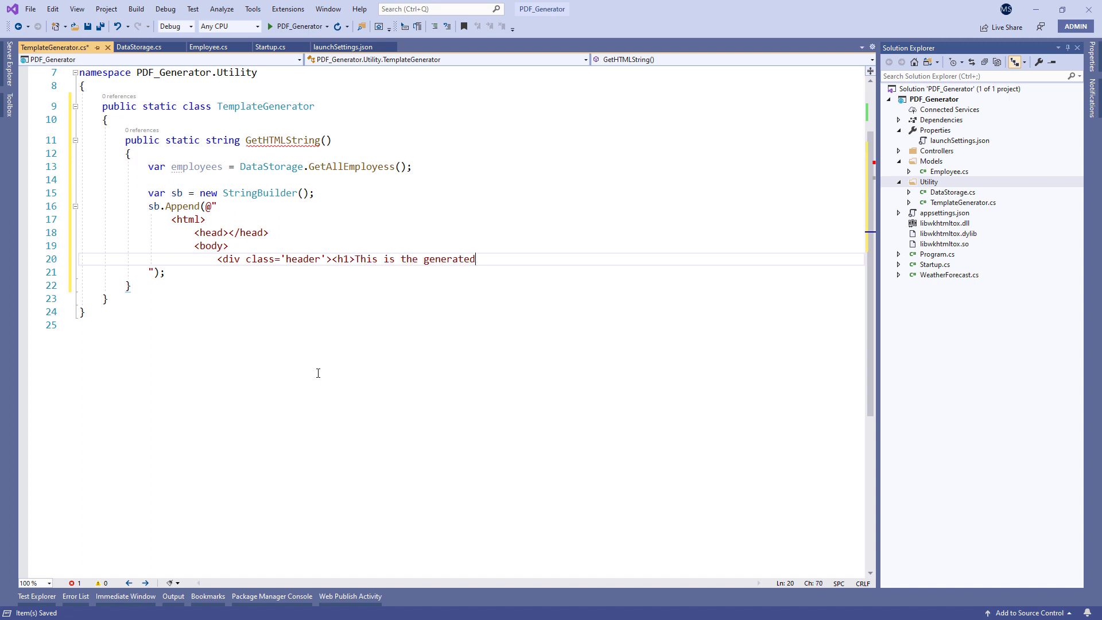
pyautogui.write('PDF report!!!</h1></div>')
pyautogui.write("<table align='center'>")
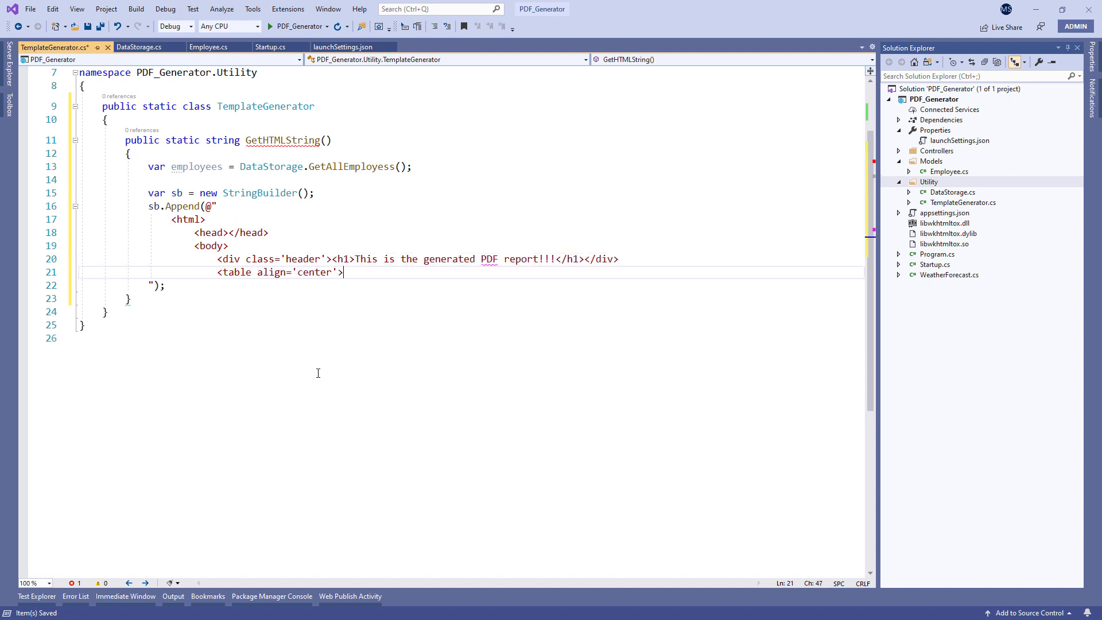
pyautogui.write('<tr>')
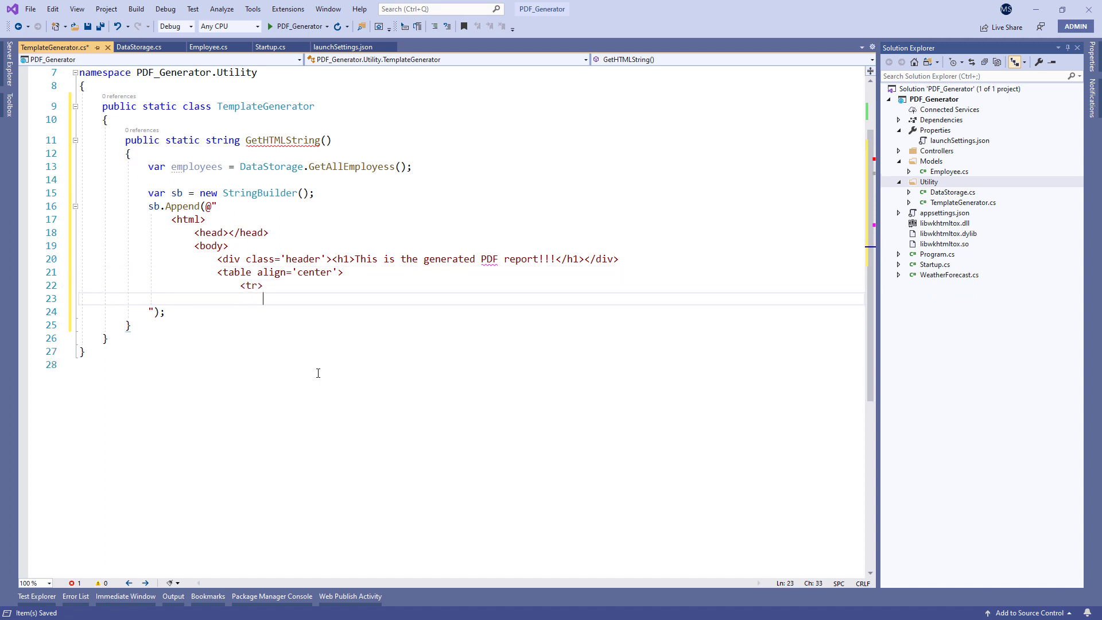
pyautogui.write('<th>Name</th>')
pyautogui.write('foreach (var item in collection')
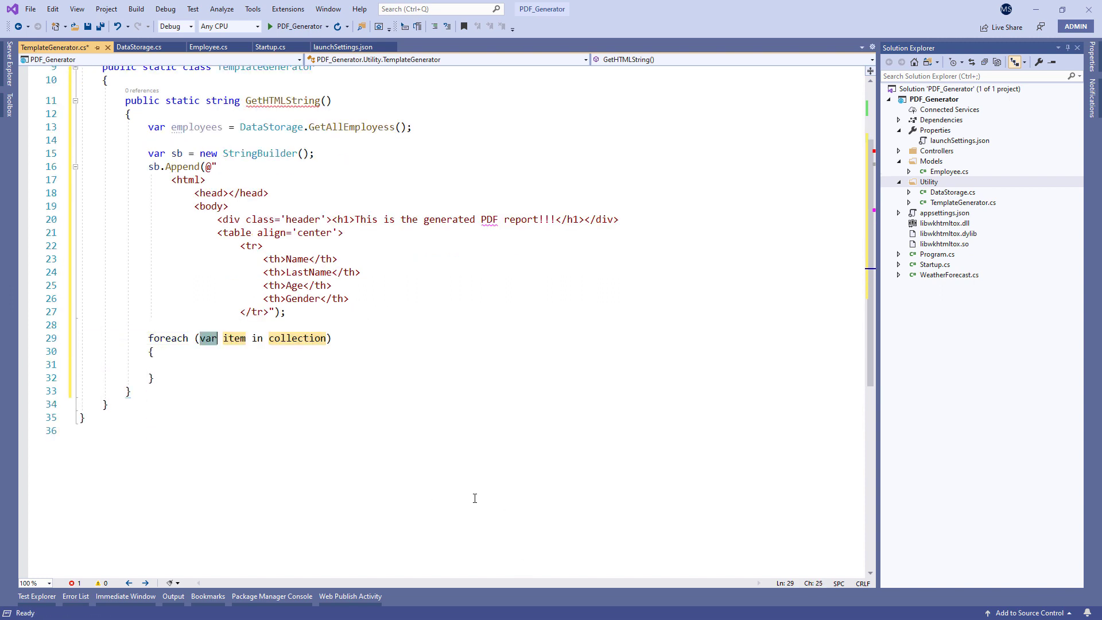
pyautogui.write('emp in employees')
pyautogui.click(469, 364)
pyautogui.write('sb.AppendFormat(')
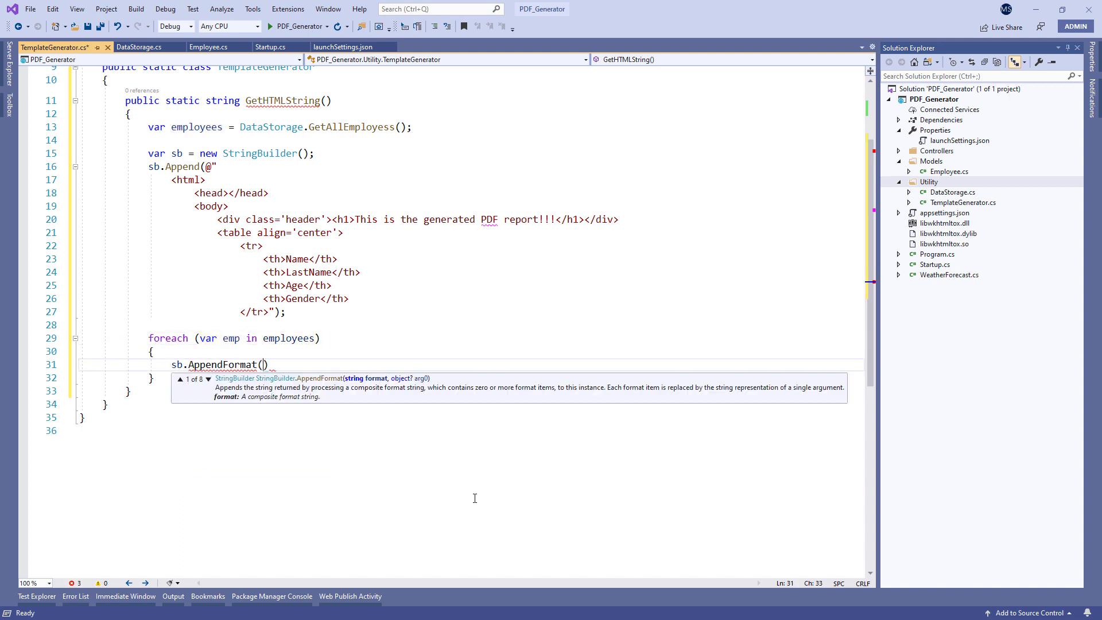
pyautogui.write('@"<tr>"')
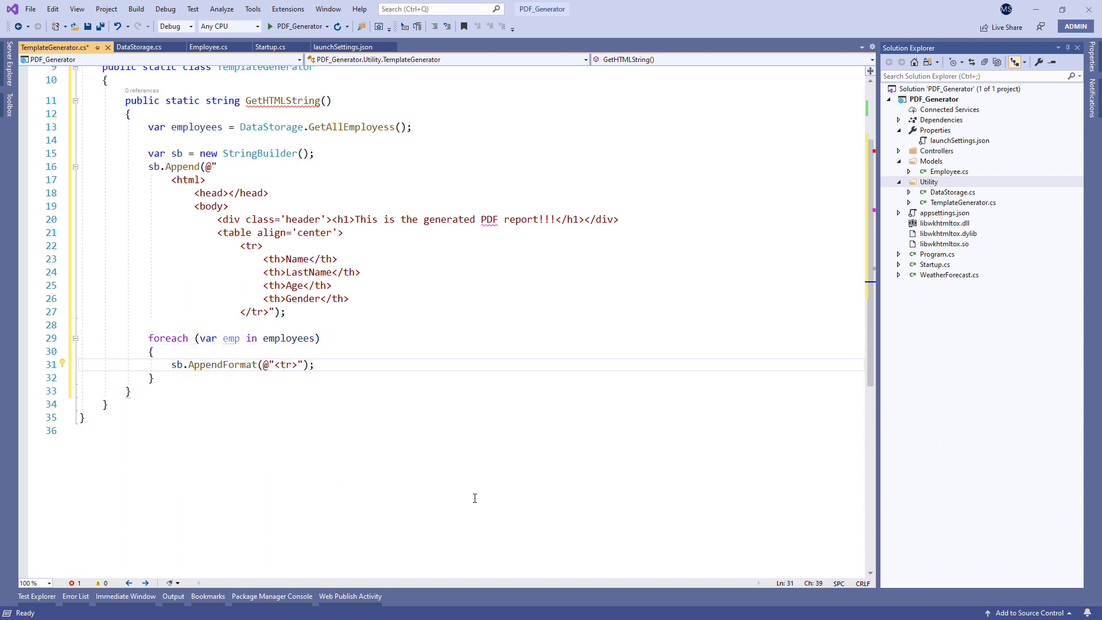
pyautogui.write('<td>{0}</td>')
pyautogui.write('</html>')
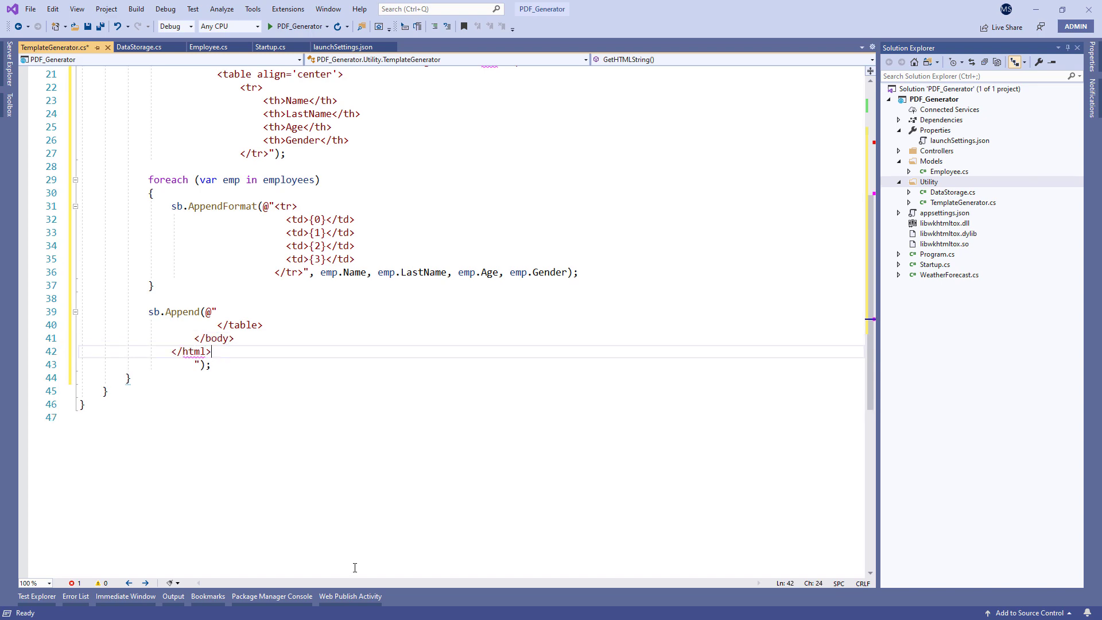
# Return sb.ToString() from GetHTMLString.
pyautogui.write('return sb.')
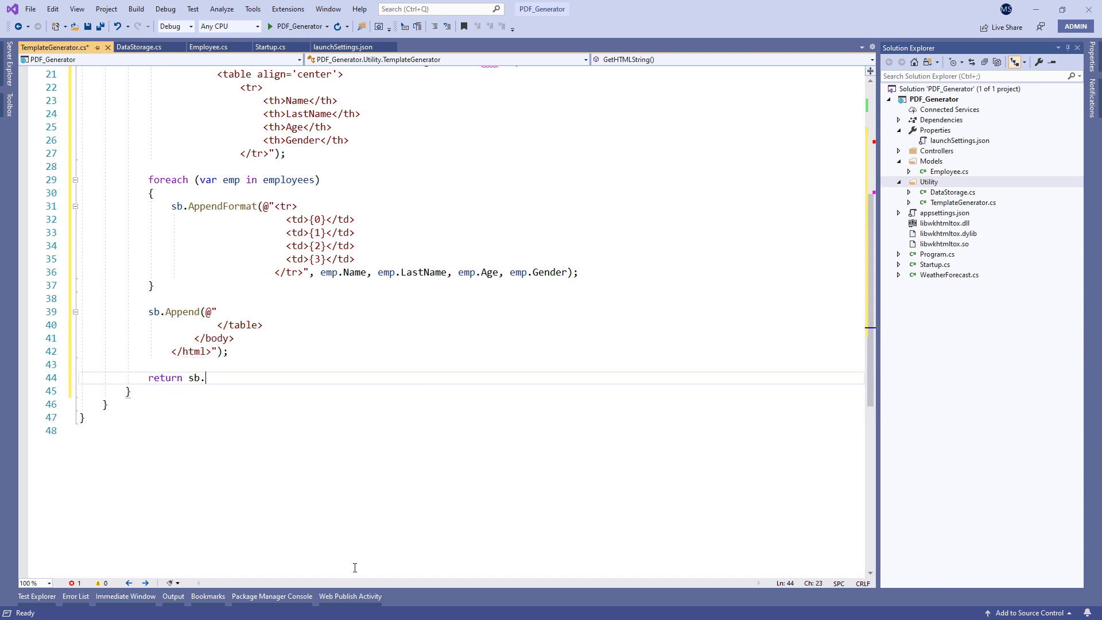
pyautogui.write('ToString();')
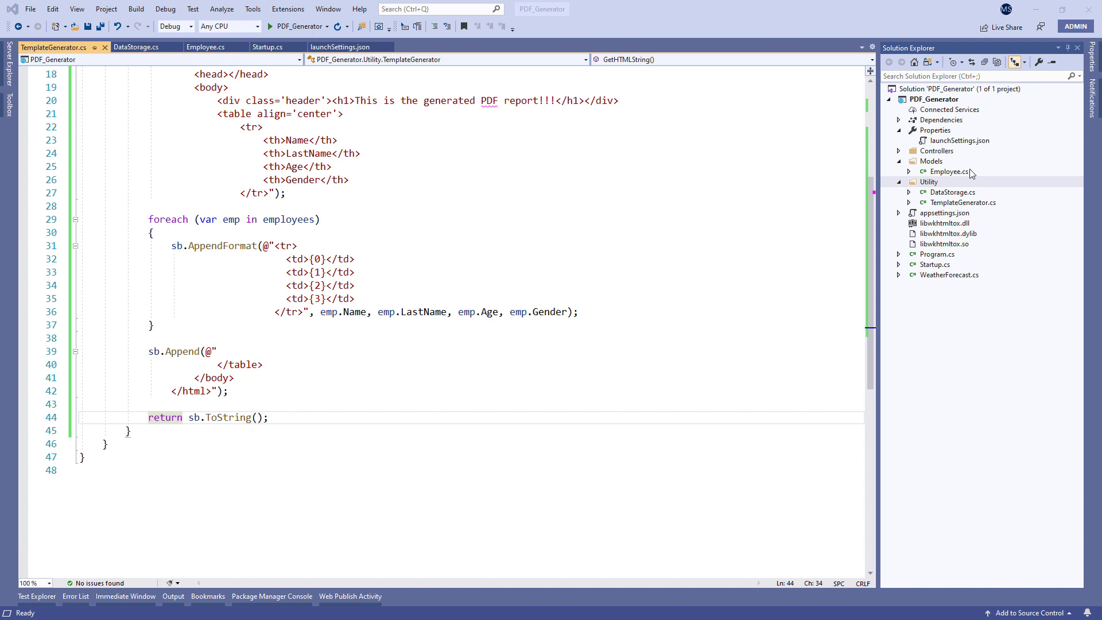
# Add an assets folder with a new styles.css Style Sheet item.
pyautogui.rightClick(919, 99)
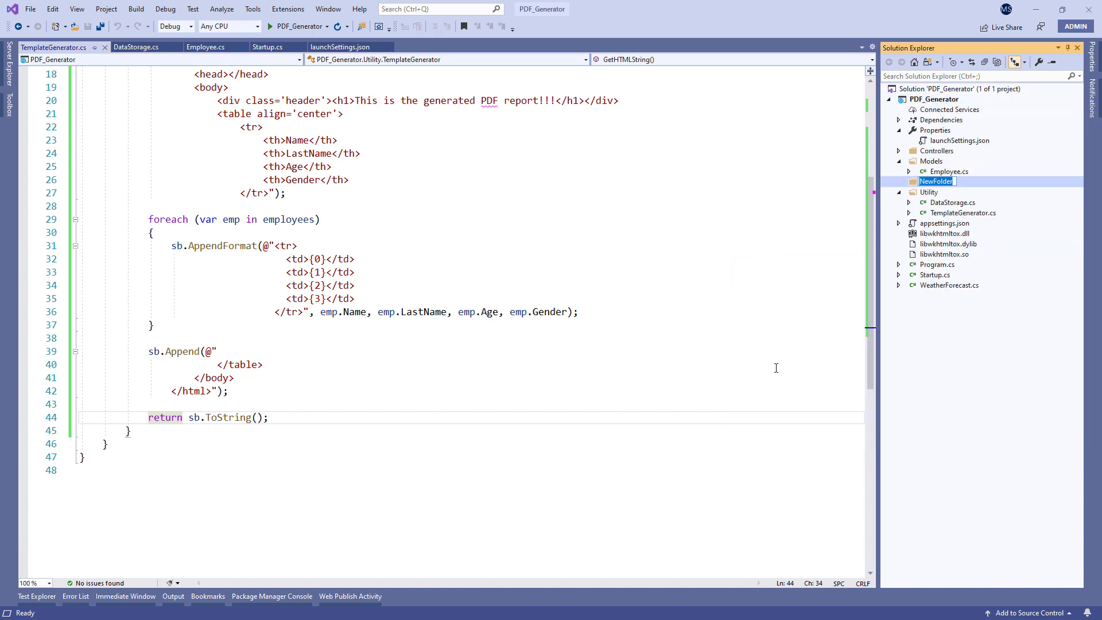
pyautogui.write('assets')
pyautogui.write('c')
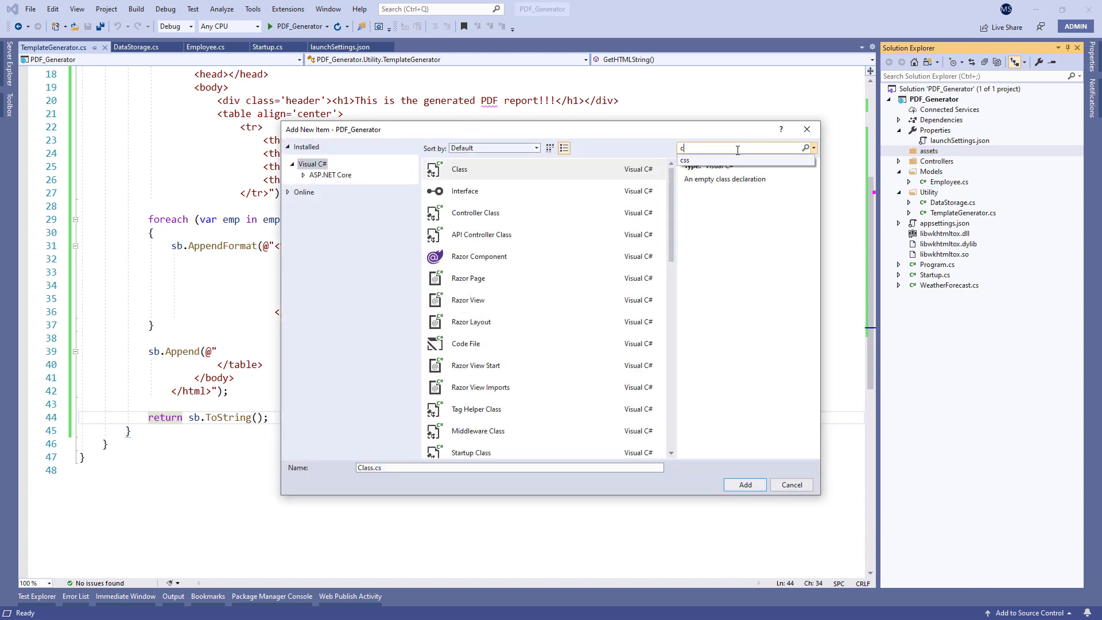
pyautogui.write('ss')
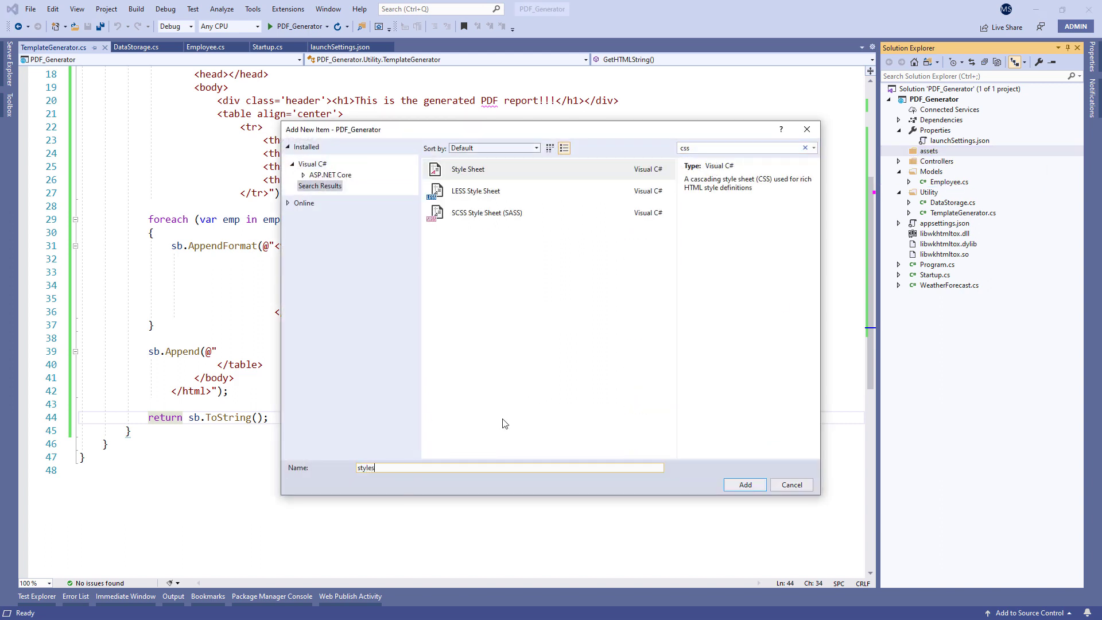
pyautogui.click(743, 485)
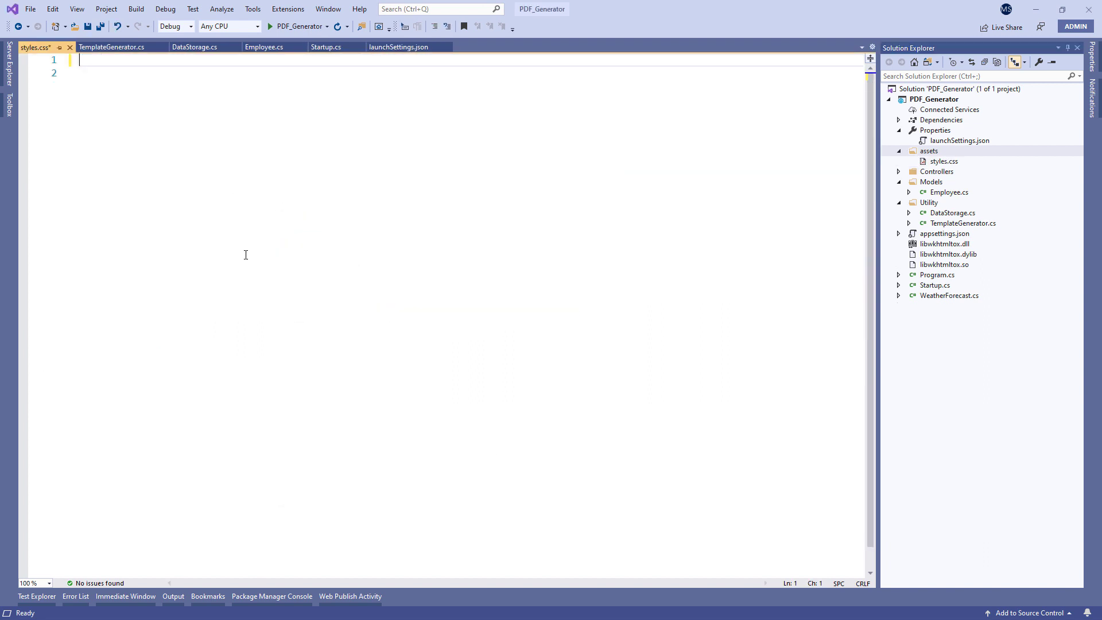
# Add a .header rule with text alignment and padding-bottom 35px.
pyautogui.write('.header')
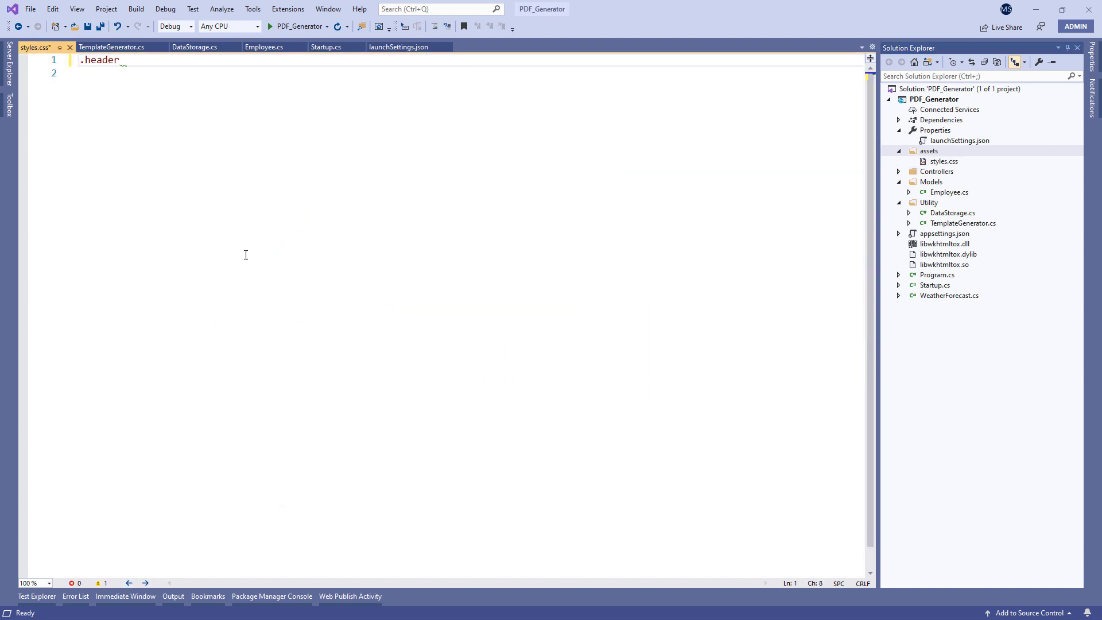
pyautogui.write('{ text-ali')
pyautogui.write('color: green;')
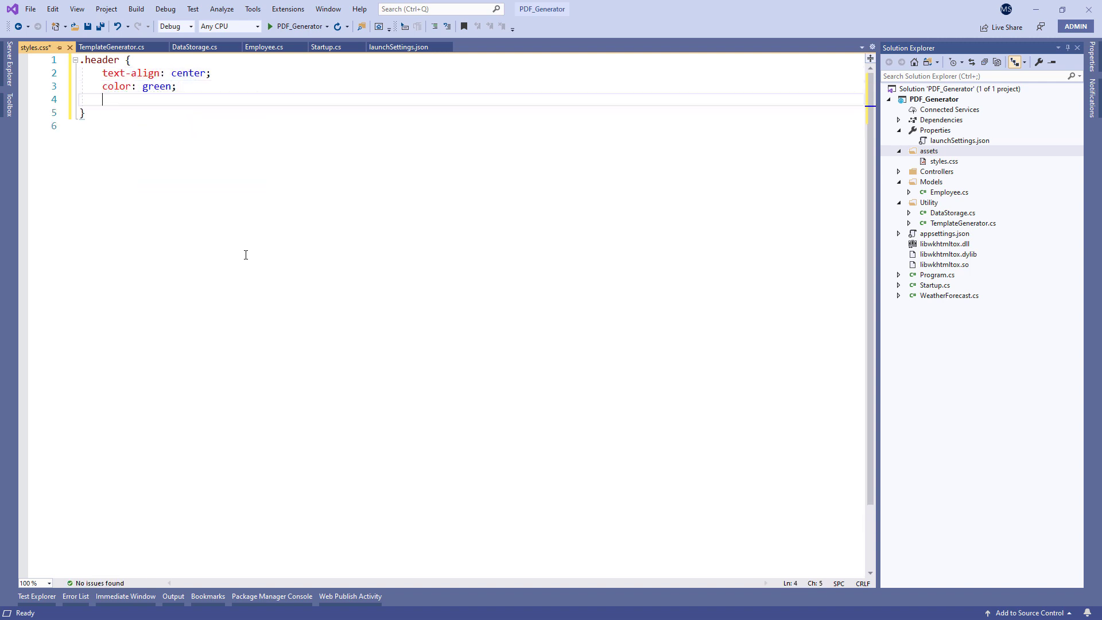
pyautogui.write('padding-bottom')
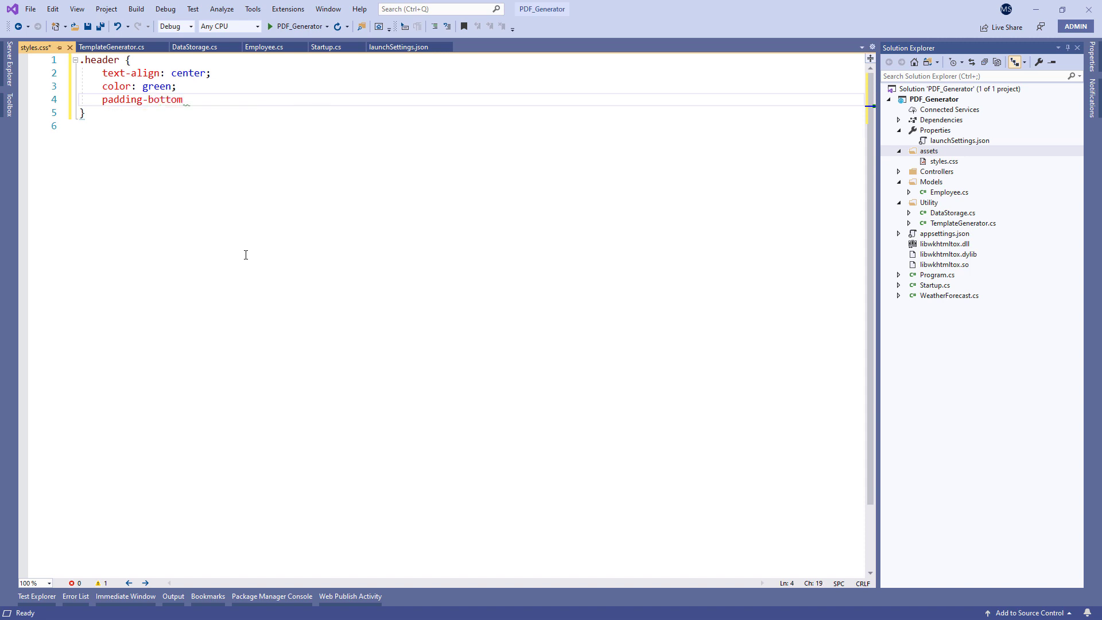
pyautogui.write(': 35px;')
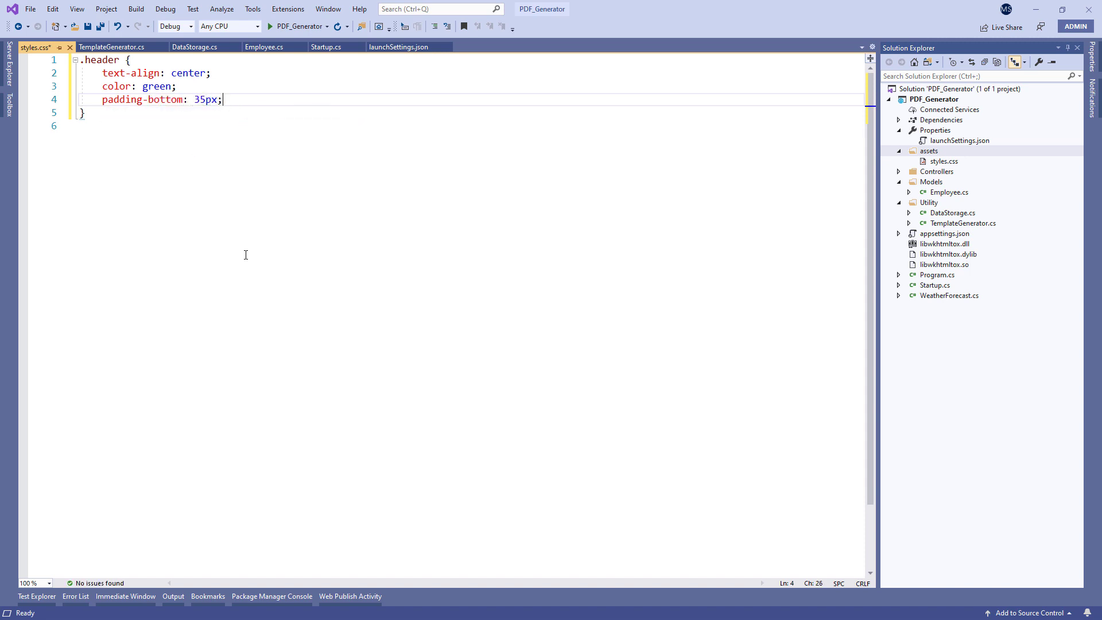
# Add table rules with border-collapse, 1px solid gray borders and 22px sizing, then start the th rule.
pyautogui.write('table {')
pyautogui.write('width: 80%')
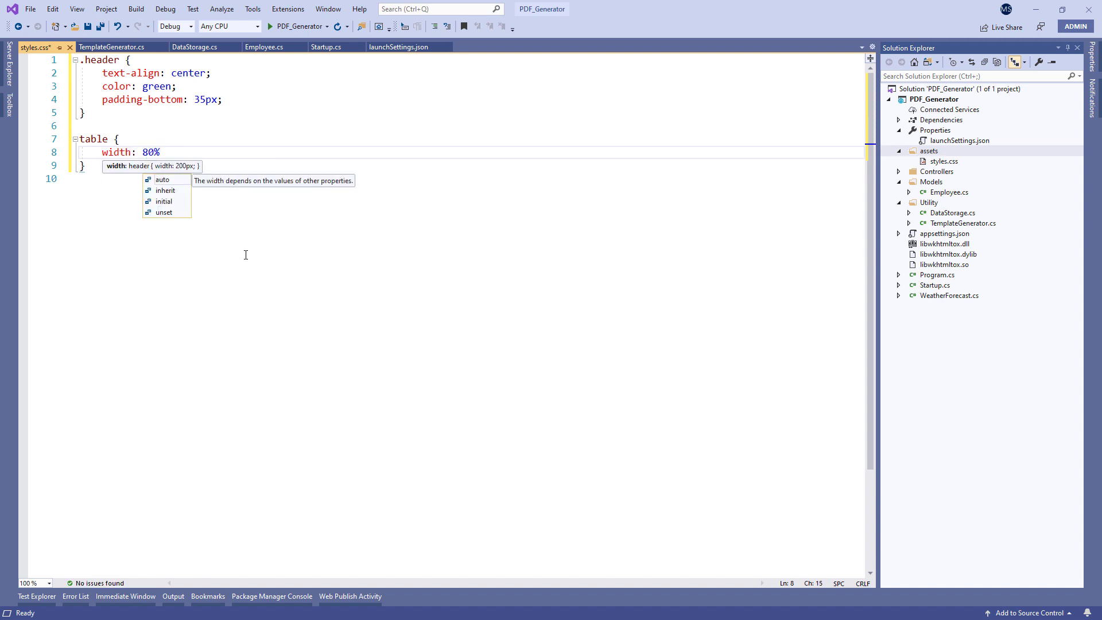
pyautogui.write('border-collapse: collapse;')
pyautogui.write('border:')
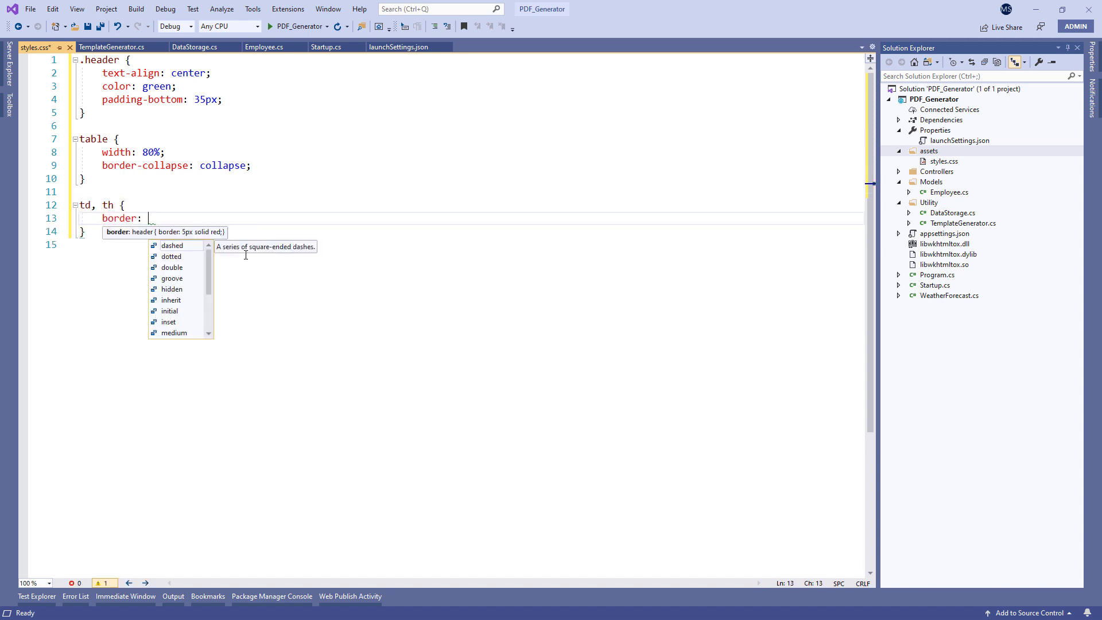
pyautogui.write('1px solid gray;')
pyautogui.write('font-size')
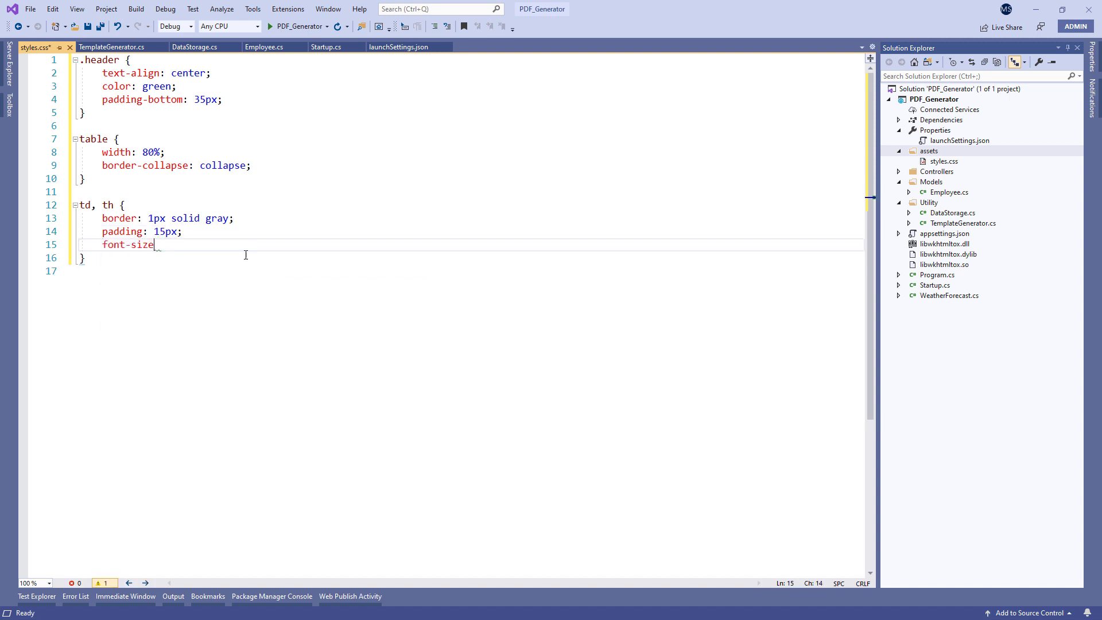
pyautogui.write(': 22px;')
pyautogui.write('table th')
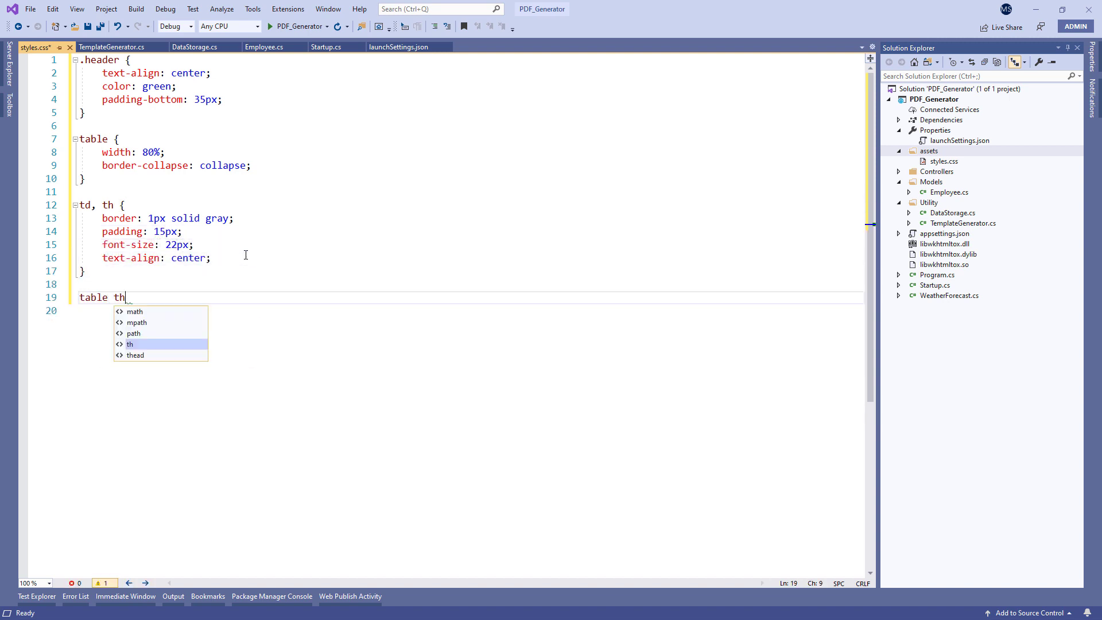
pyautogui.write('{')
pyautogui.click(470, 310)
pyautogui.write('background-color: green;')
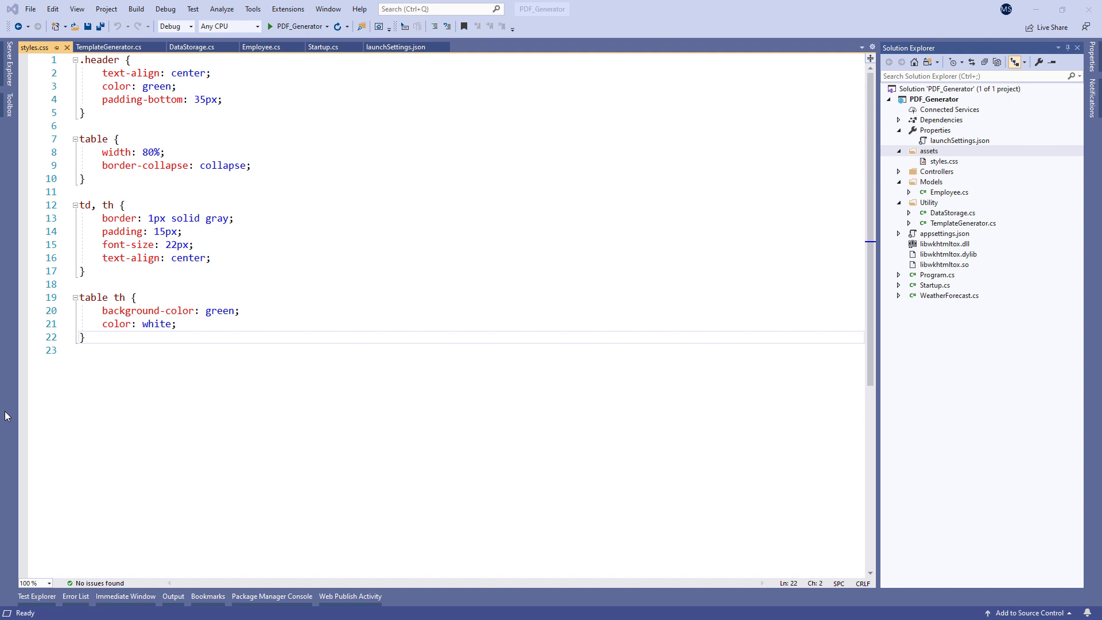
# Add an API Controller - Empty named PdfCreatorController to the Controllers folder.
pyautogui.click(937, 171)
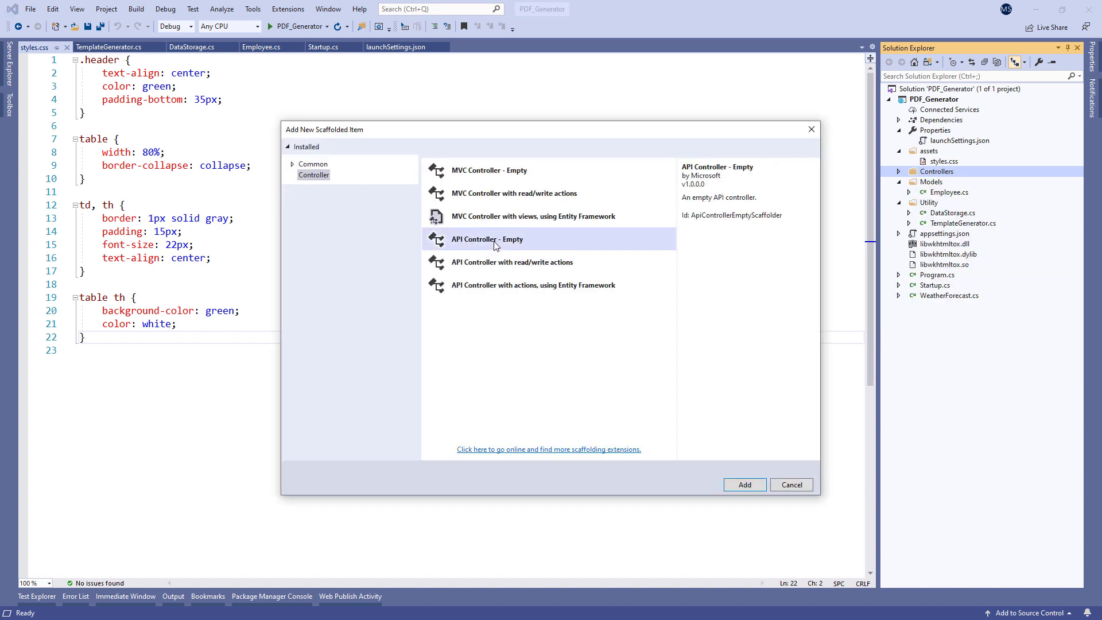
pyautogui.click(744, 484)
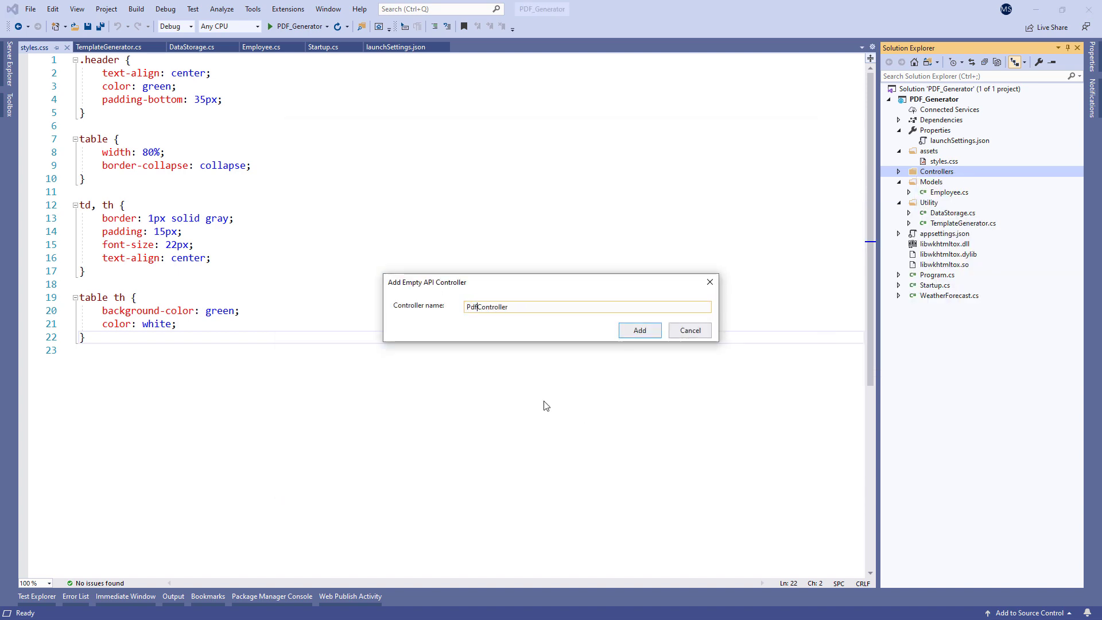
pyautogui.click(639, 331)
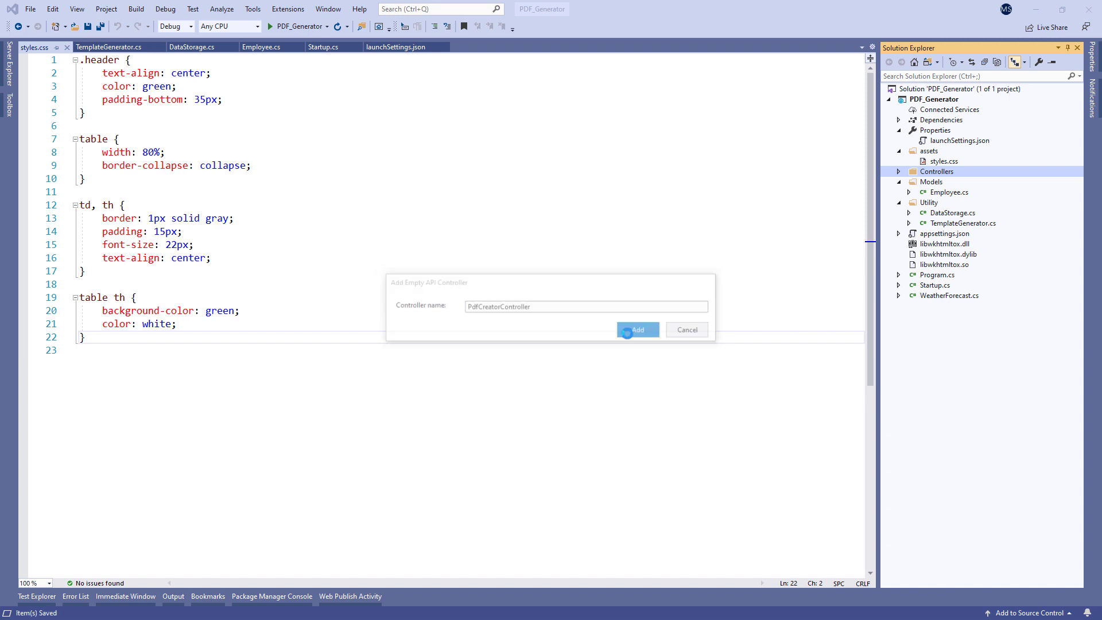
pyautogui.click(638, 330)
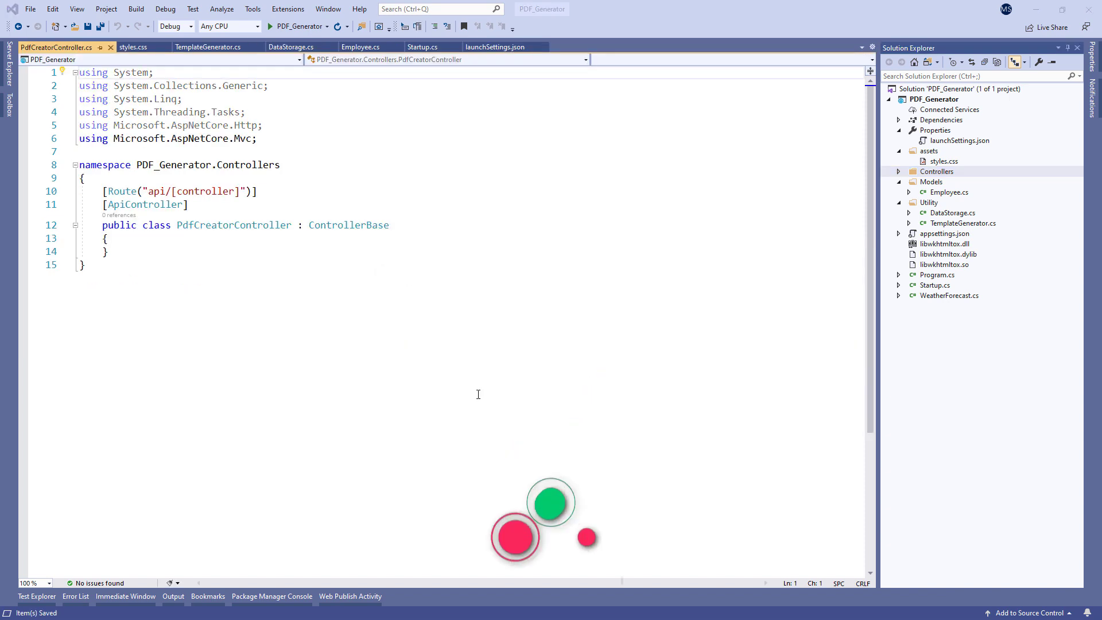
# Declare private readonly IConverter _converter and assign it from the constructor's IConverter parameter.
pyautogui.write('private readonly')
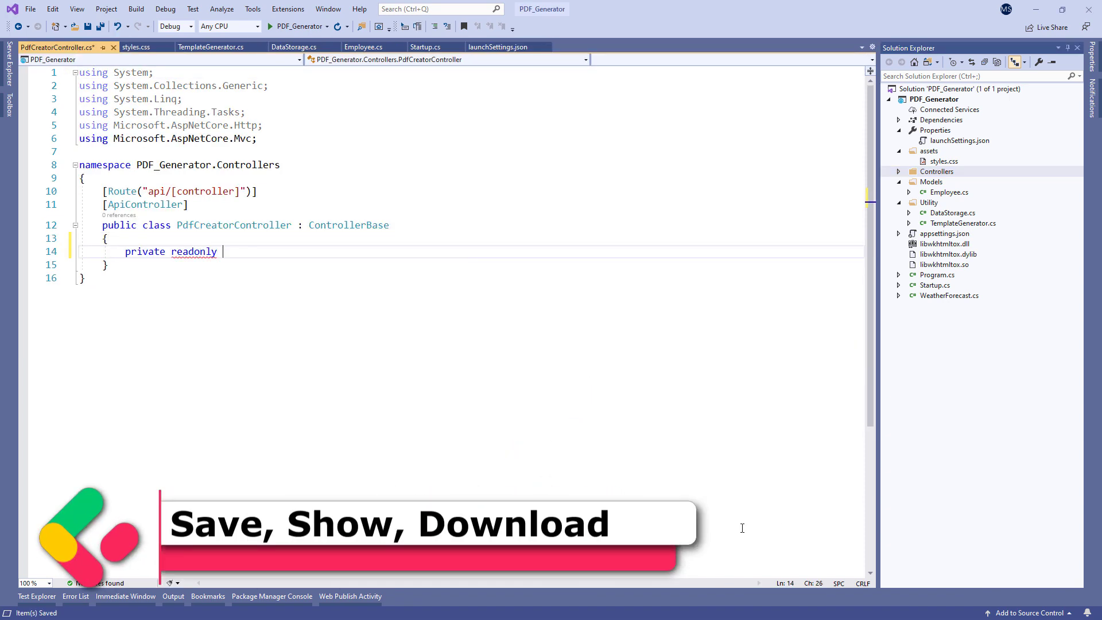
pyautogui.write('IConverter converter;')
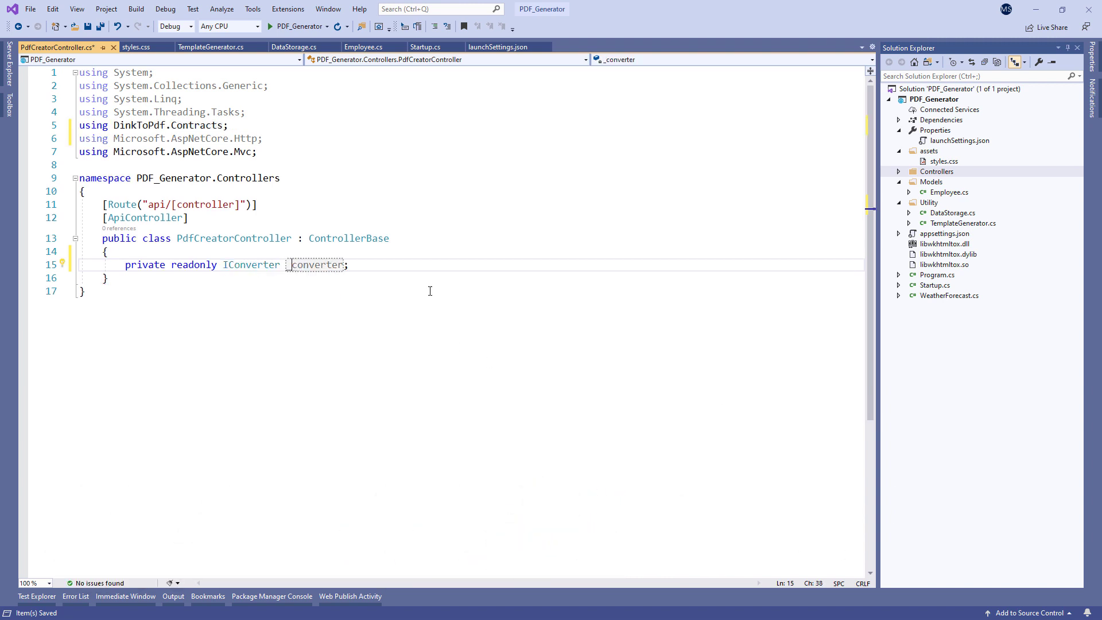
pyautogui.write('public PdfCreatorController(')
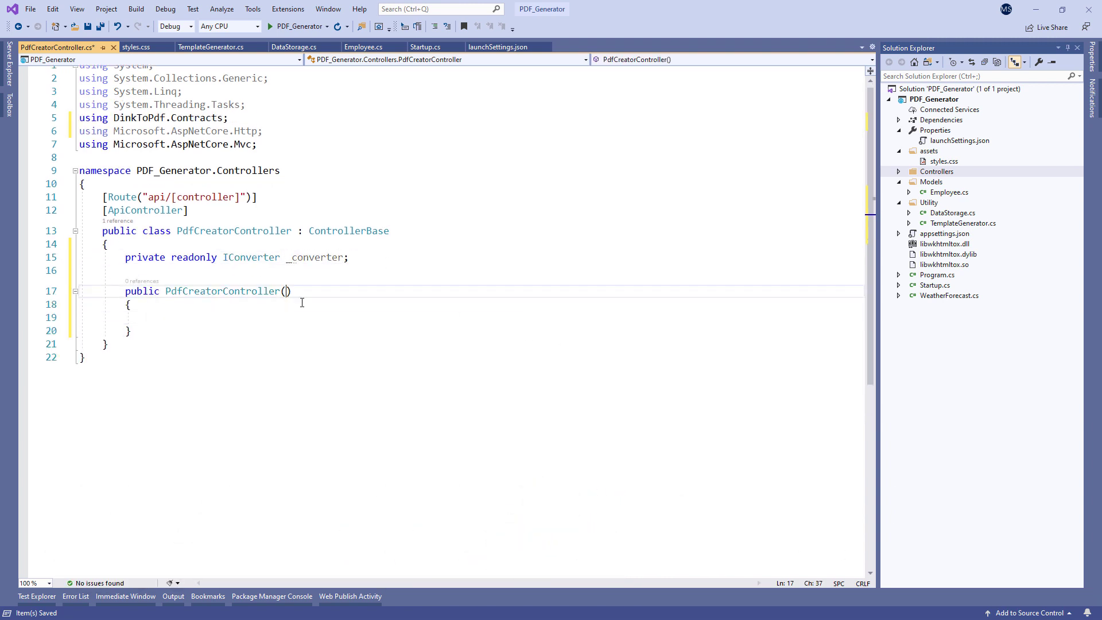
pyautogui.write('IConverter converter')
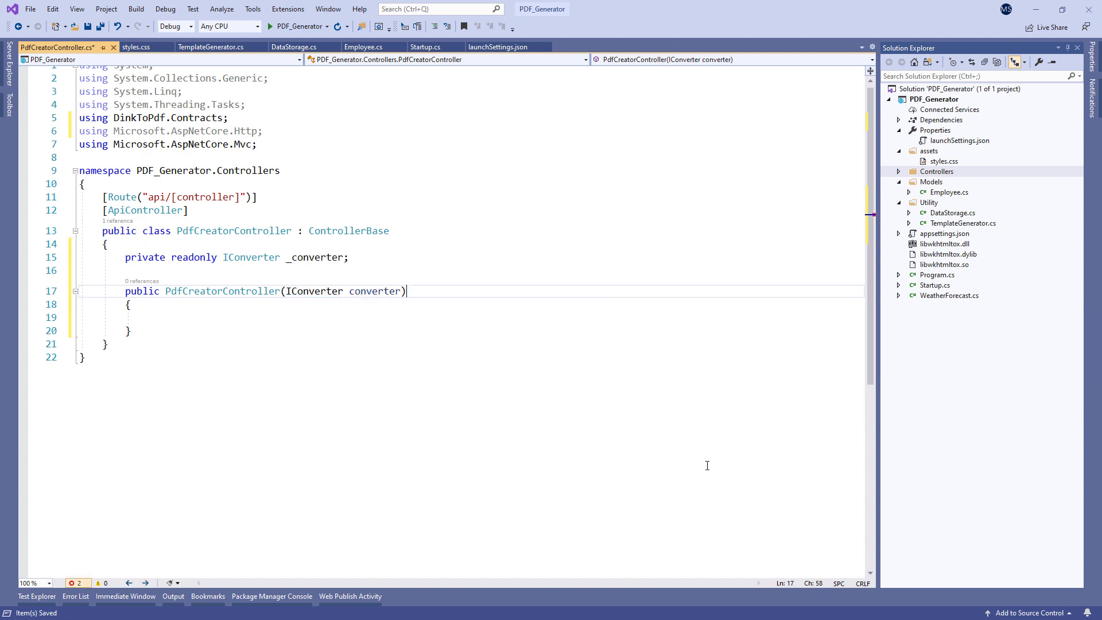
pyautogui.write('_converter = _converter;')
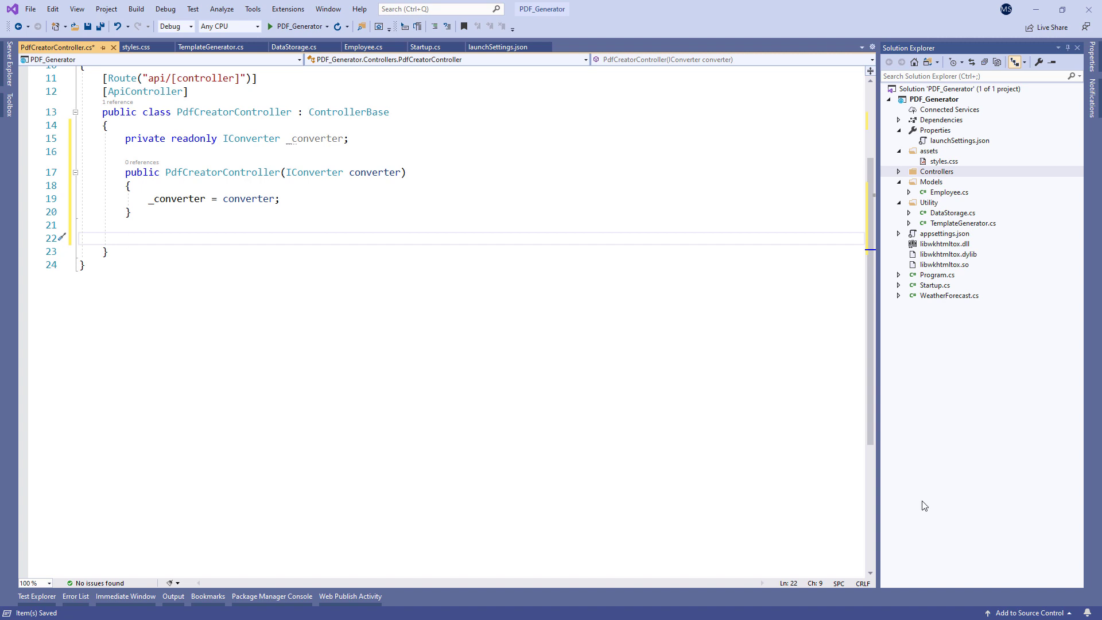
# Add an [HttpGet] CreatePDF action returning IActionResult.
pyautogui.write('[HttpGet]')
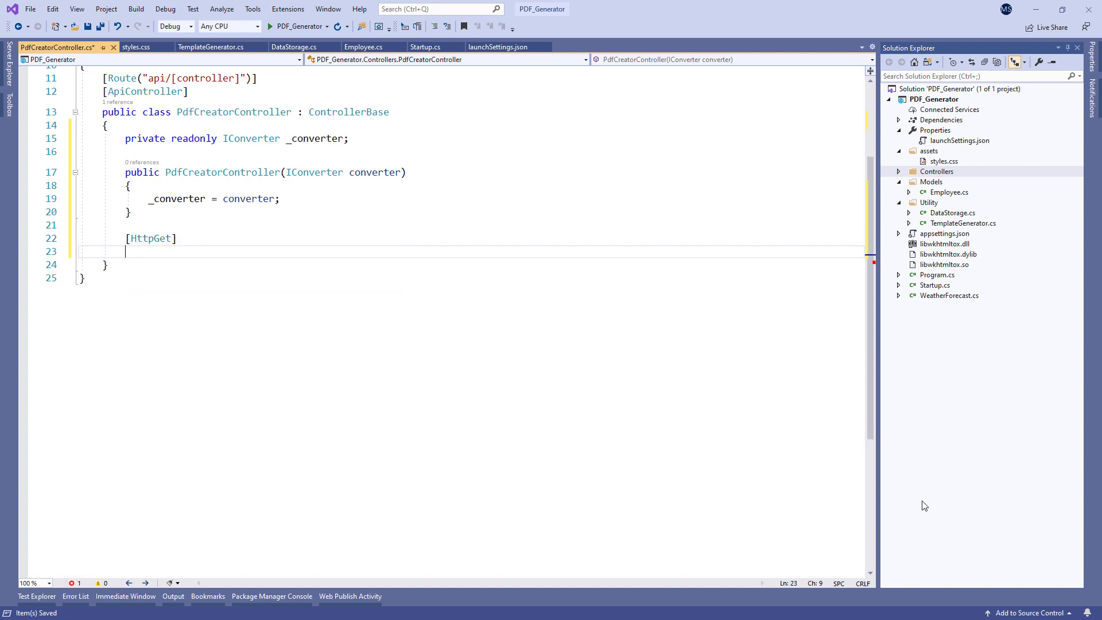
pyautogui.write('public IActionResult CreatePDF')
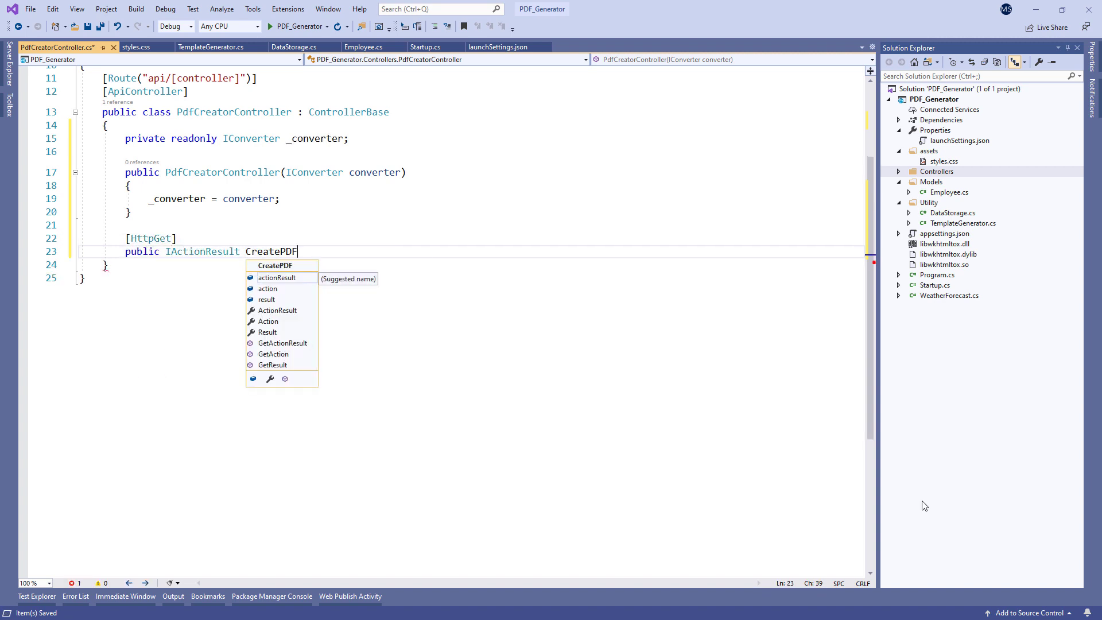
pyautogui.write('()')
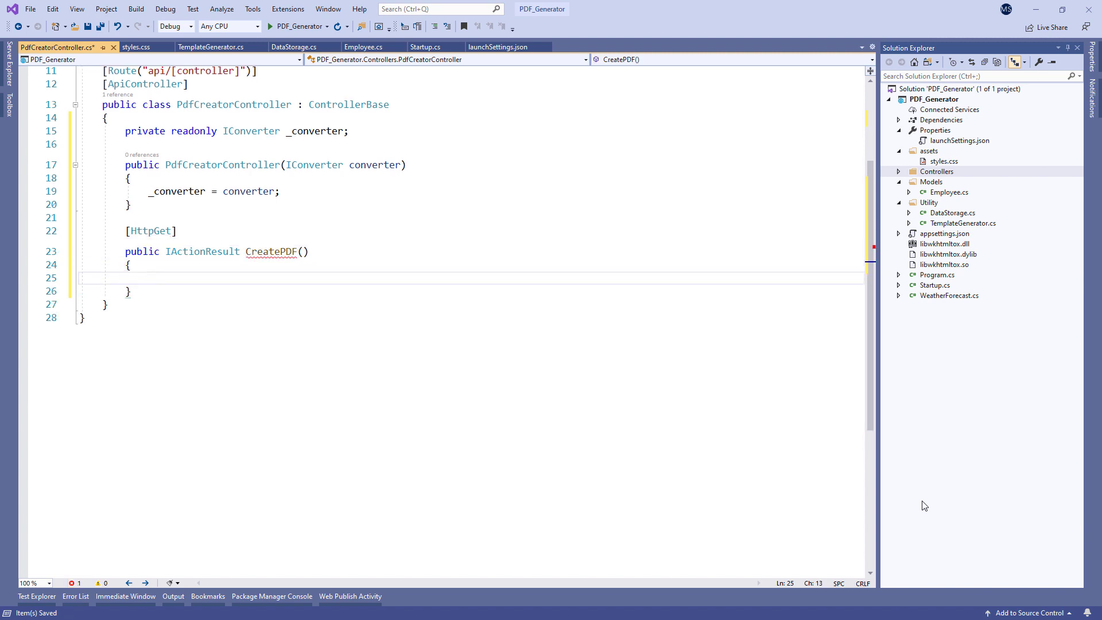
# Build GlobalSettings: colour, portrait A4, top margin 10, title "PDF Report", output D:\PDFCreator\Employee_Report.pdf.
pyautogui.write('var globalSettings = new GlobalSettings')
pyautogui.write('ColorMode')
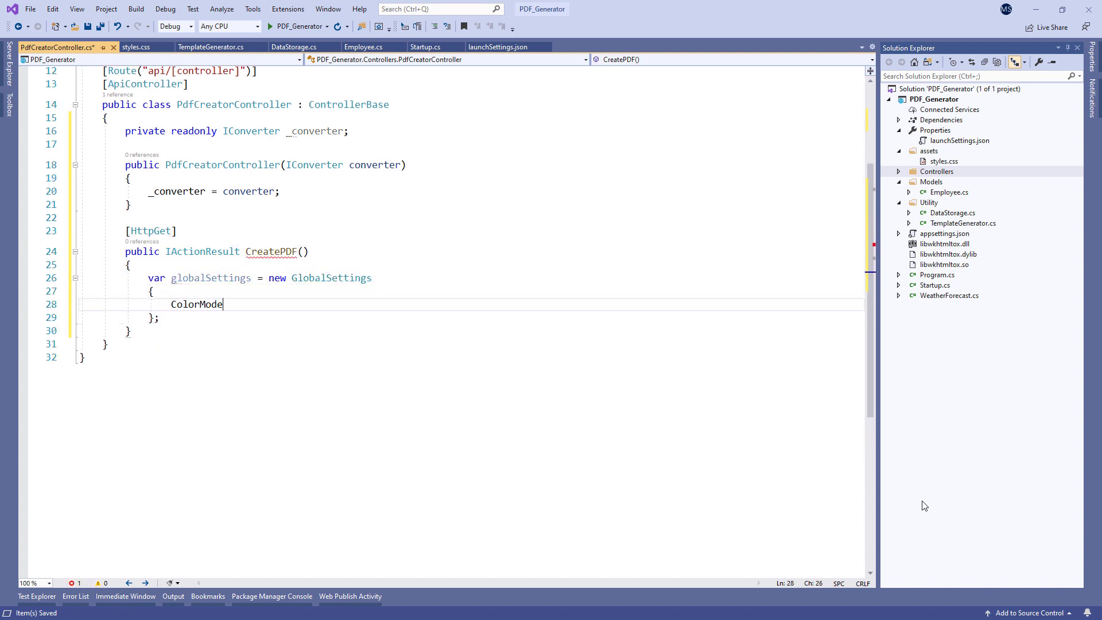
pyautogui.write('= ColorMode.Color,')
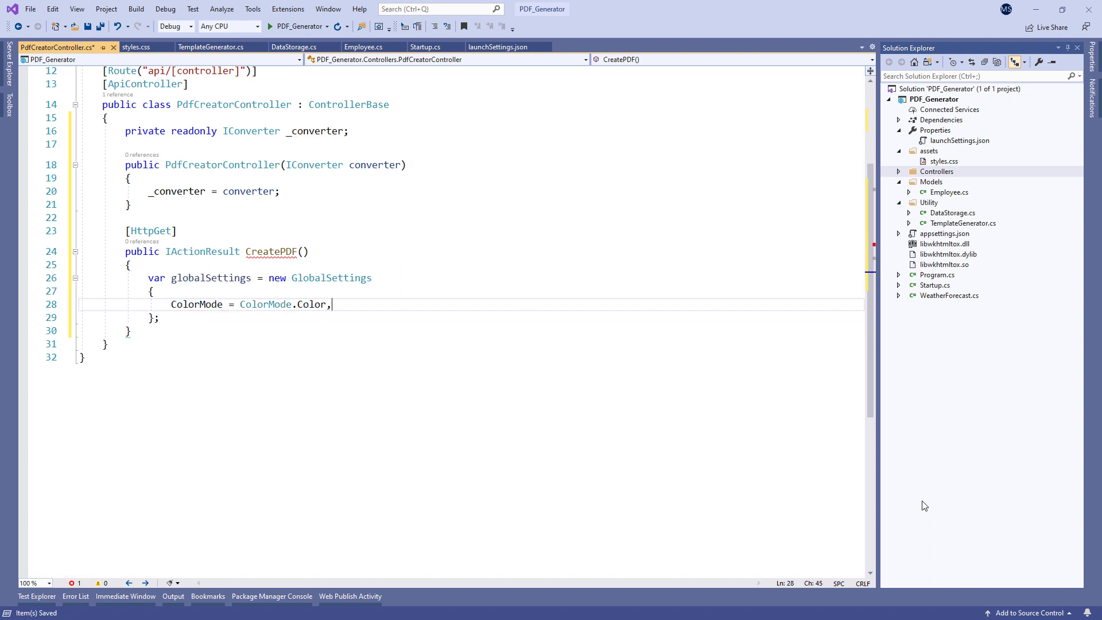
pyautogui.write('Orientation = Orientation.Portrait,')
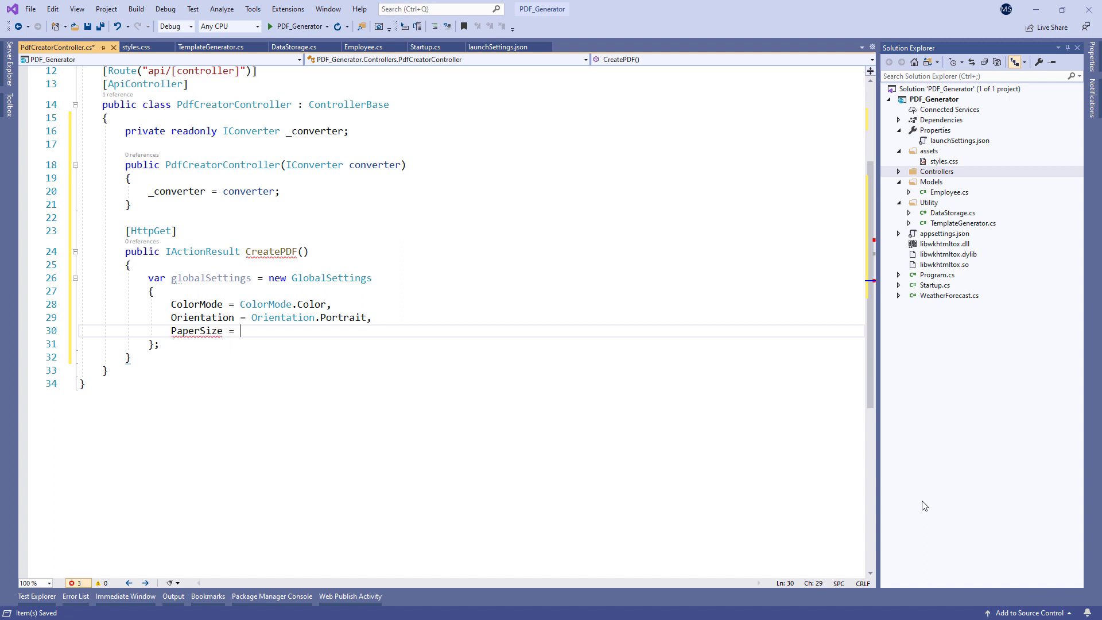
pyautogui.write('PaperKind.a')
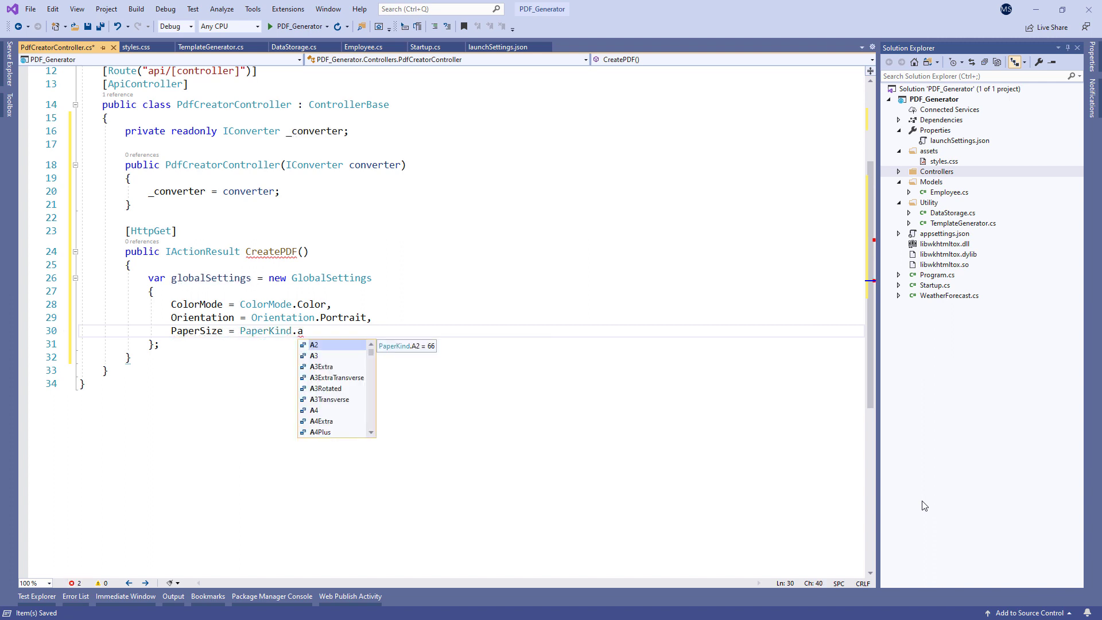
pyautogui.write('4,')
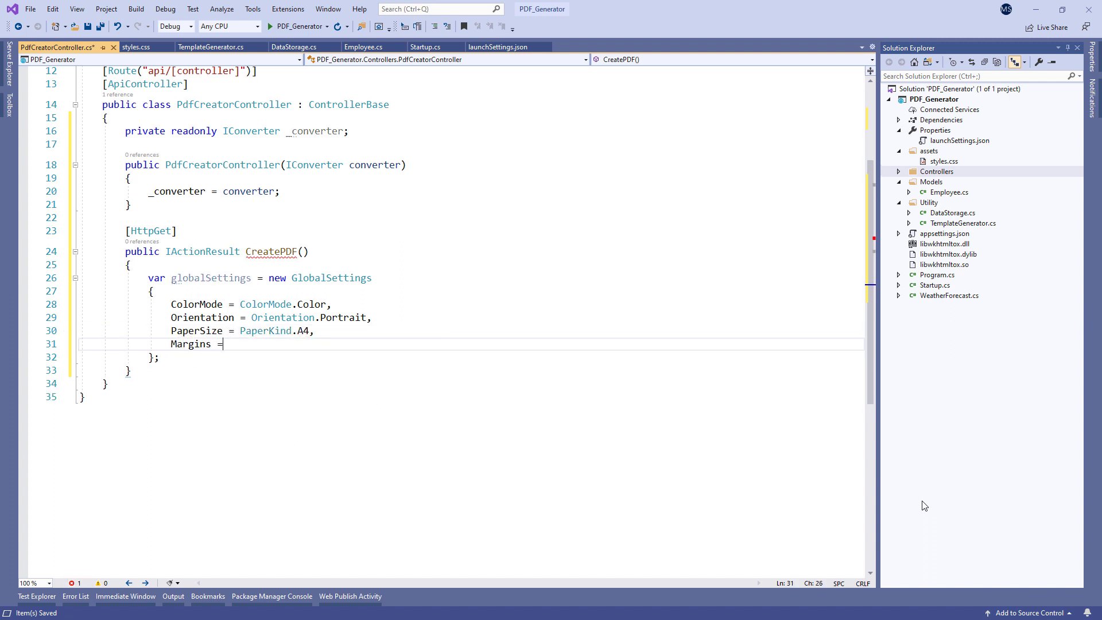
pyautogui.write('new MarginSettings { Top = 10 },')
pyautogui.write('DocumentTitle')
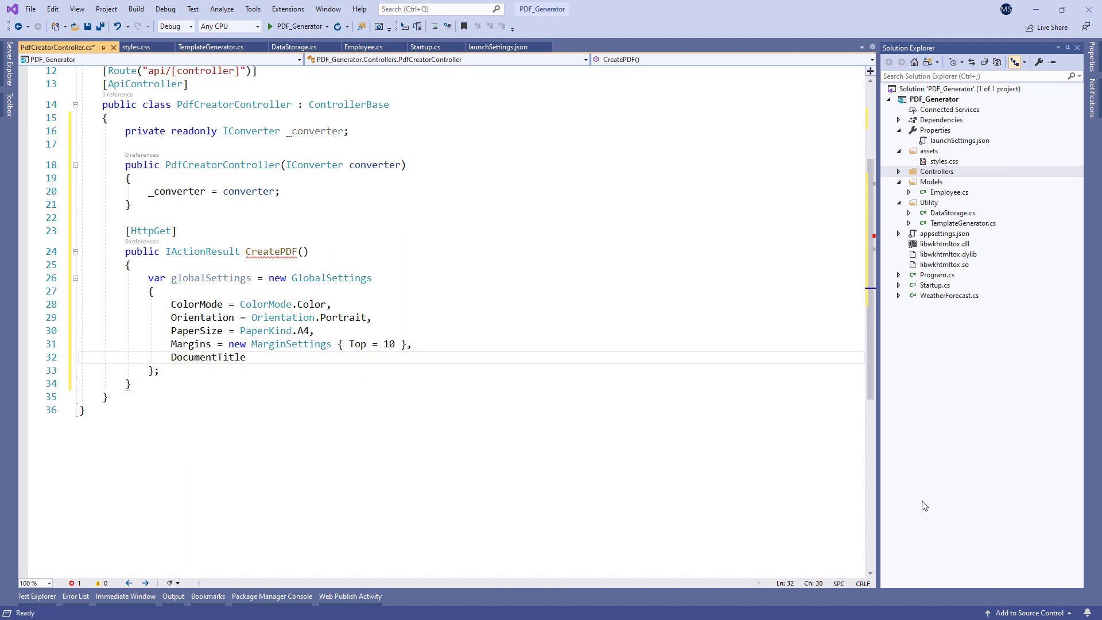
pyautogui.write('= "PDF Report",')
pyautogui.write('Out')
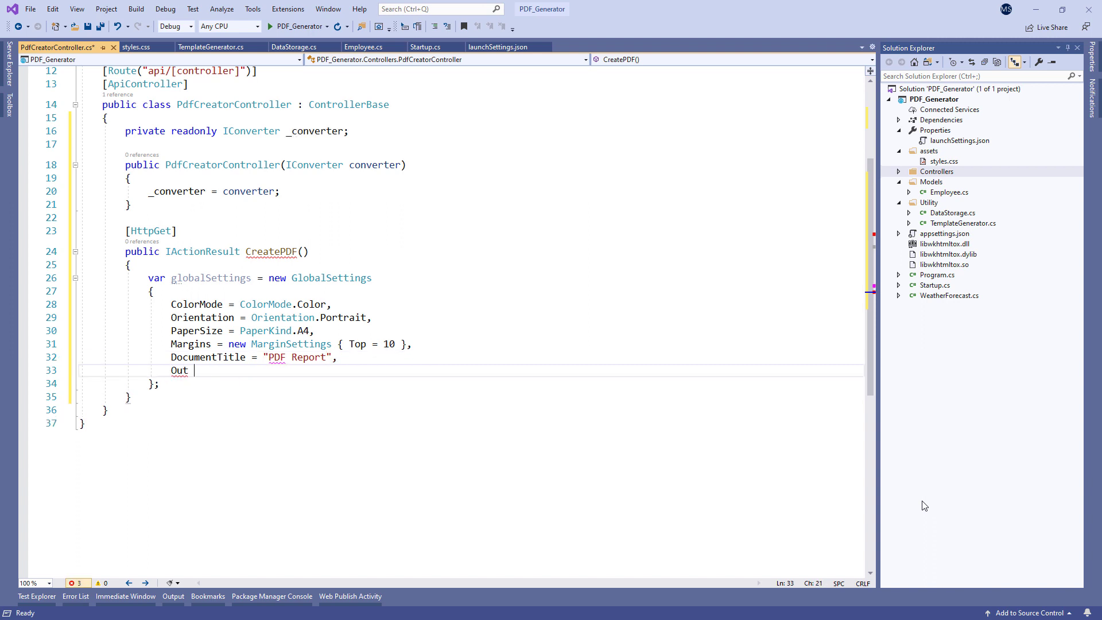
pyautogui.write('= @"D:\\PDFC"')
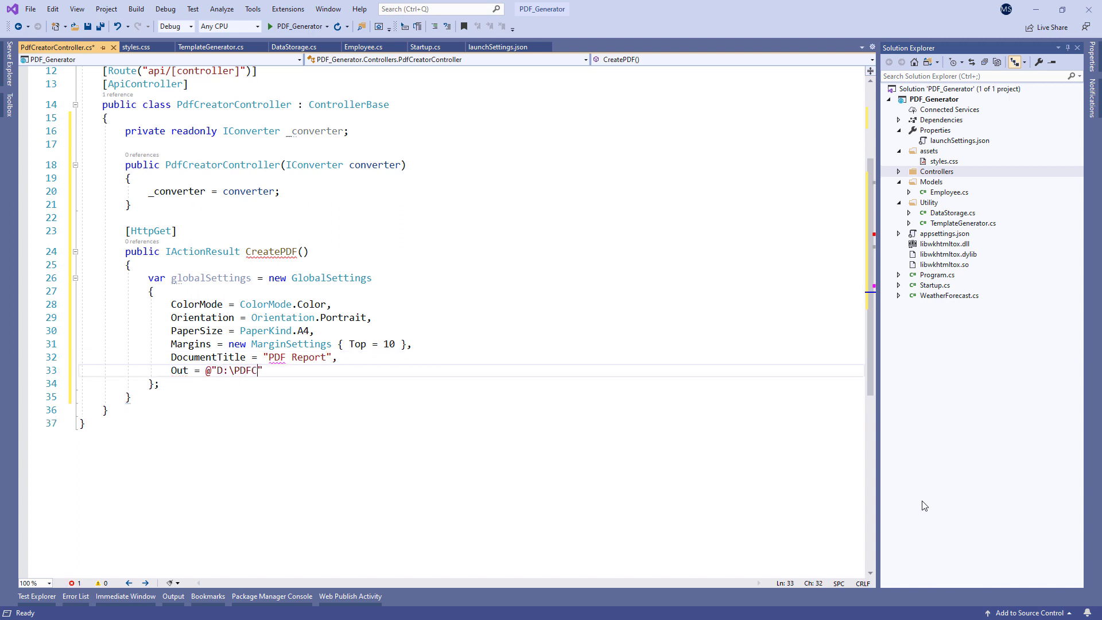
pyautogui.write('reator\\Employee_Report.pdf')
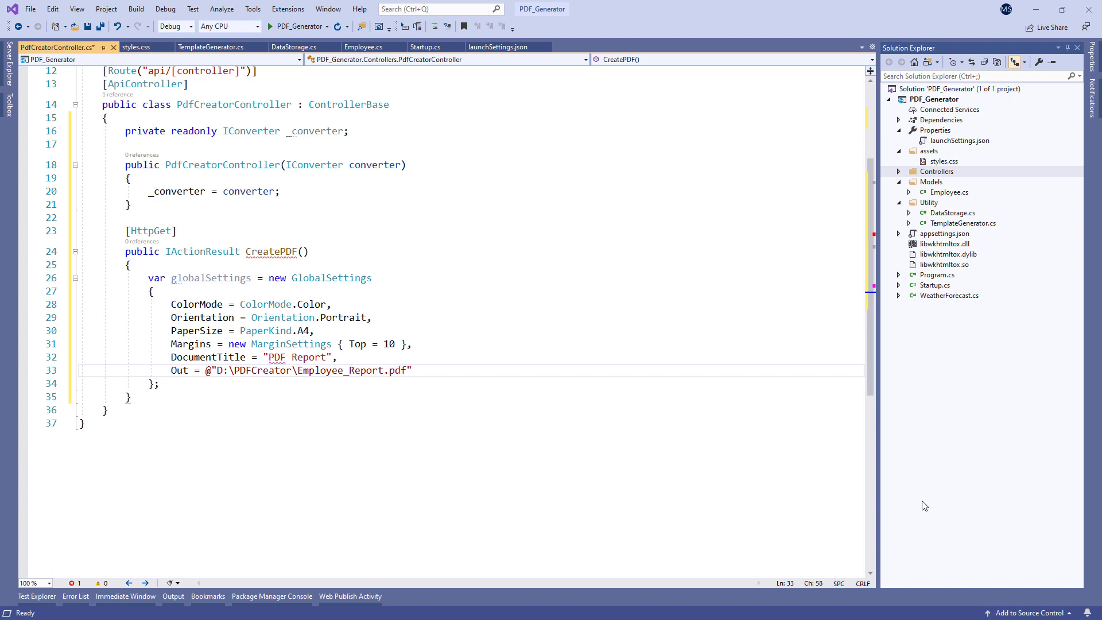
pyautogui.write('var')
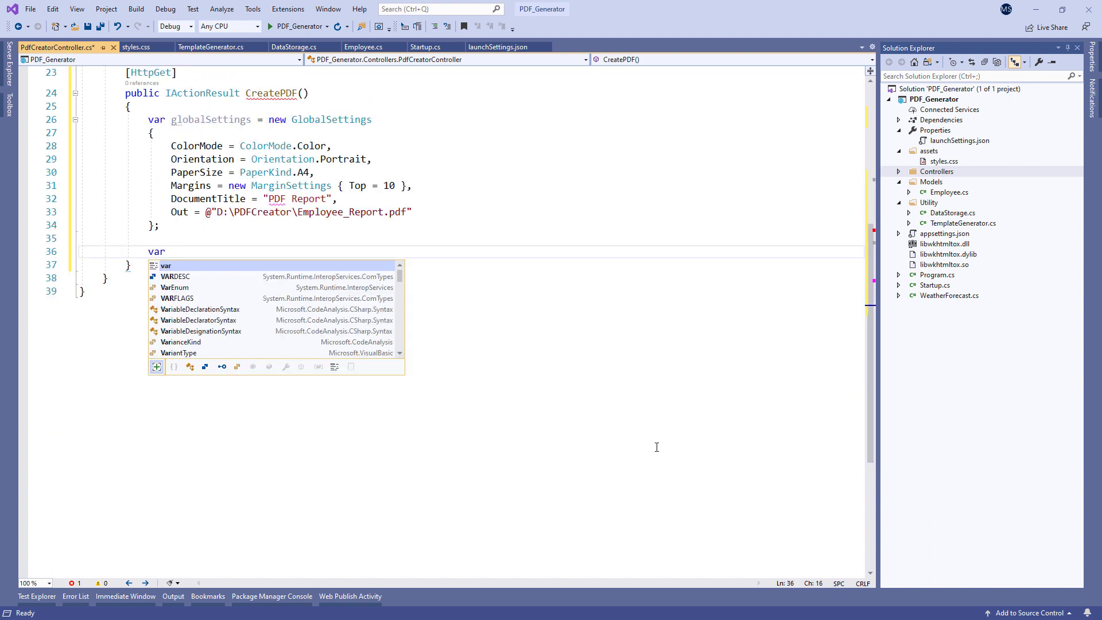
# Create ObjectSettings with page count enabled and HtmlContent from TemplateGenerator.
pyautogui.write('objectSettings = new ObjectSettings')
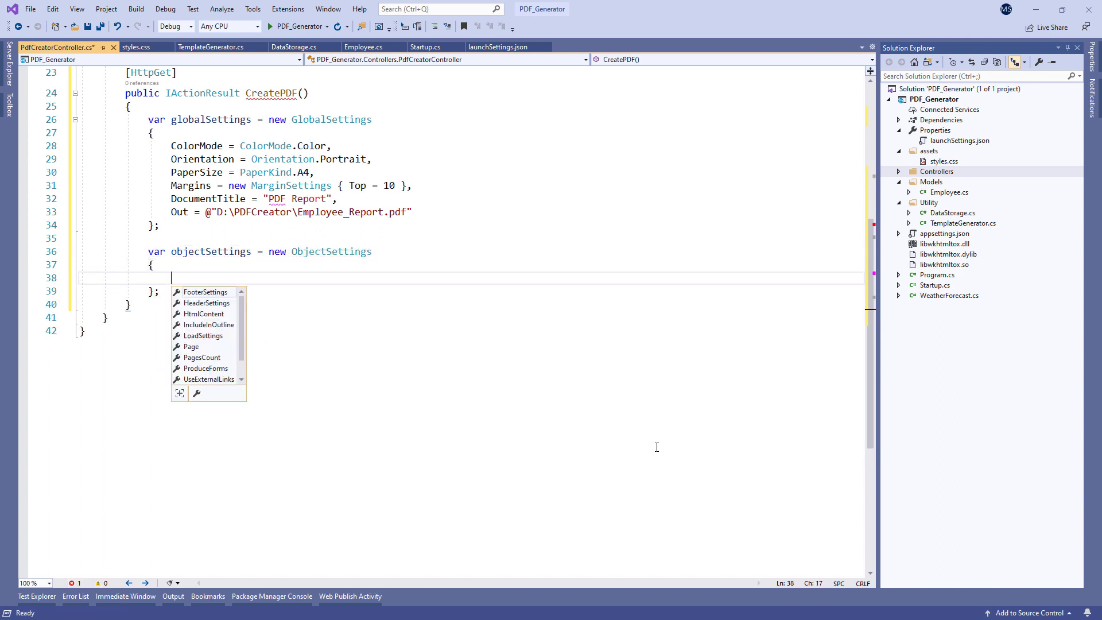
pyautogui.write('page')
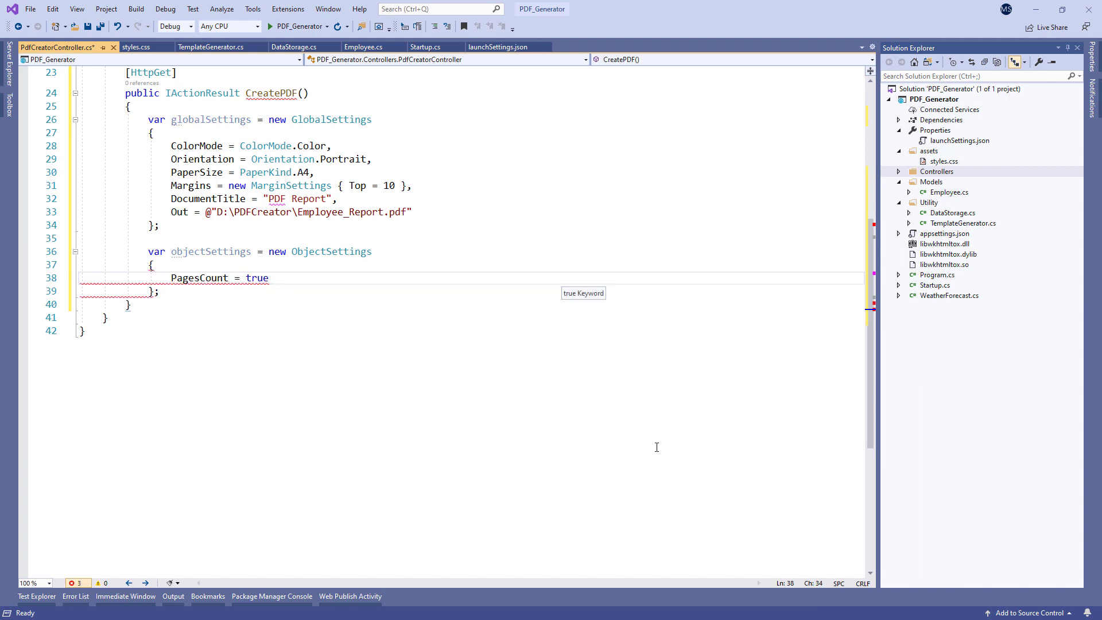
pyautogui.write(',')
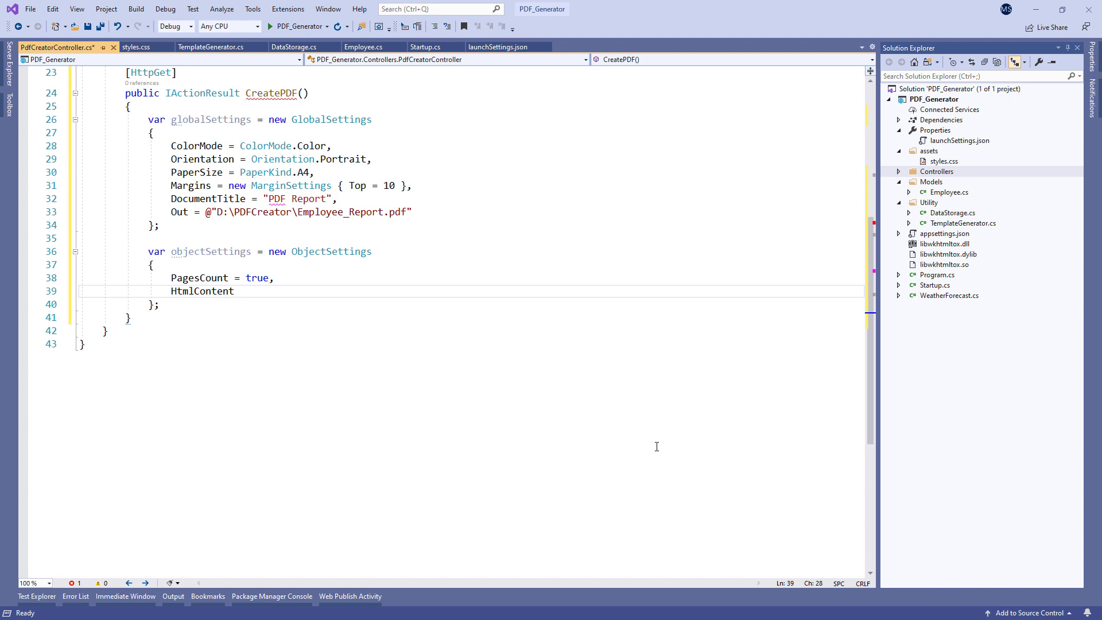
pyautogui.write('= TemplateGenerator.GetHTMLString(),')
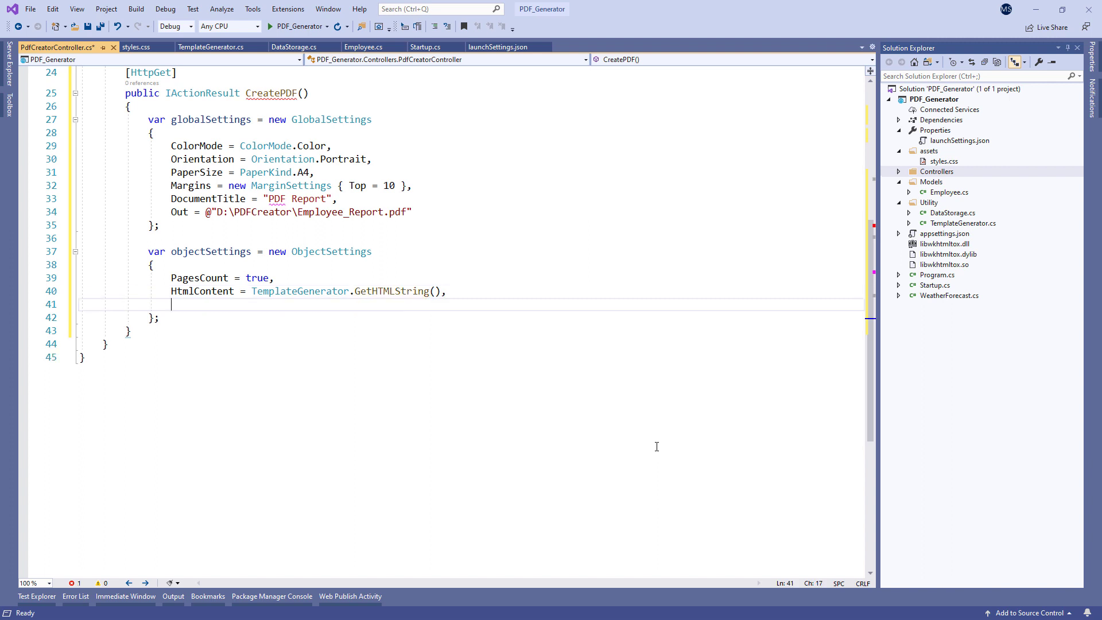
# Give it WebSettings with utf-8 encoding and the styles.css user stylesheet path.
pyautogui.write('WebSettings =')
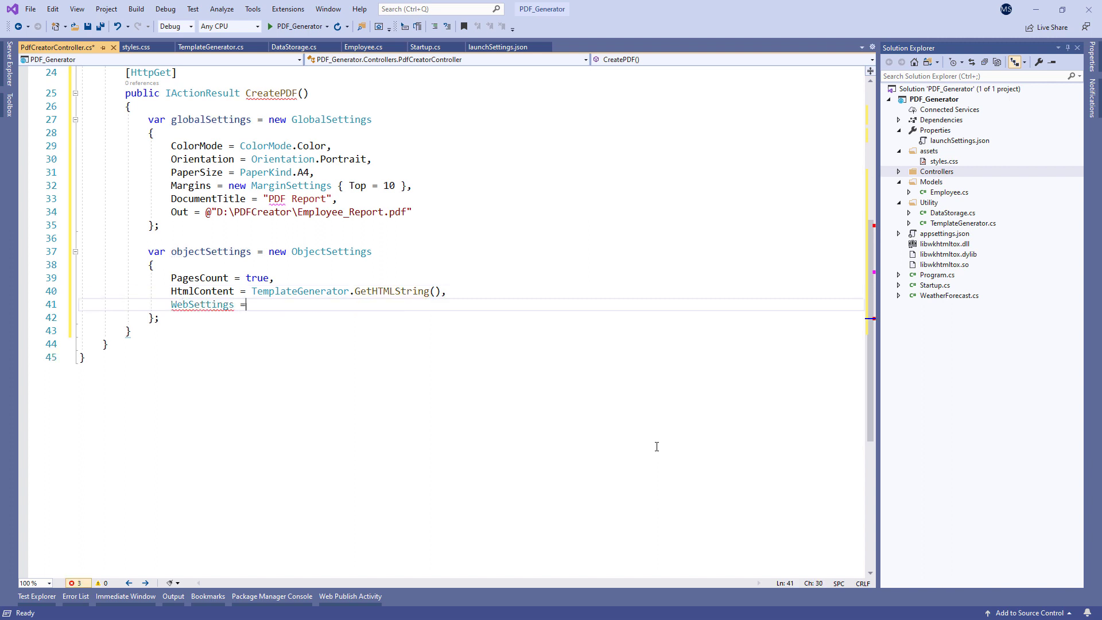
pyautogui.write('{ DefaultEncoding}')
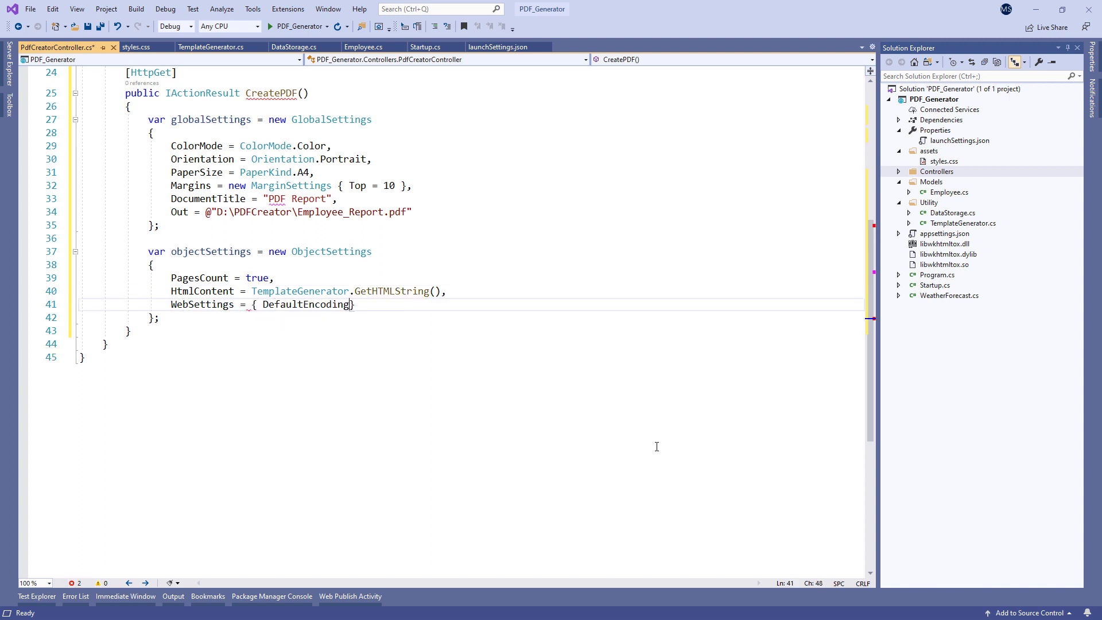
pyautogui.write('= "utf"')
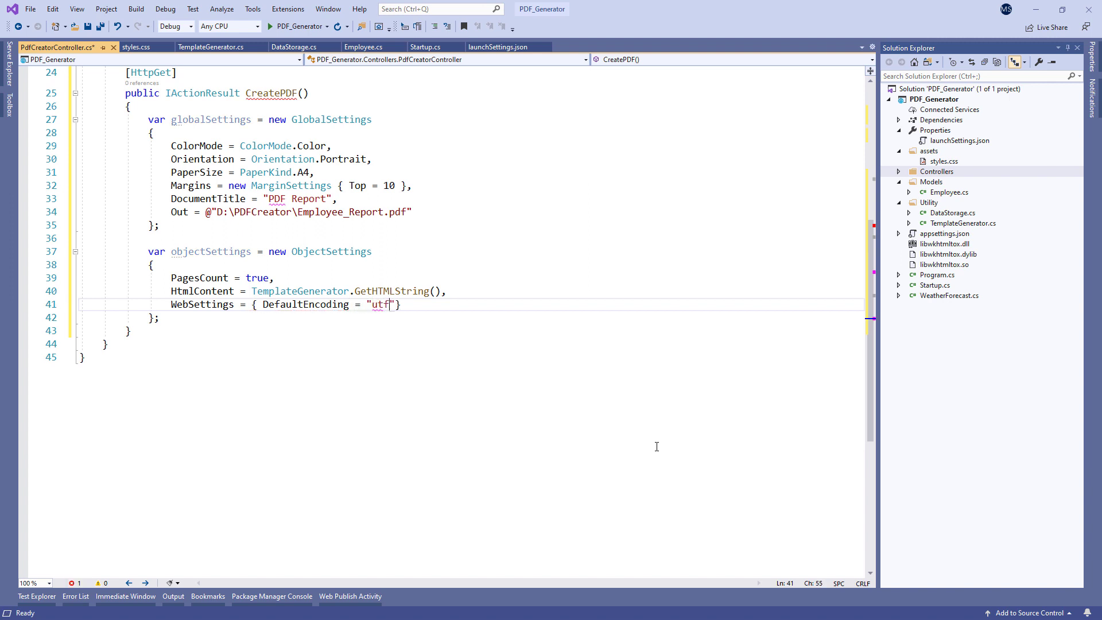
pyautogui.write('-8", UserStyleSheet')
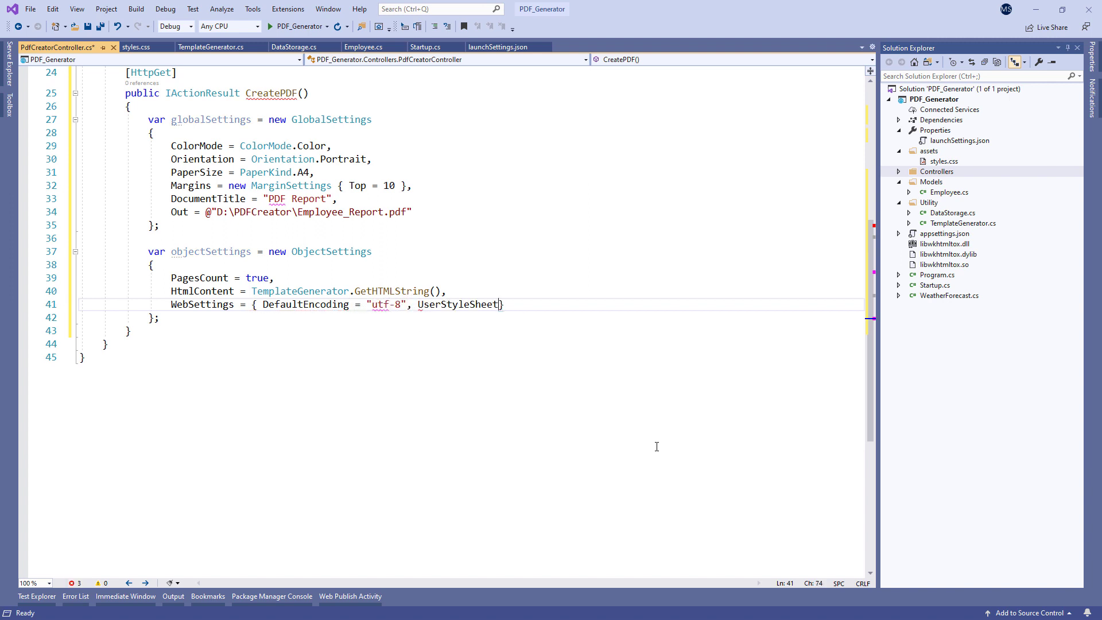
pyautogui.write('= Path.Combine')
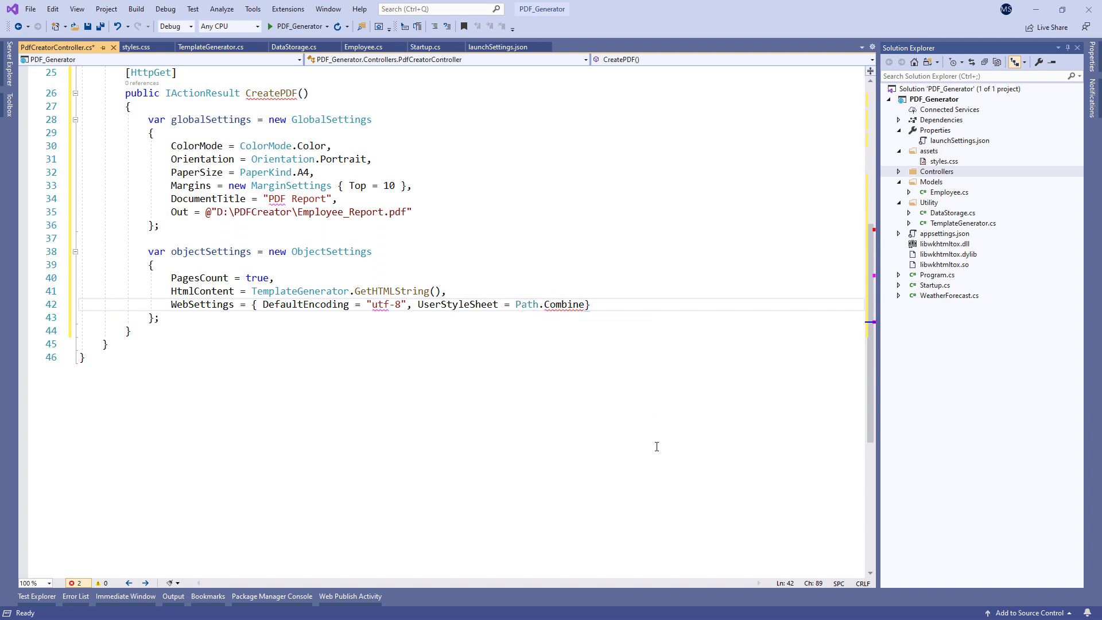
pyautogui.write('Directory.GetCurrentDirectory(), "assets", "styles.css"')
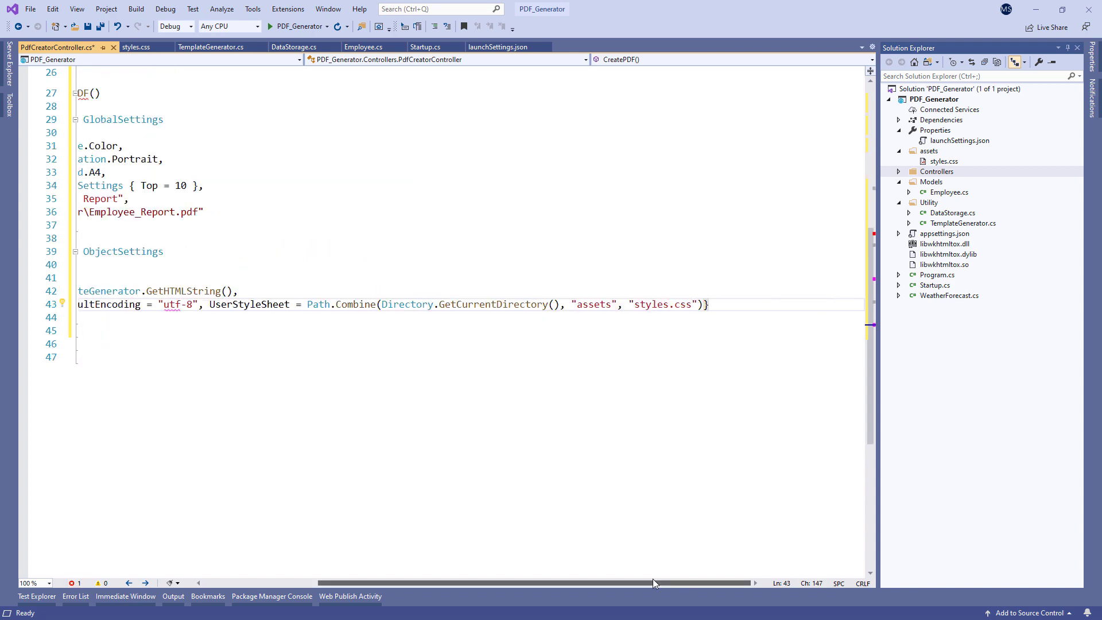
# Add HeaderSettings: Arial, size 9, right text "Page [page] of [toPage]", line on.
pyautogui.write('He')
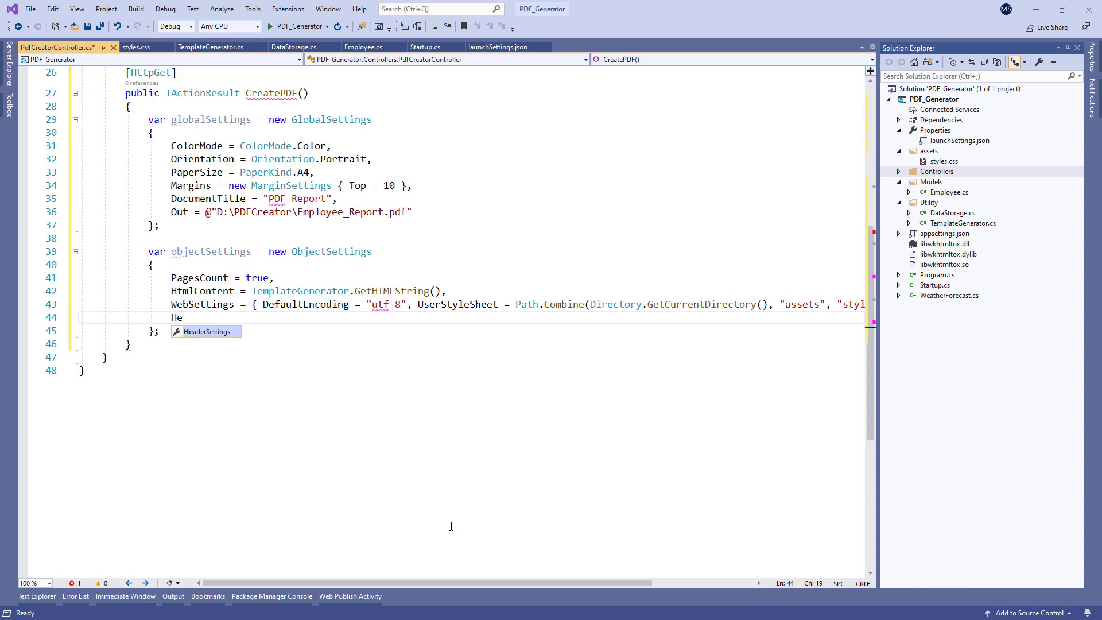
pyautogui.write('aderSettings =')
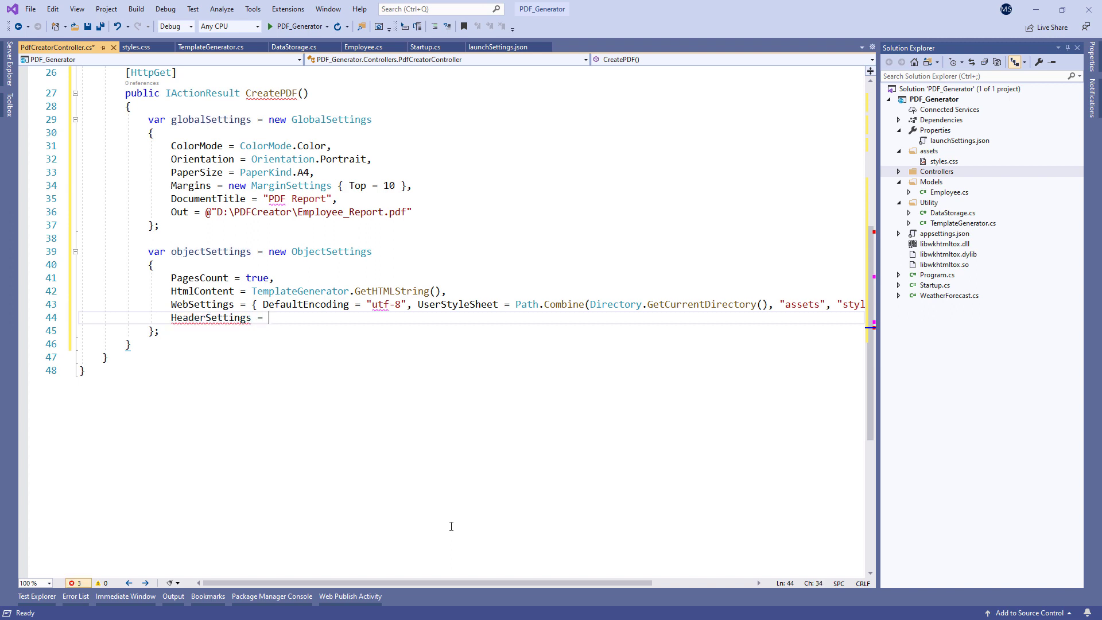
pyautogui.write('{ FontName = "Arial"')
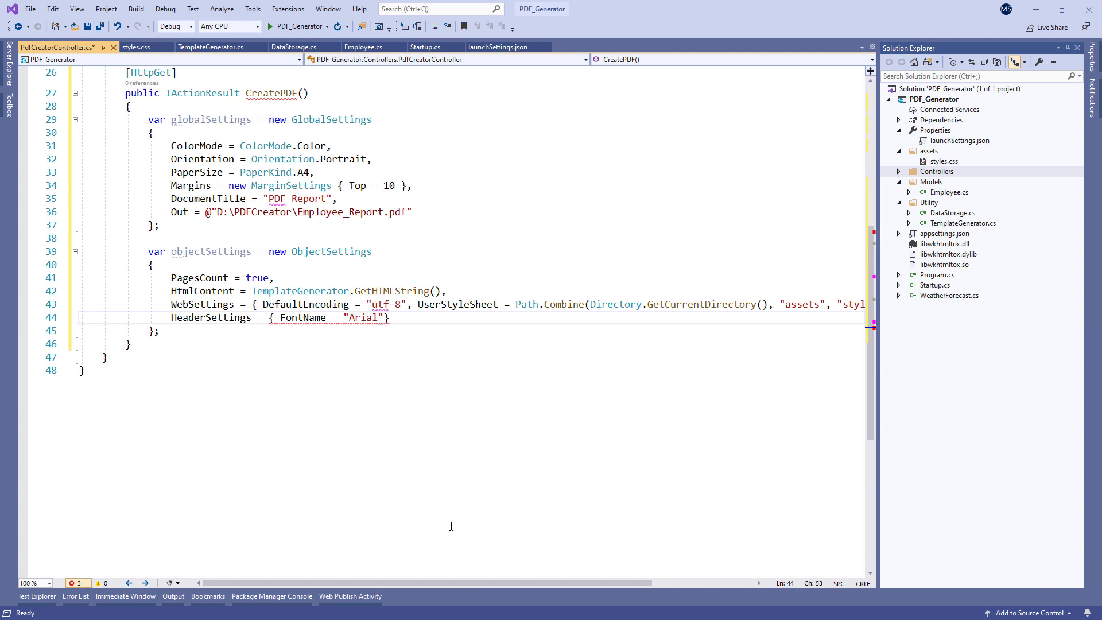
pyautogui.write(', FontSize')
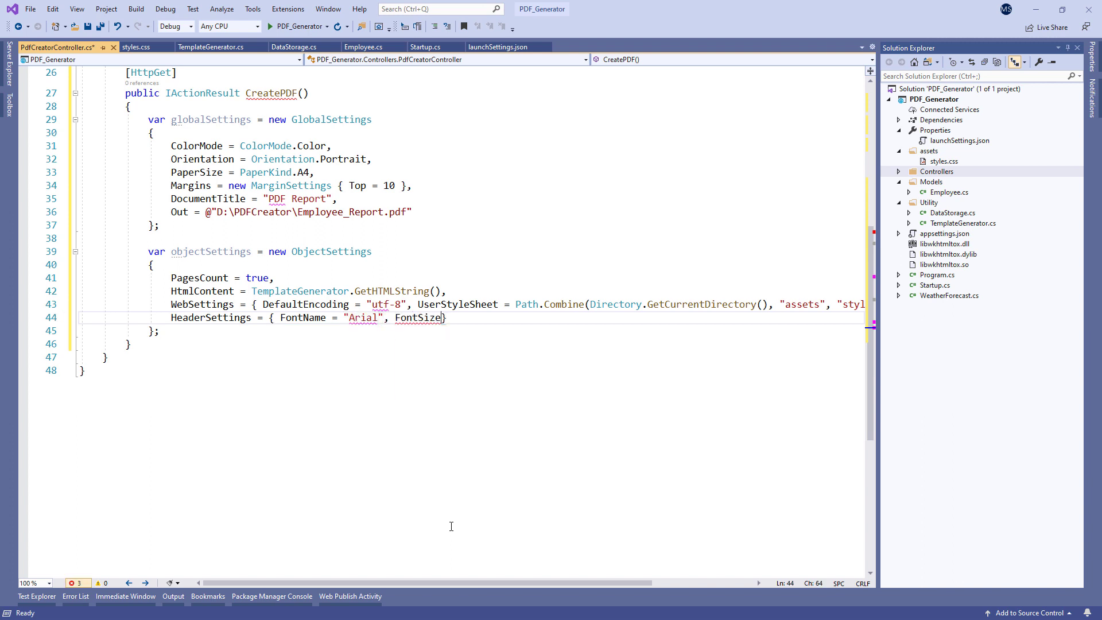
pyautogui.write('= 9, R')
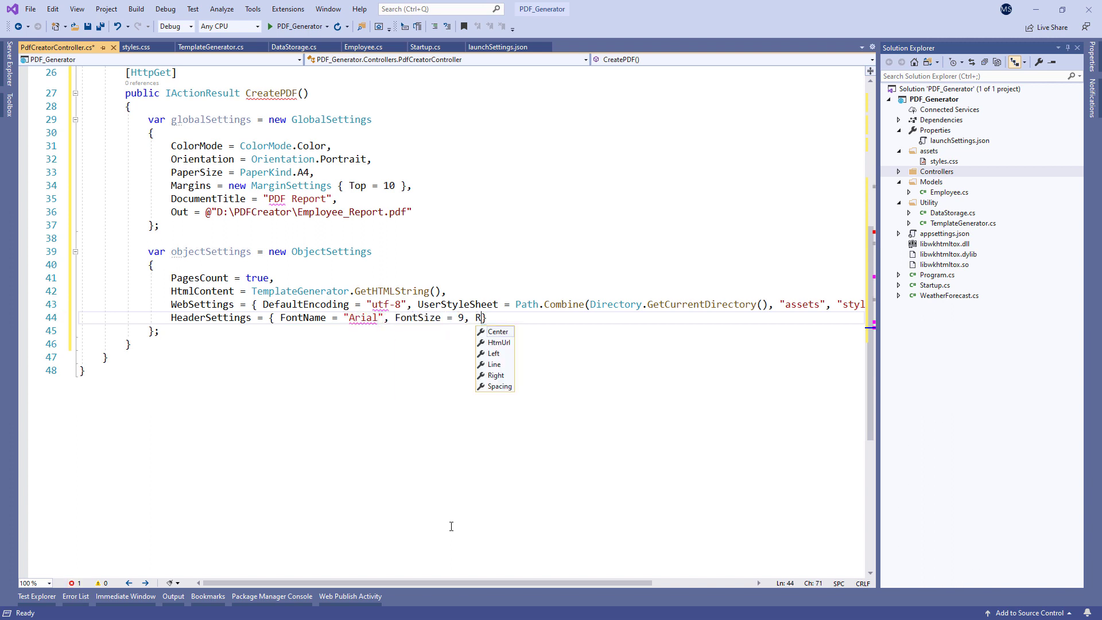
pyautogui.write('ight = "Page"')
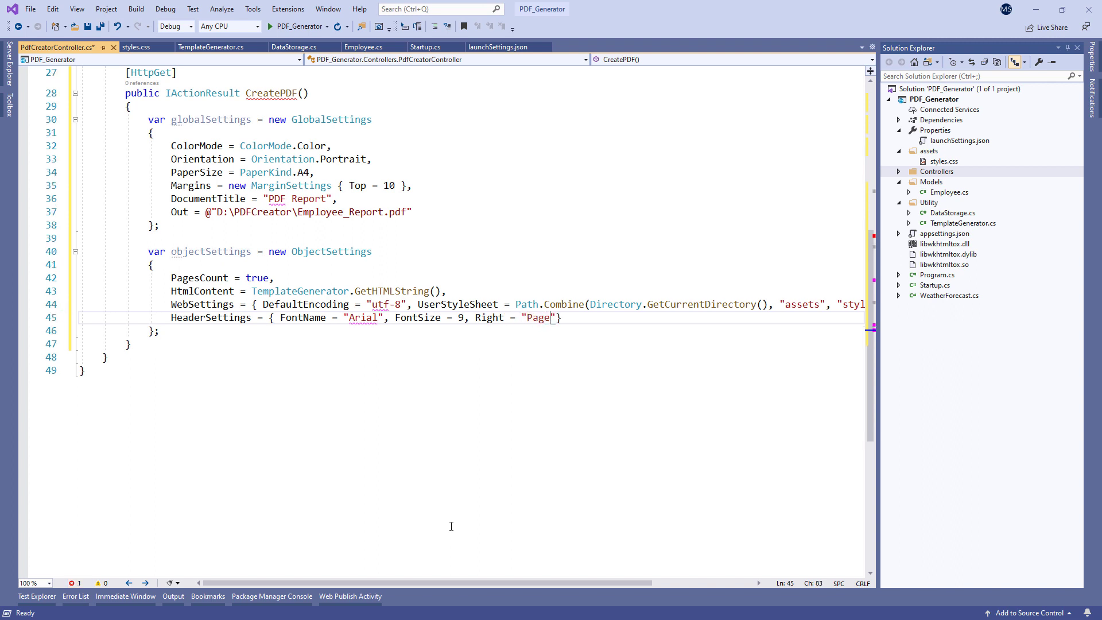
pyautogui.write('[page] of')
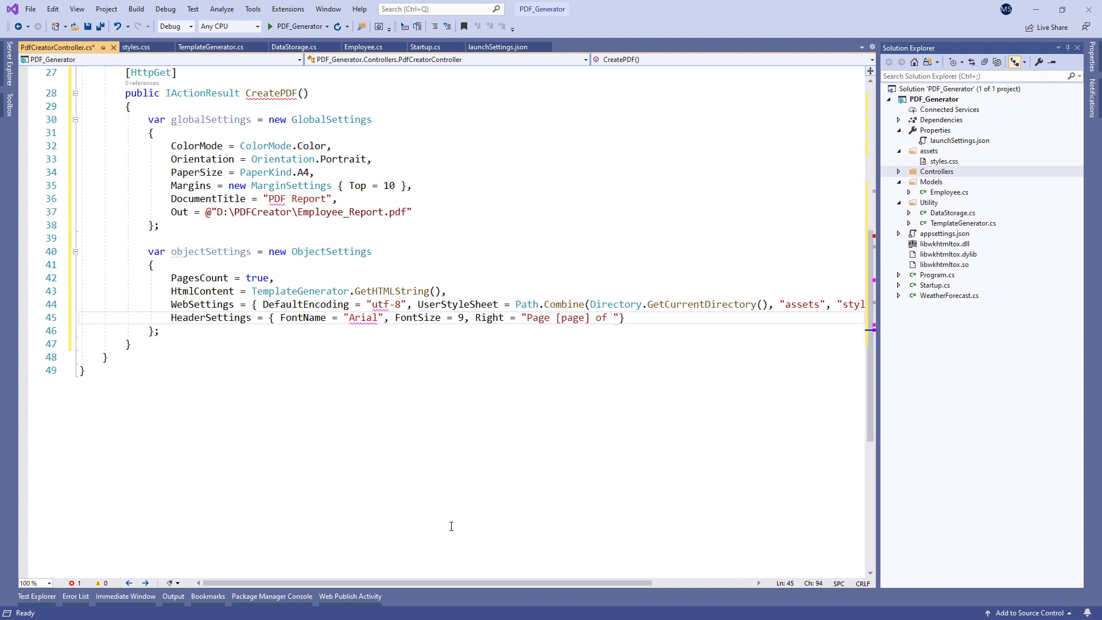
pyautogui.write('[toPage]", Li')
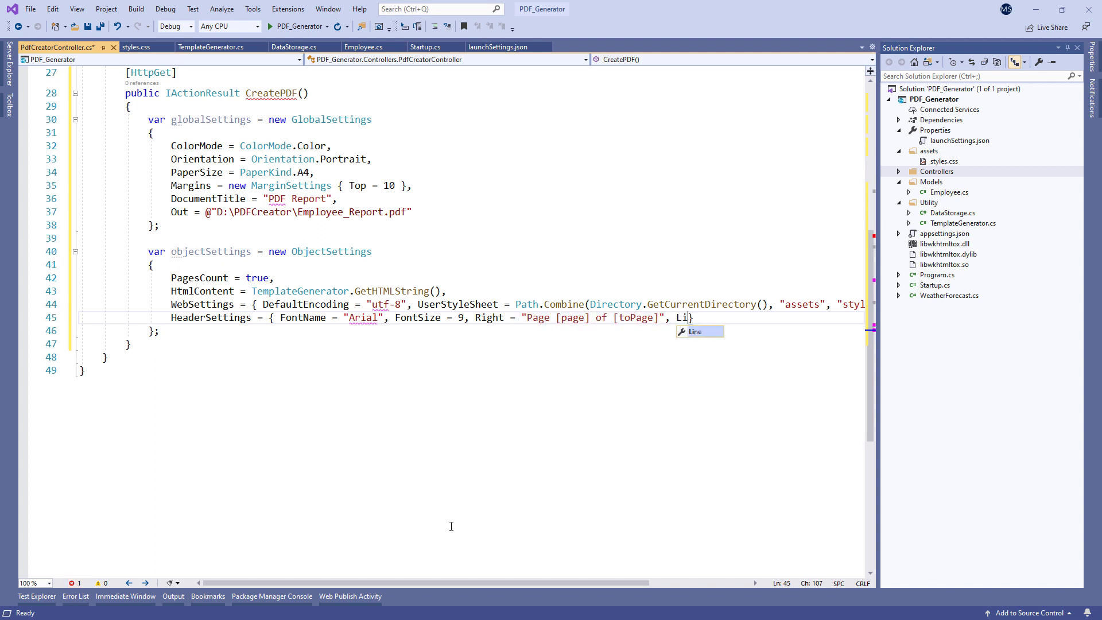
pyautogui.write('ne = true }')
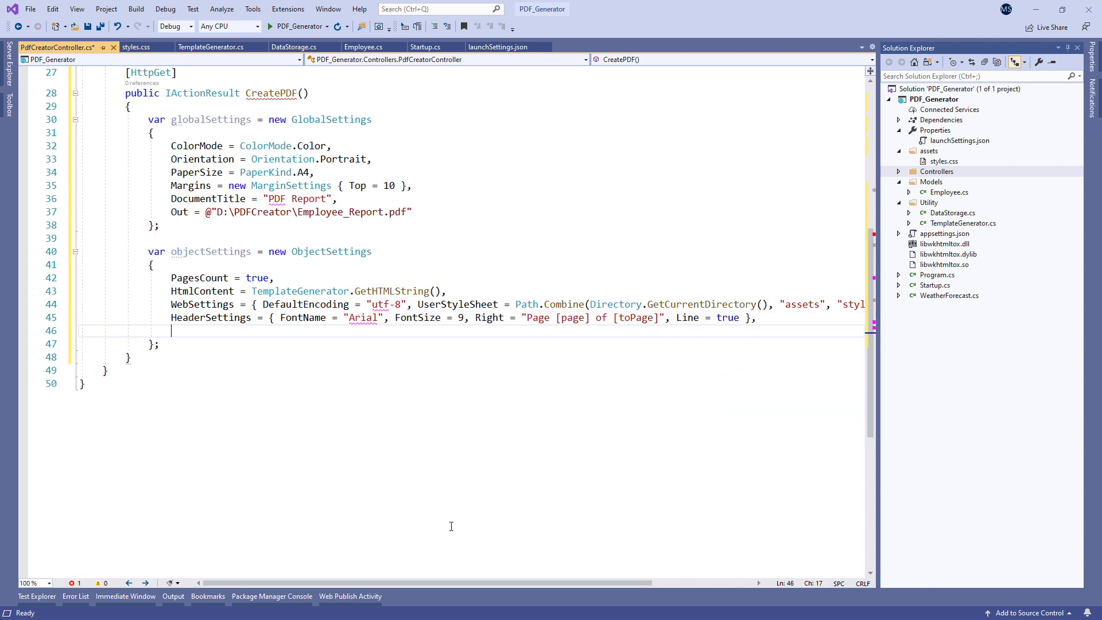
# Add FooterSettings with Arial font, size 9 and a separator line.
pyautogui.write('FooterSettings =')
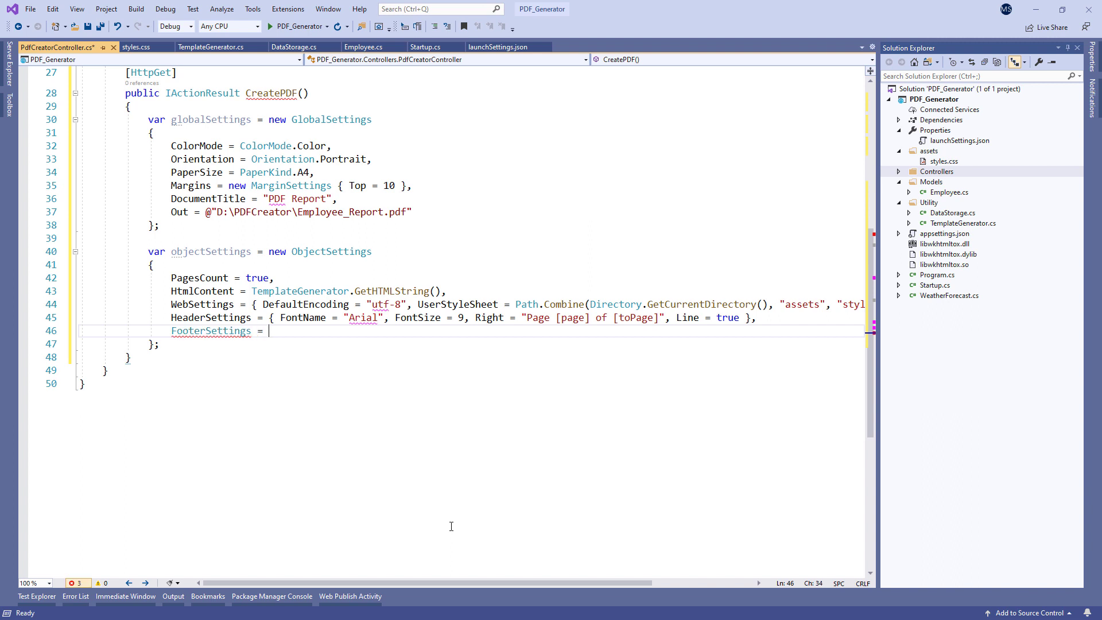
pyautogui.write('{ FontName = "Arial",')
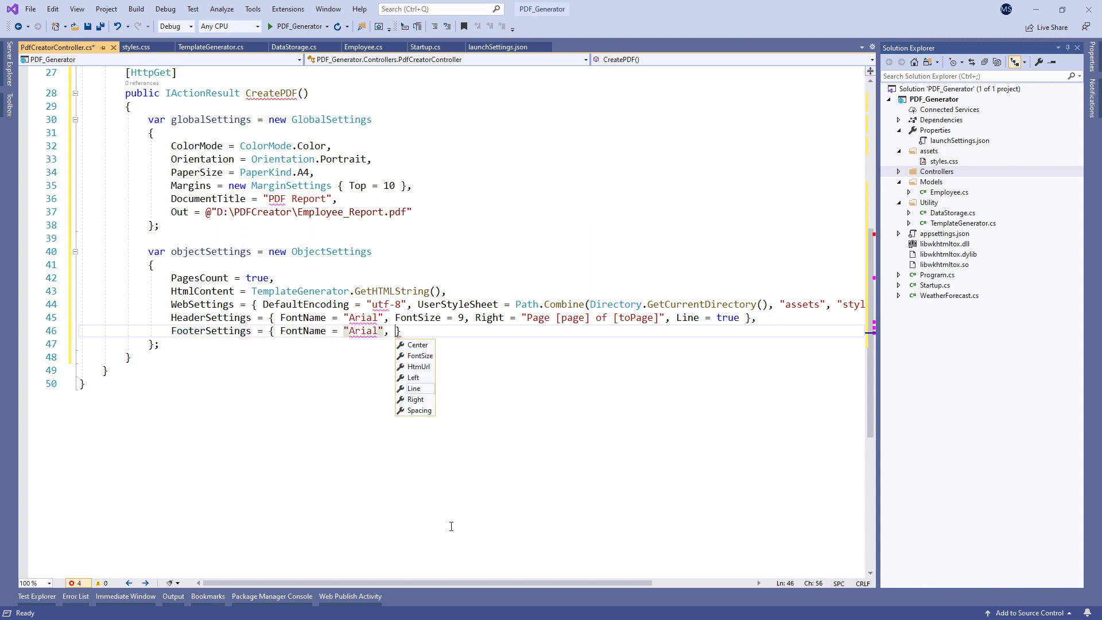
pyautogui.write('FontSize = 9')
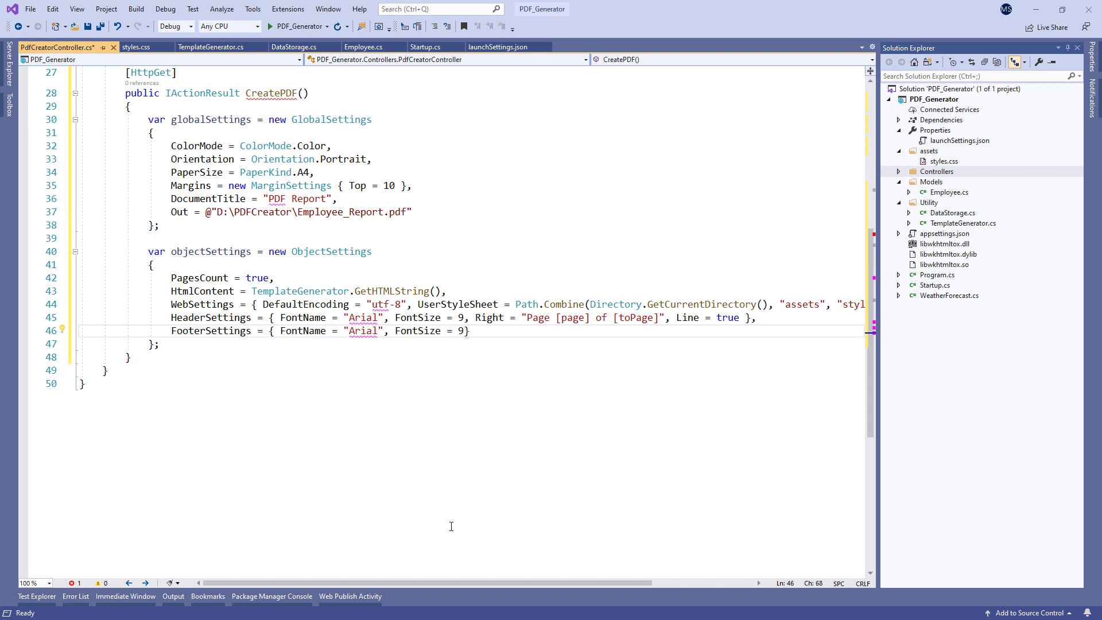
pyautogui.write(', Line = true')
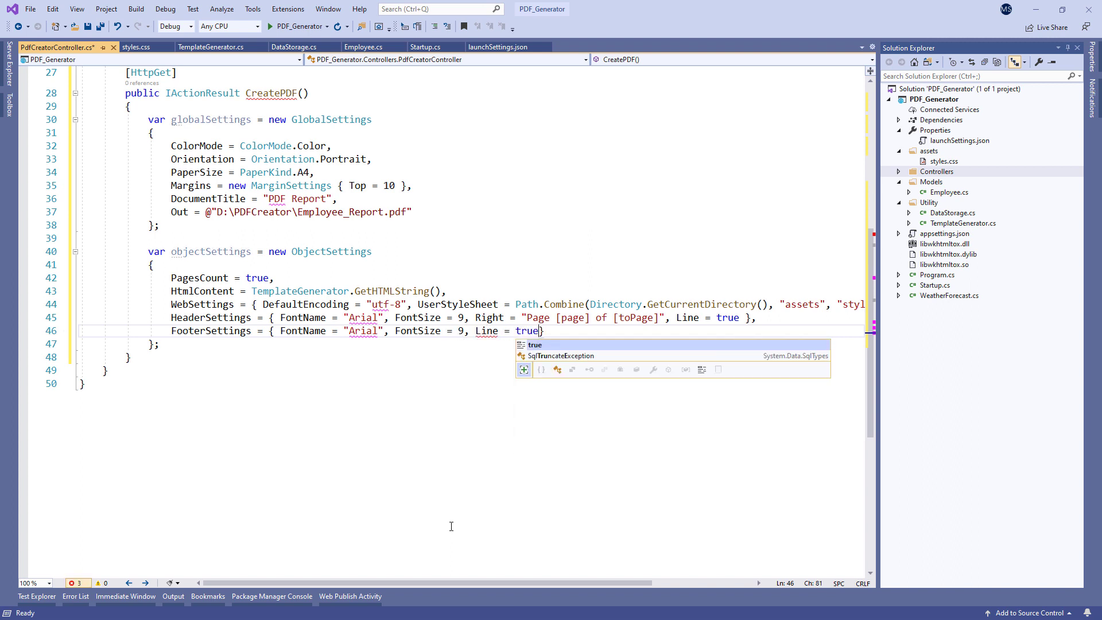
# Centre "Report Footer" in the footer and assemble an HtmlToPdfDocument from globalSettings and objectSettings.
pyautogui.write(', Center =')
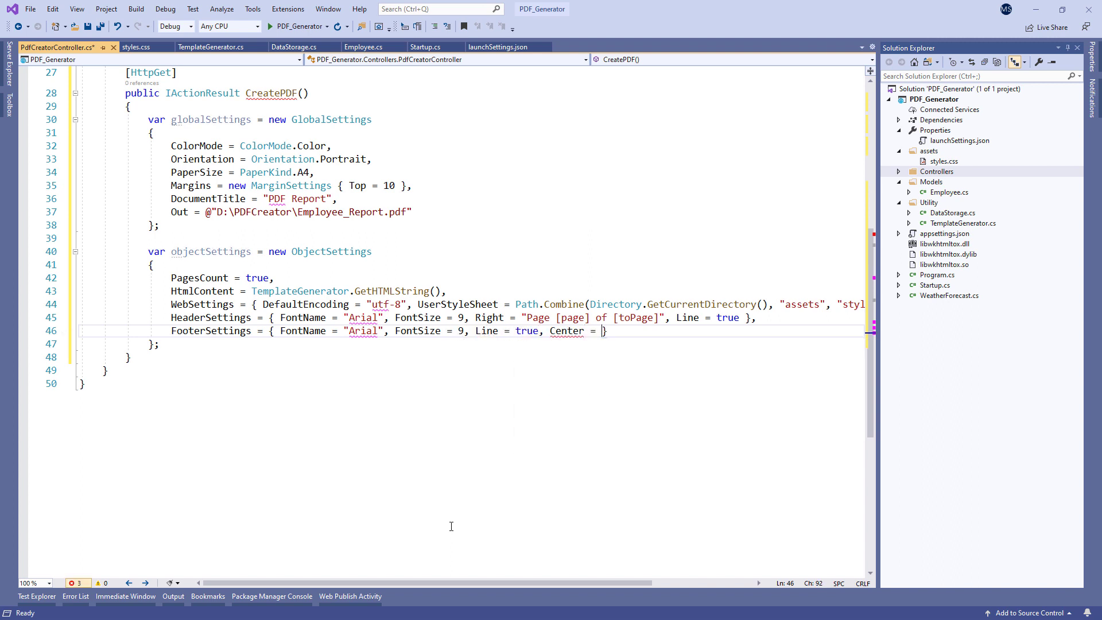
pyautogui.write('"Report Footer"')
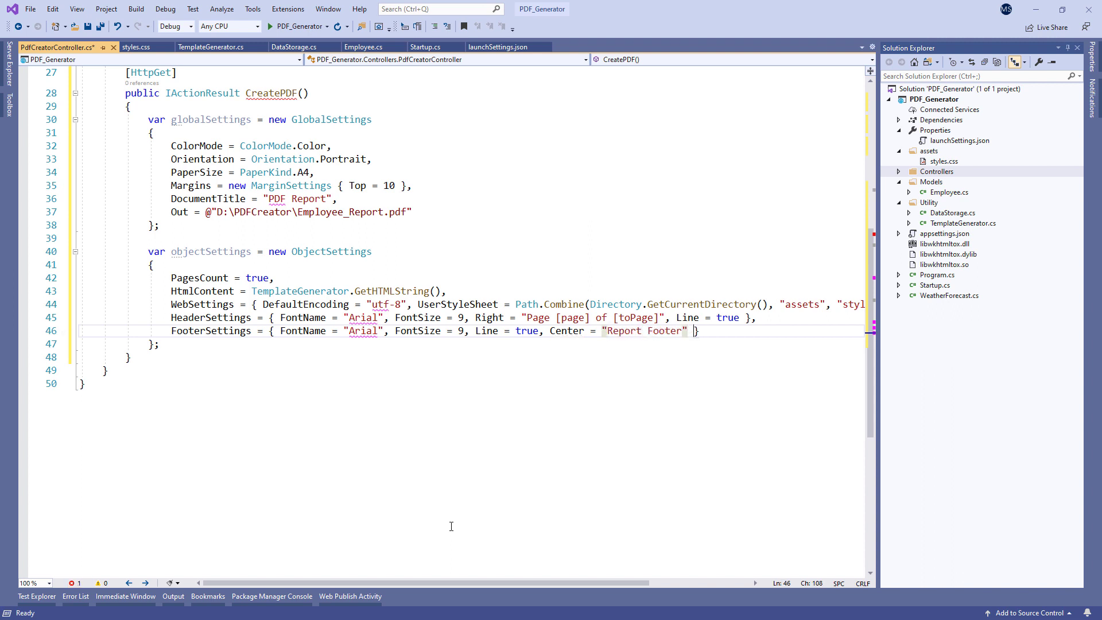
pyautogui.write('var pdf')
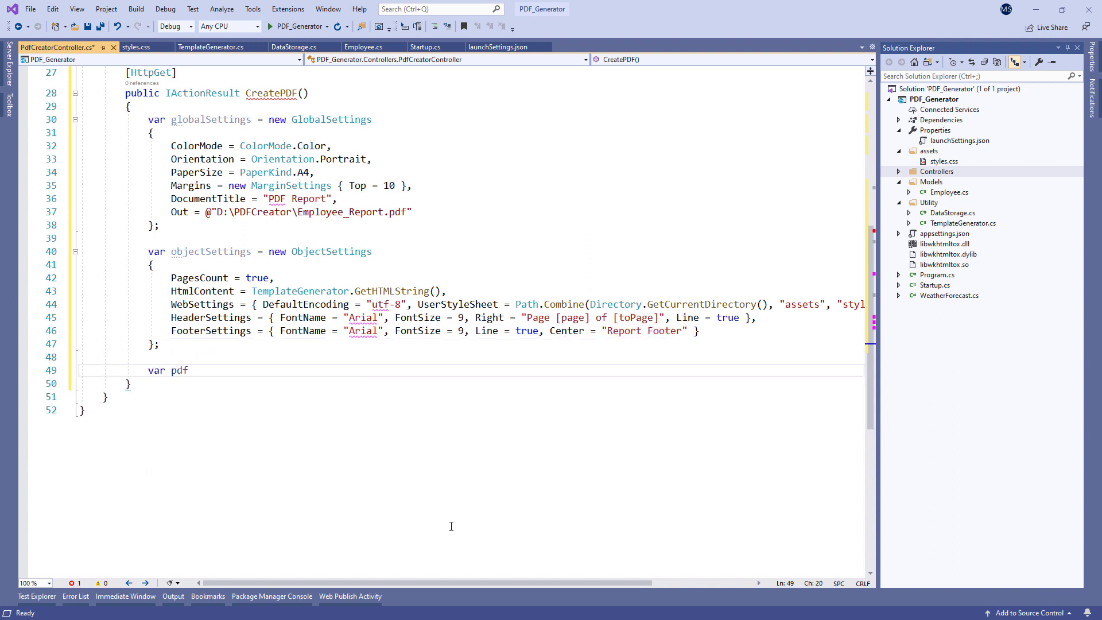
pyautogui.write('= new HtmlToPdfDocument')
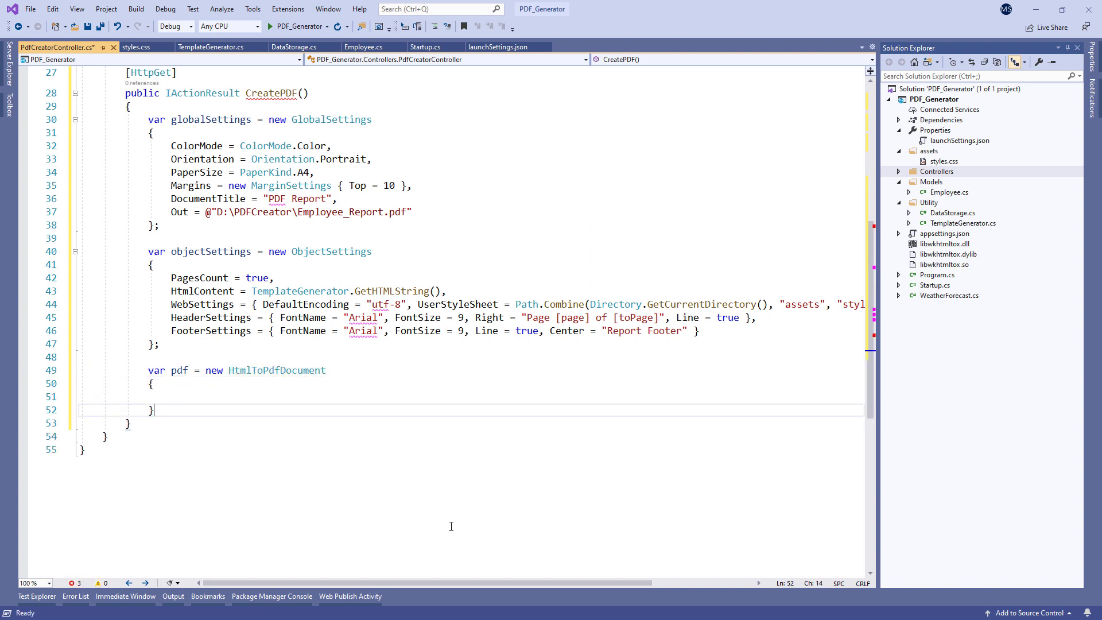
pyautogui.write('GlobalSettings =')
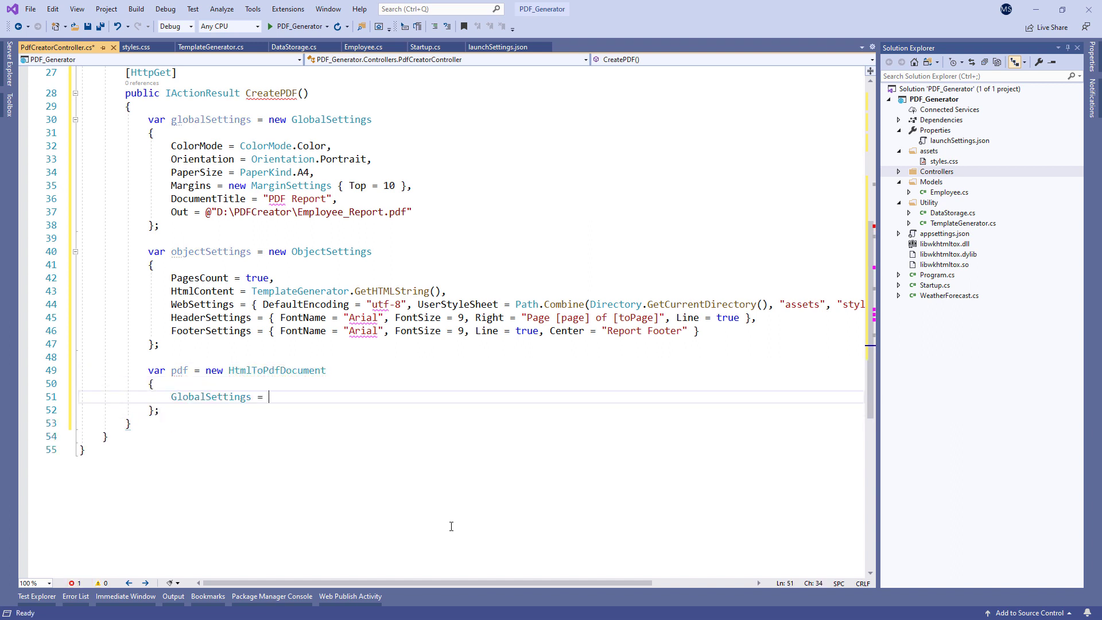
pyautogui.write('globalSettings,')
pyautogui.write('Objects =')
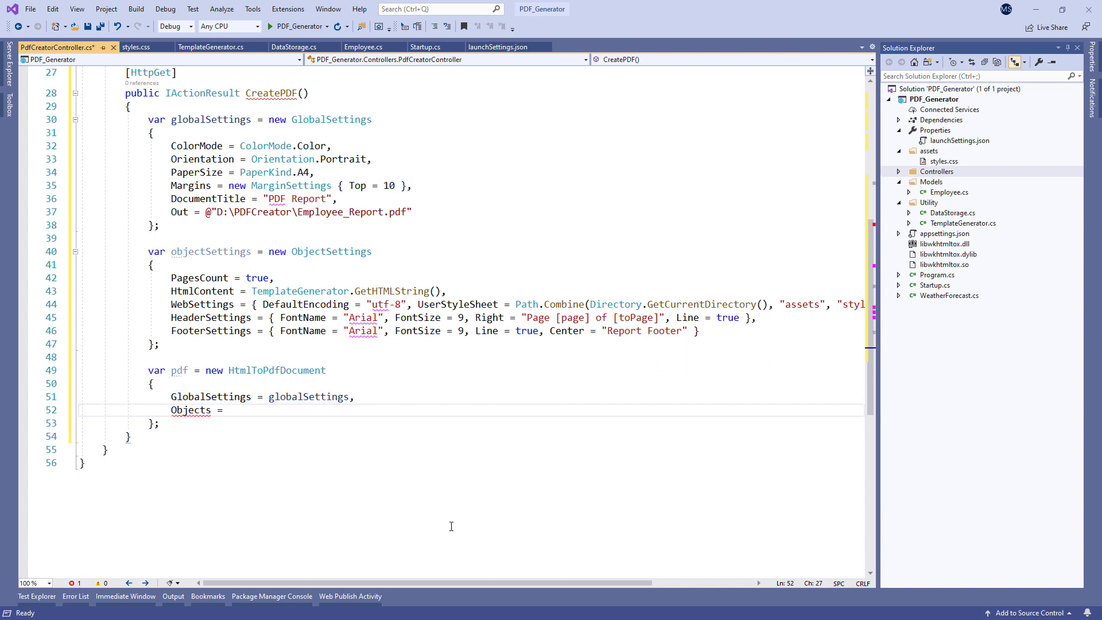
pyautogui.write('{ objectSettings }')
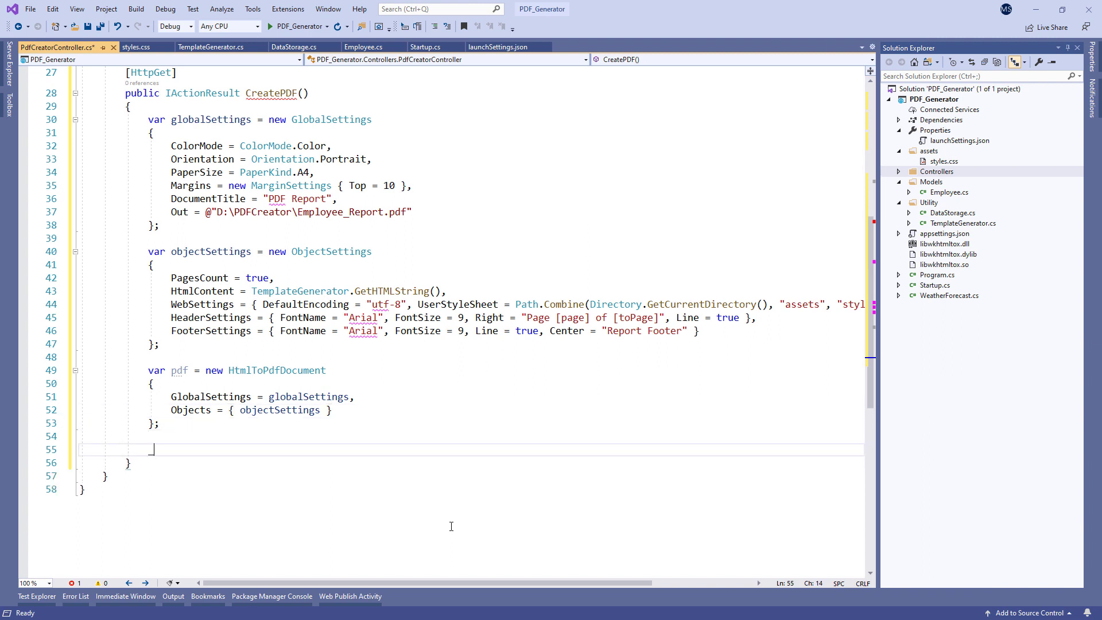
# Convert the document with _converter and return Ok "Successfully created the PDF document.".
pyautogui.write('_converter.c')
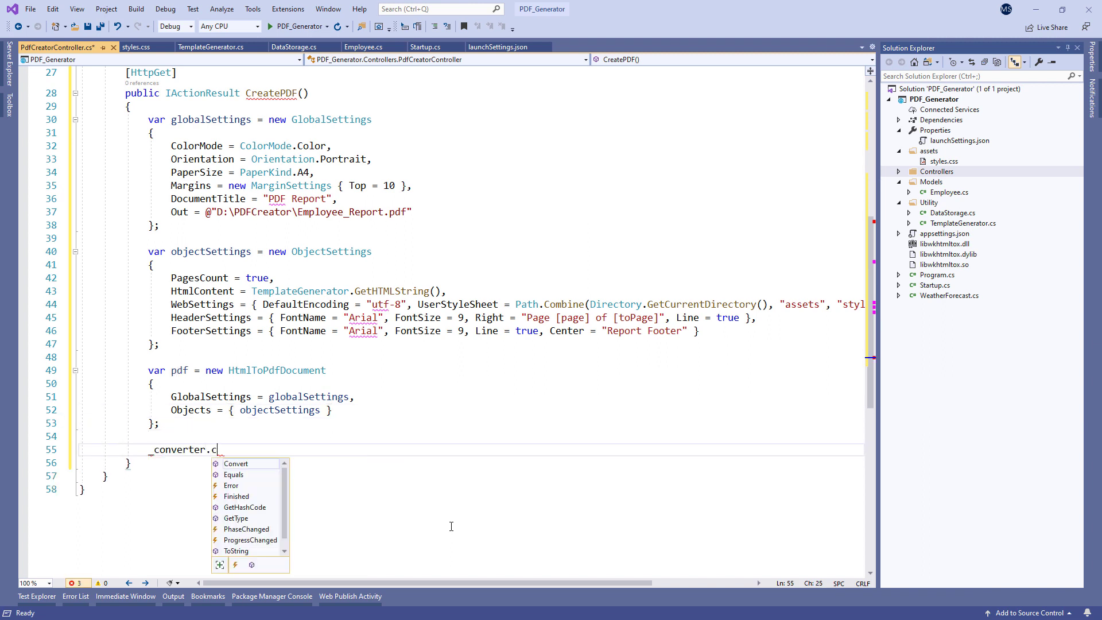
pyautogui.write('onvert(pdf);')
pyautogui.write('return Ok("Successf')
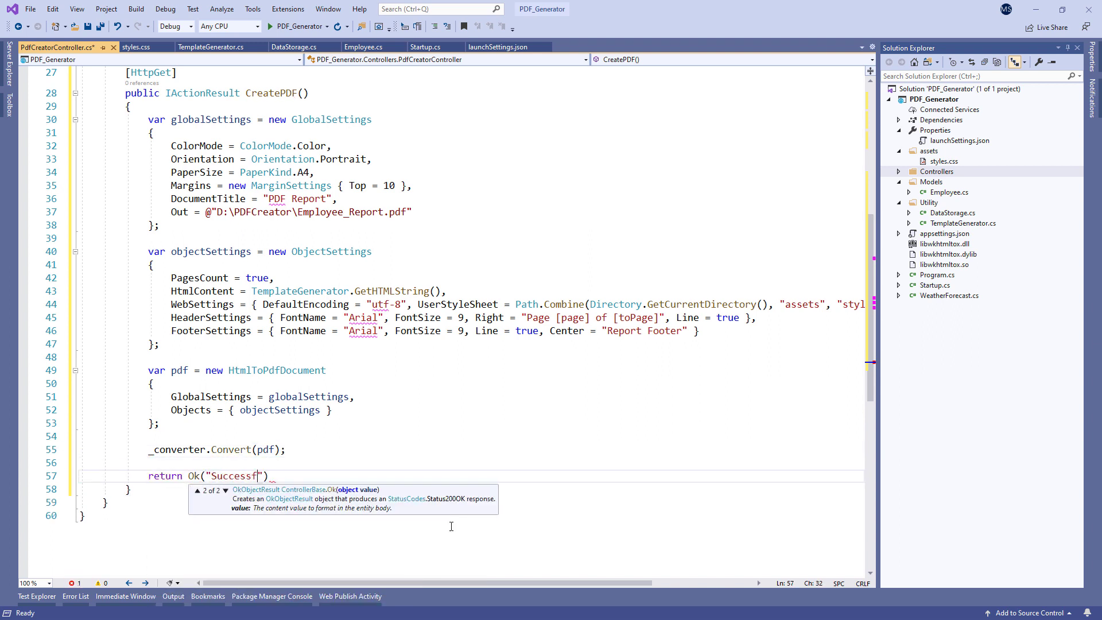
pyautogui.write('ully created the PDF document.')
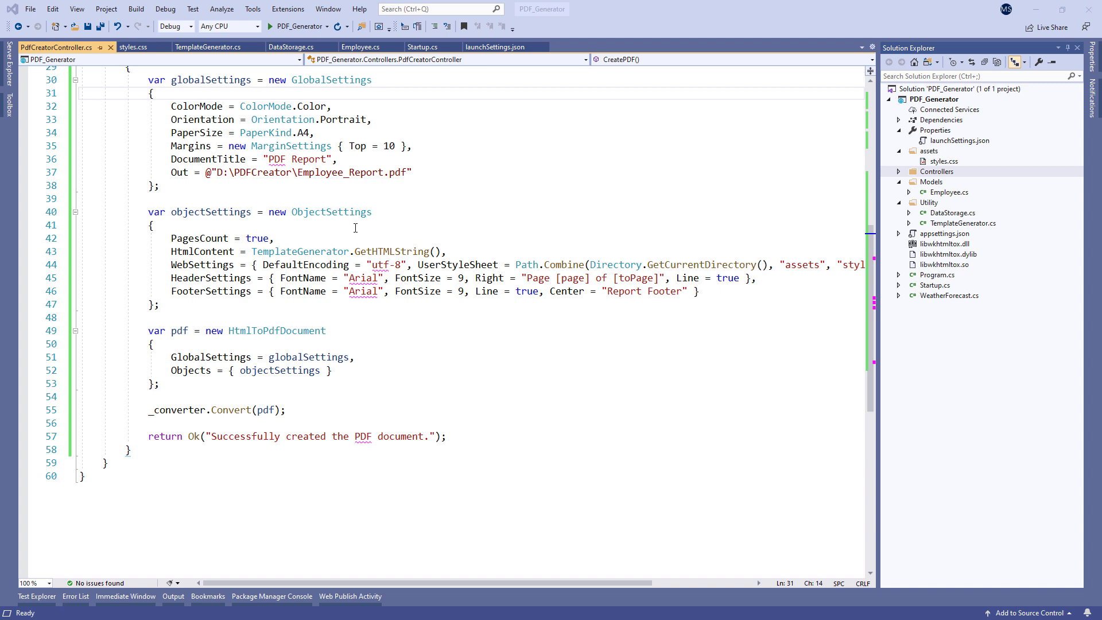
# Start the PDF_Generator project in the debugger to generate the report.
pyautogui.click(265, 26)
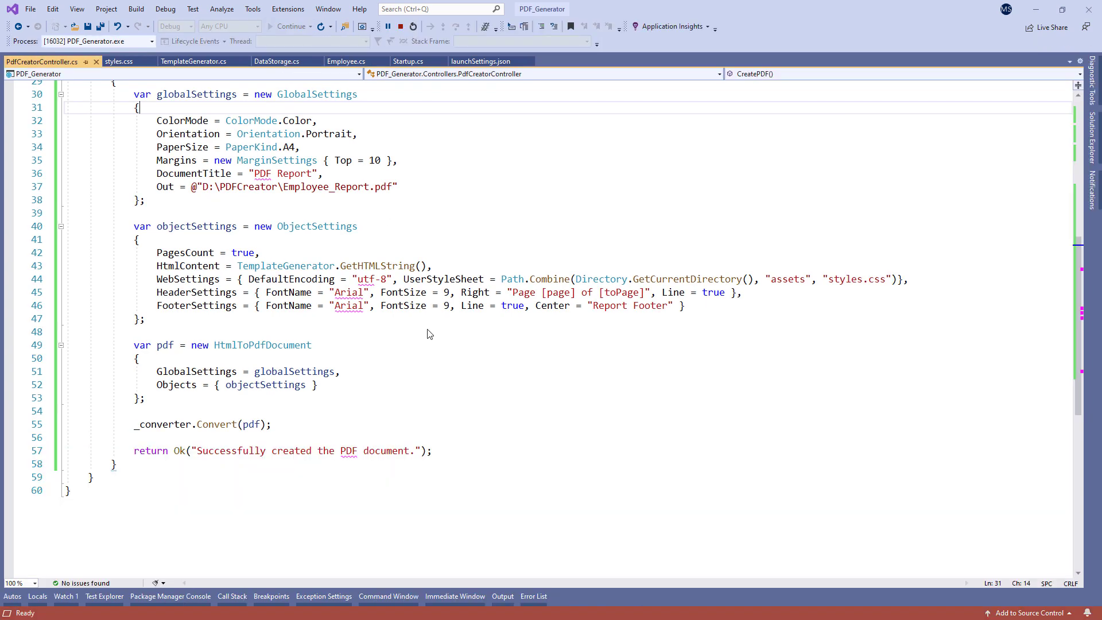
pyautogui.moveTo(430, 333)
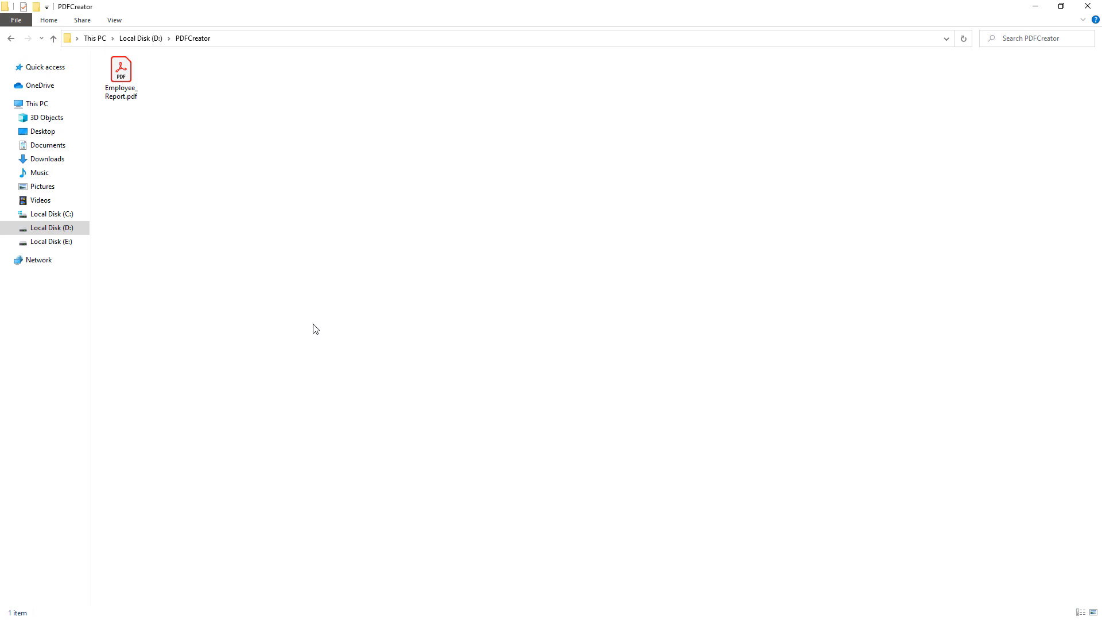
# Open Employee_Report.pdf from the D:\PDFCreator folder to view the report.
pyautogui.click(122, 71)
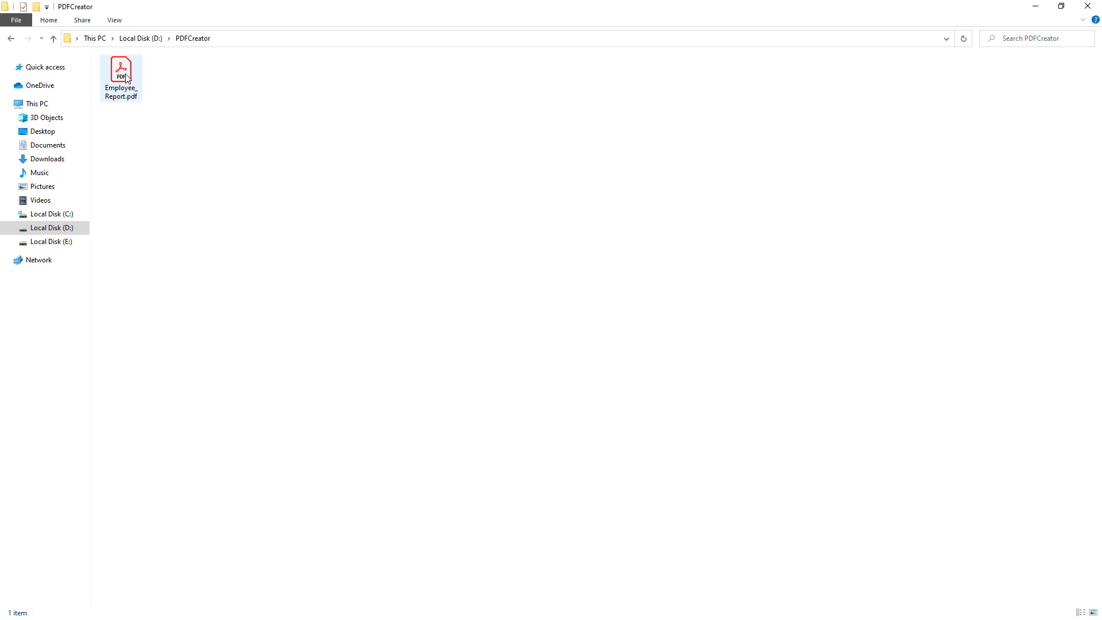
pyautogui.doubleClick(121, 72)
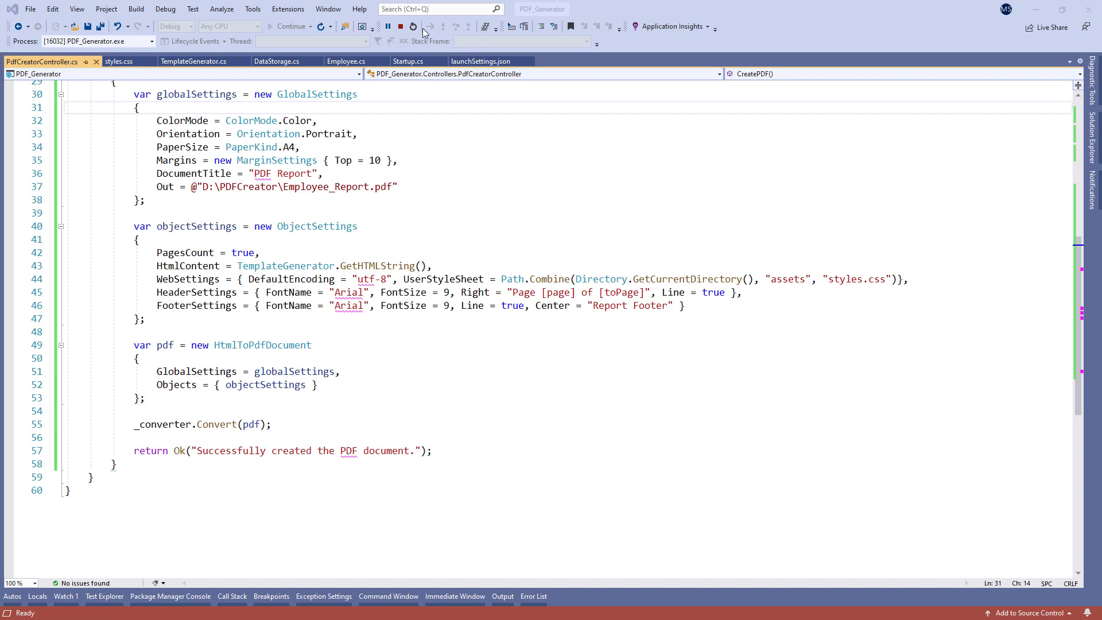
# Stop debugging, store Convert(pdf) in var file and return File(file, "application/pdf").
pyautogui.click(411, 28)
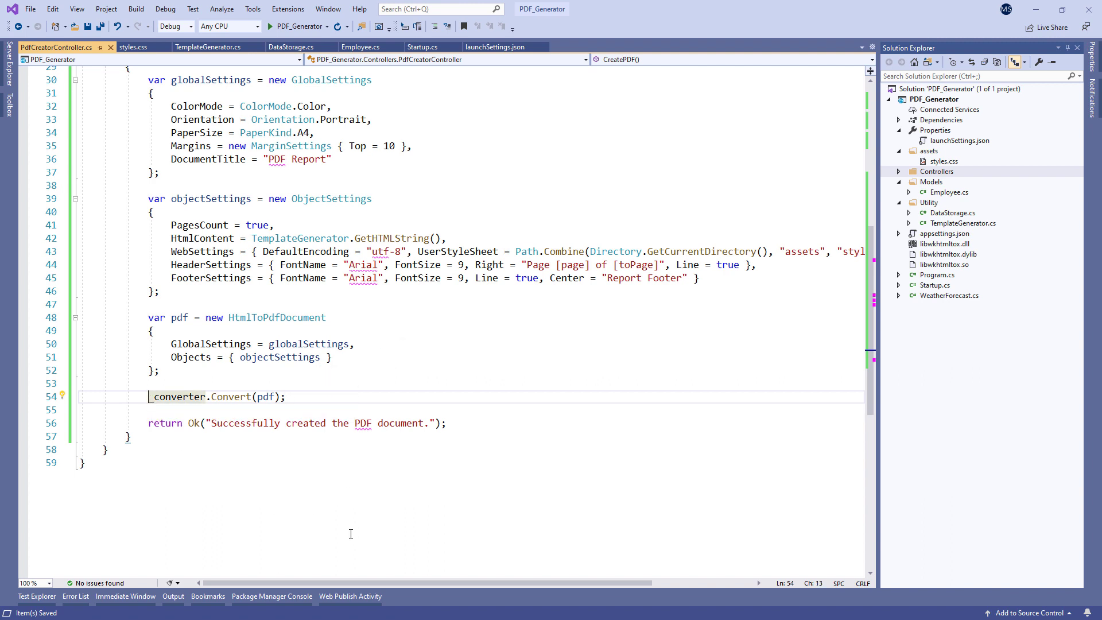
pyautogui.write('var file_')
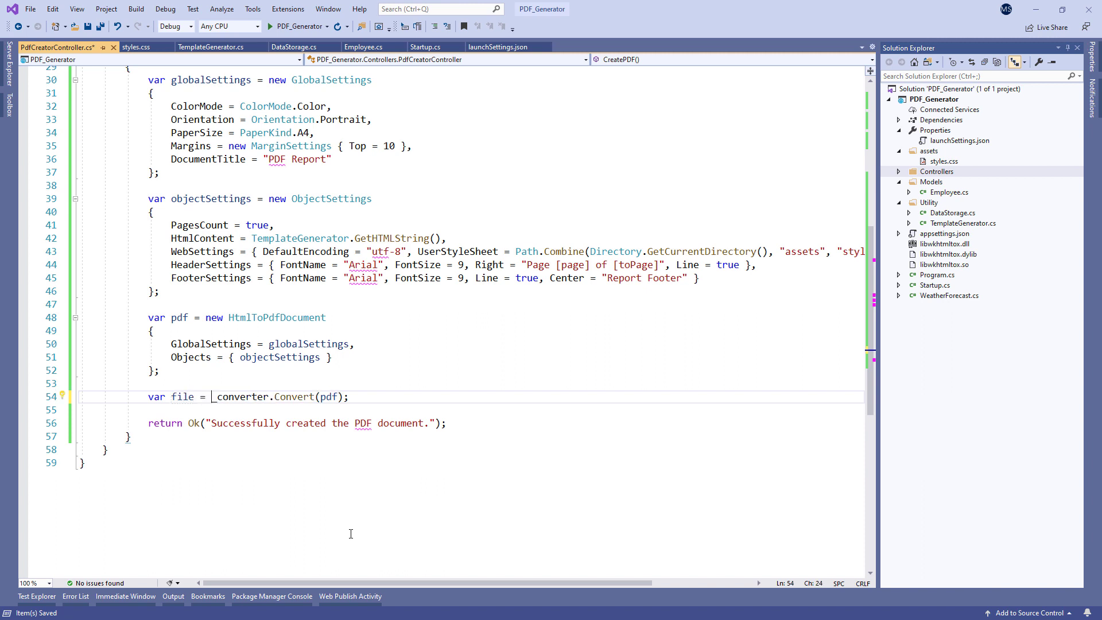
pyautogui.doubleClick(240, 396)
pyautogui.write('return File(')
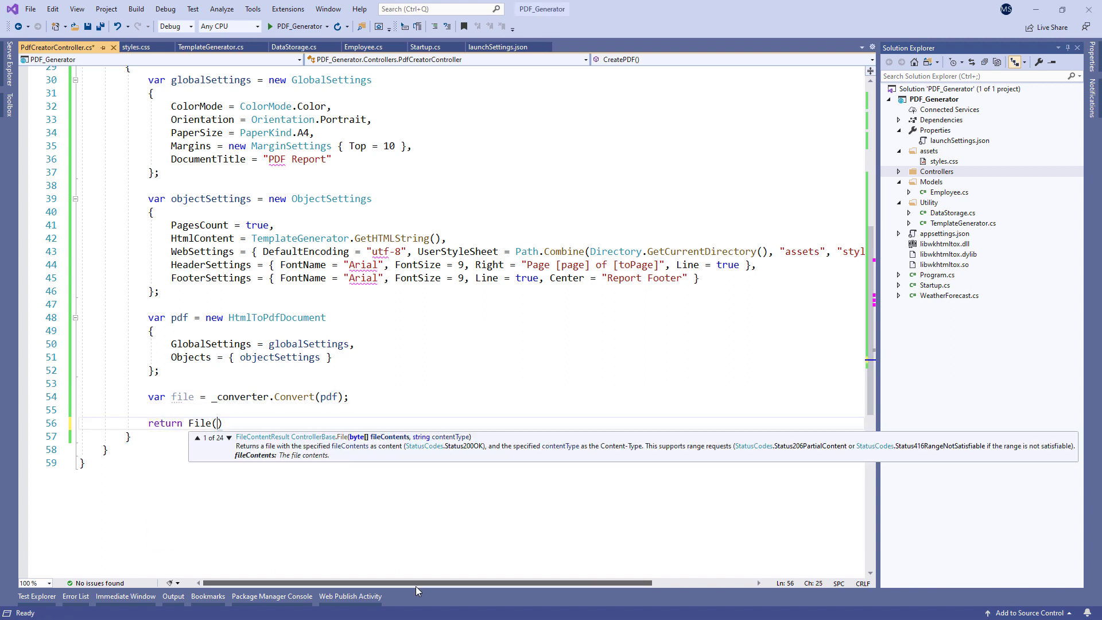
pyautogui.write('file, "application')
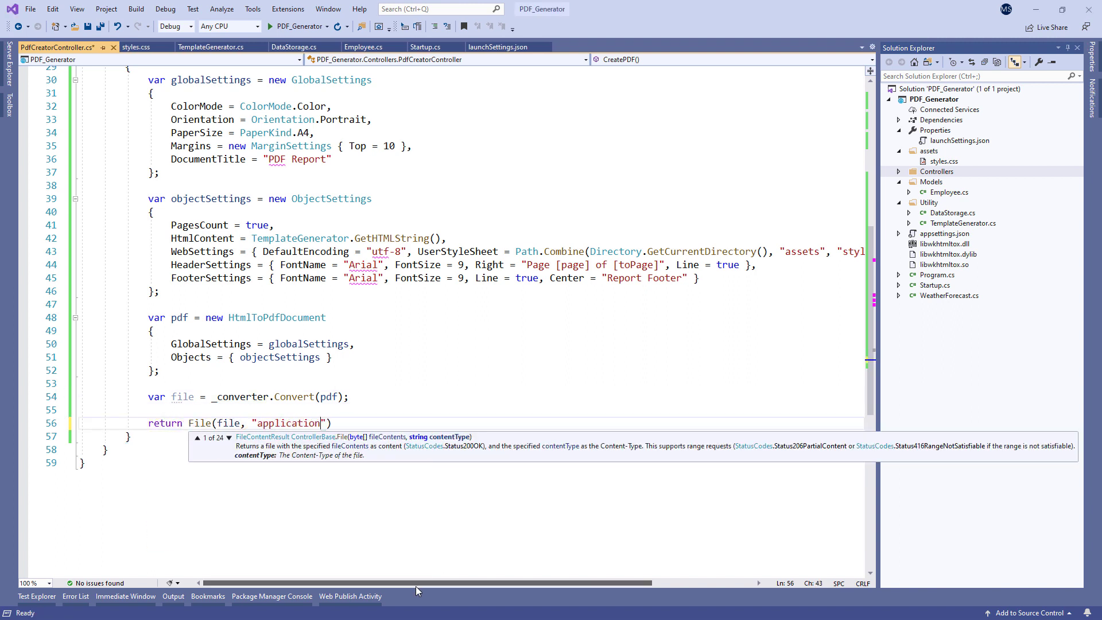
pyautogui.write('/pdf");')
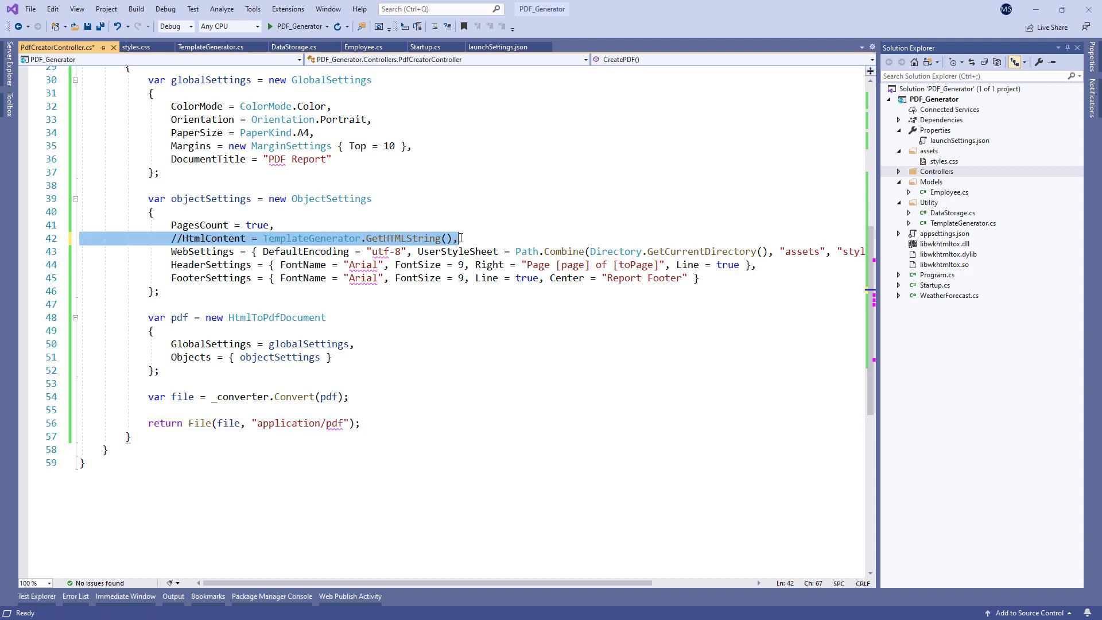
pyautogui.press('Enter')
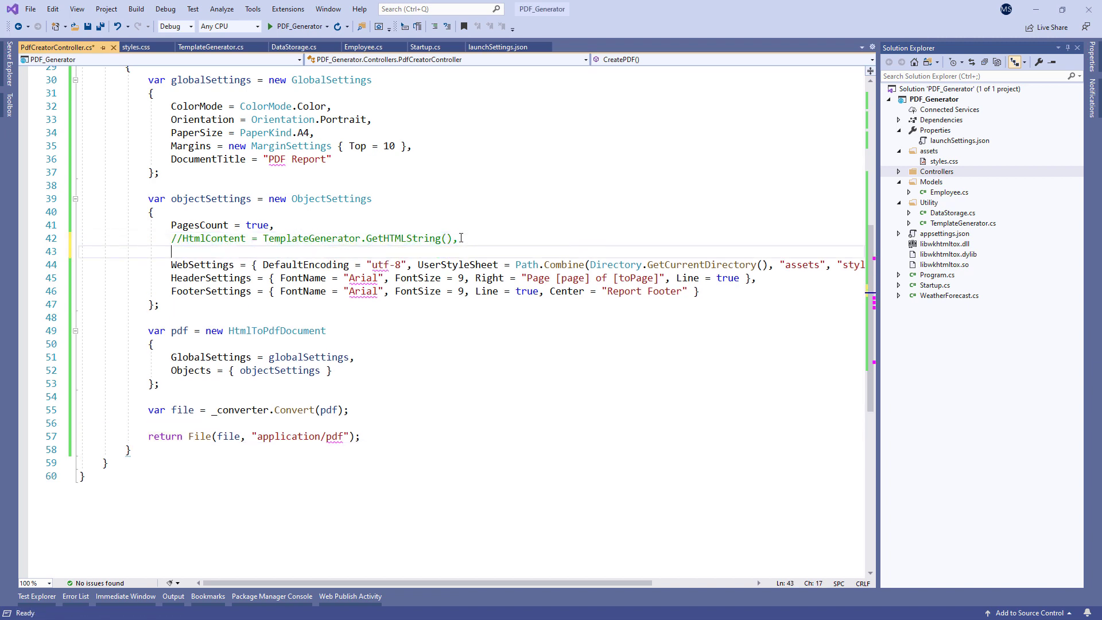
pyautogui.write('Page')
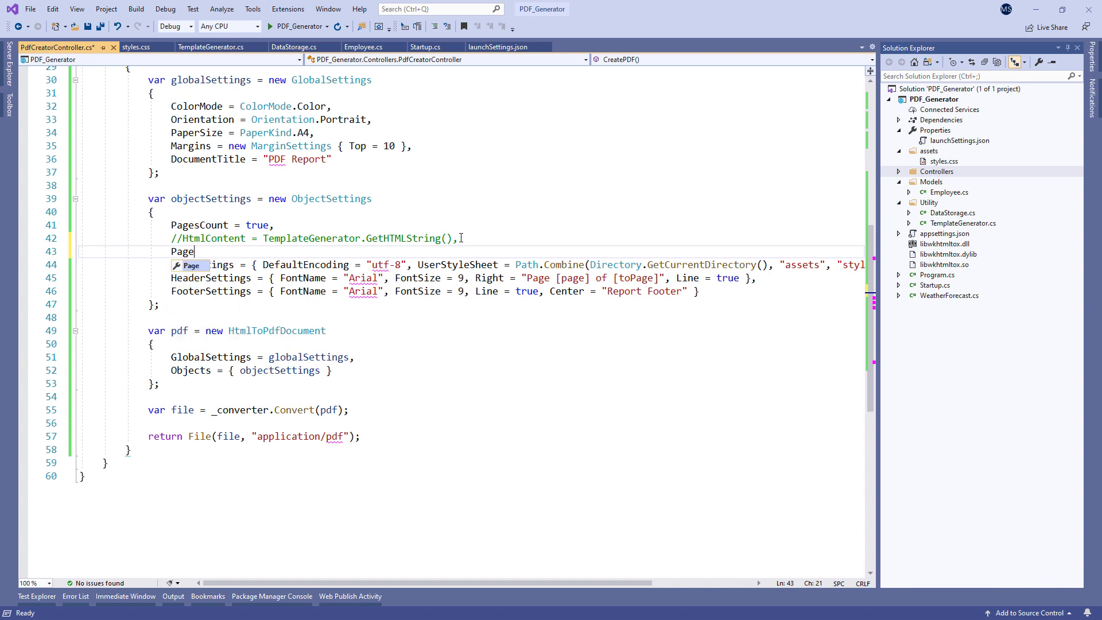
pyautogui.write('= ""')
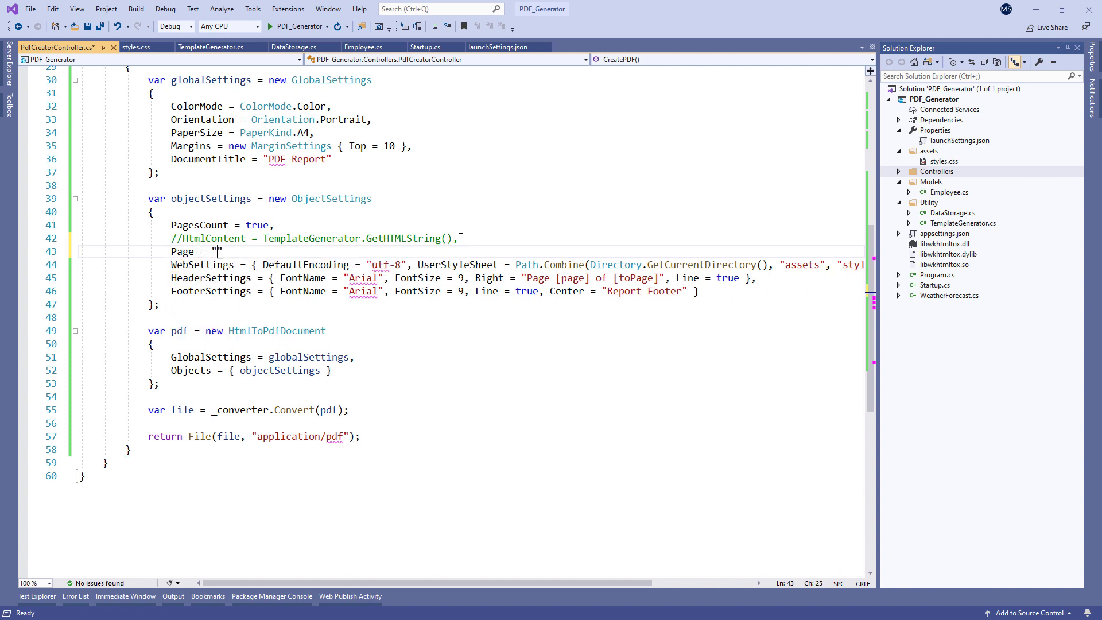
pyautogui.write('https')
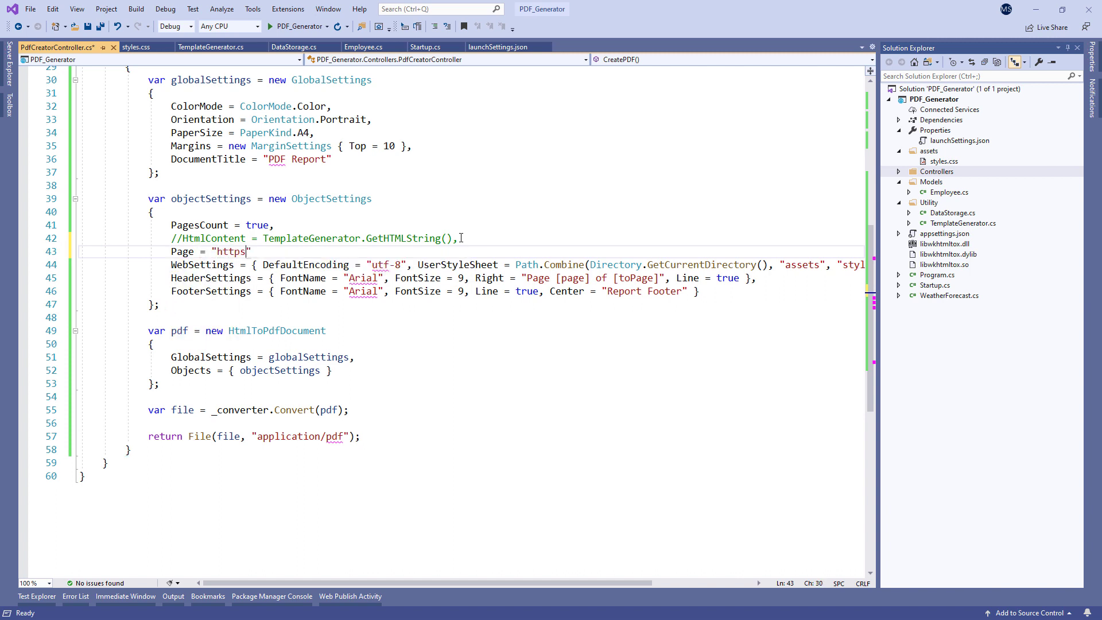
pyautogui.write('://code-maze.com')
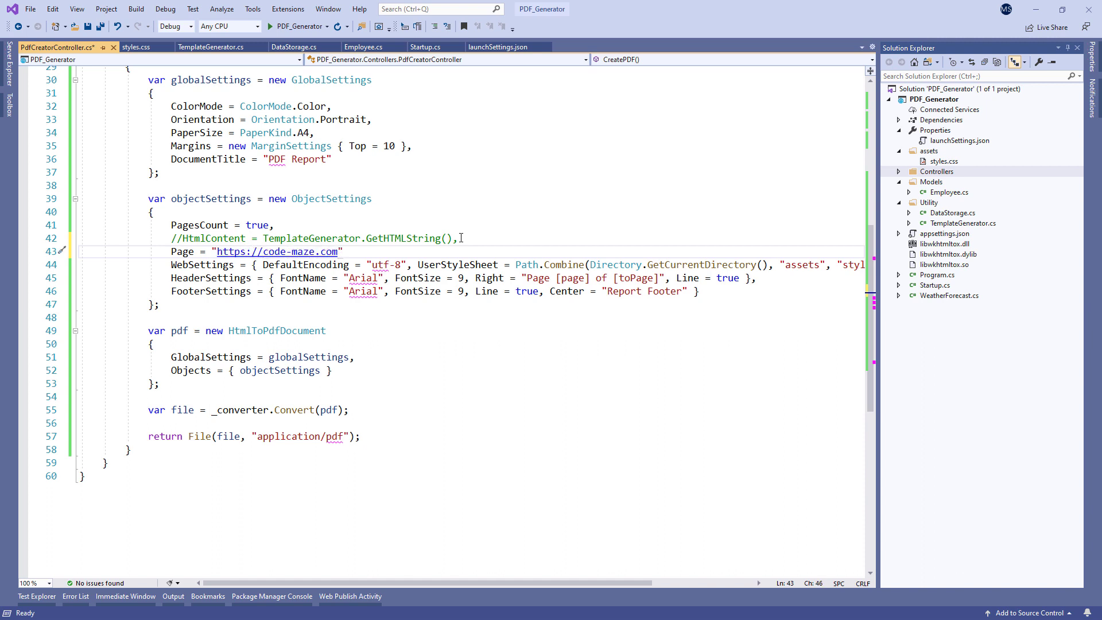
pyautogui.write(',')
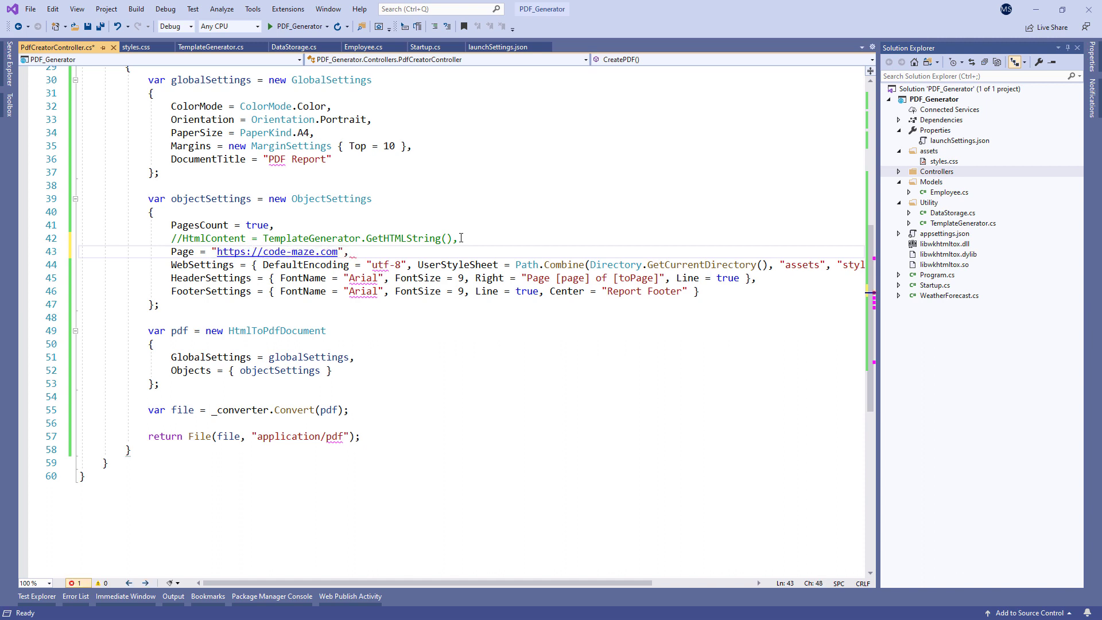
pyautogui.press('Ctrl+S')
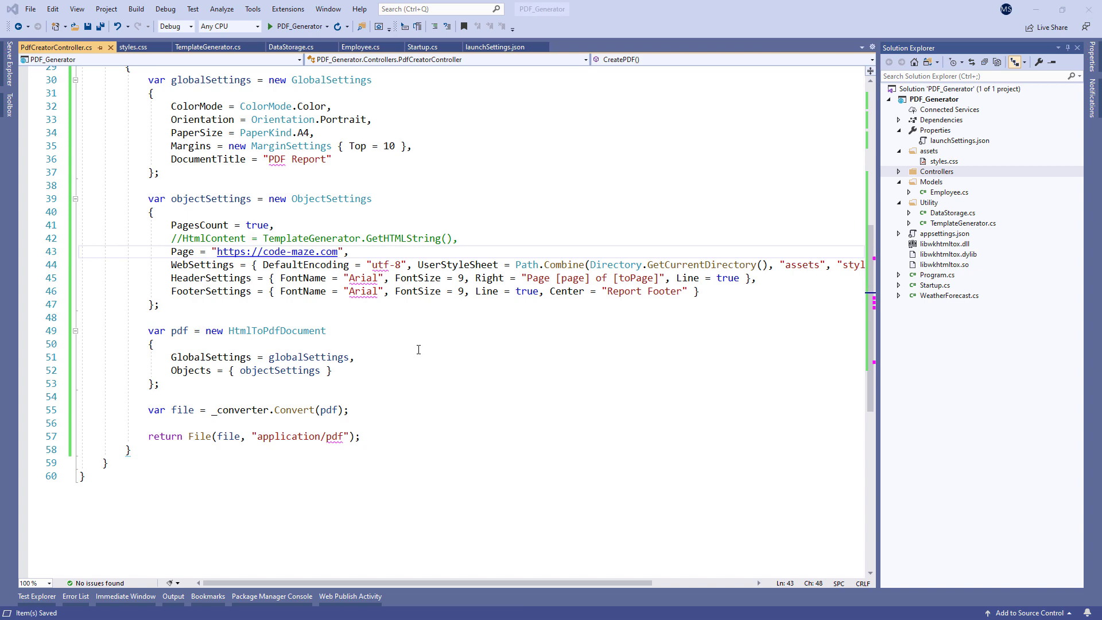
# Reload localhost:5001/api/pdfcreator in Chrome and scroll the rendered code-maze.com PDF.
pyautogui.click(269, 27)
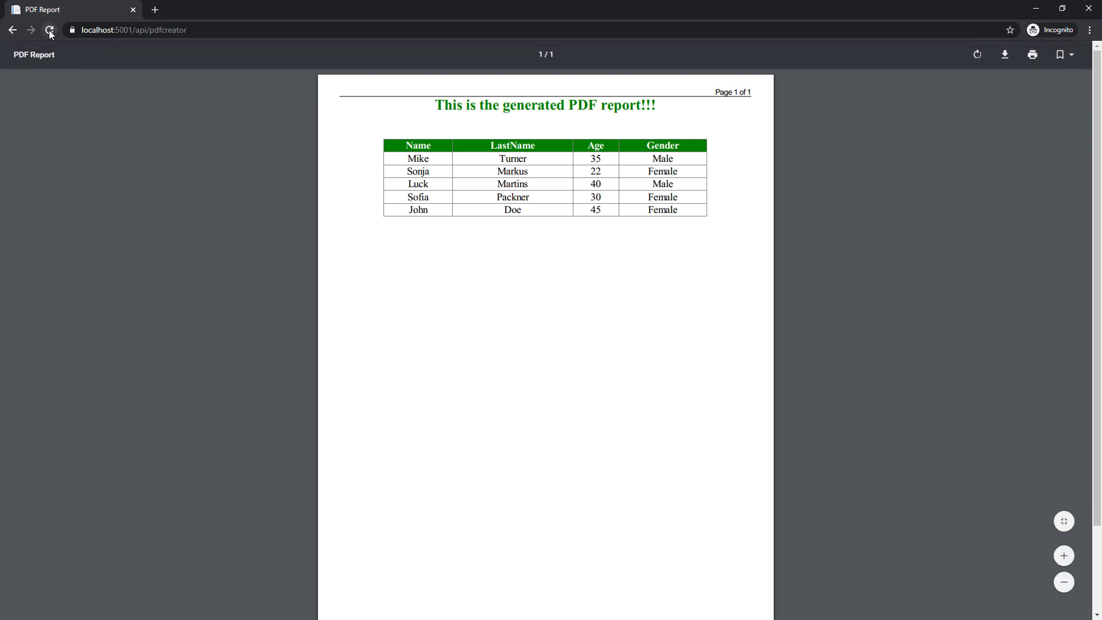
pyautogui.click(49, 30)
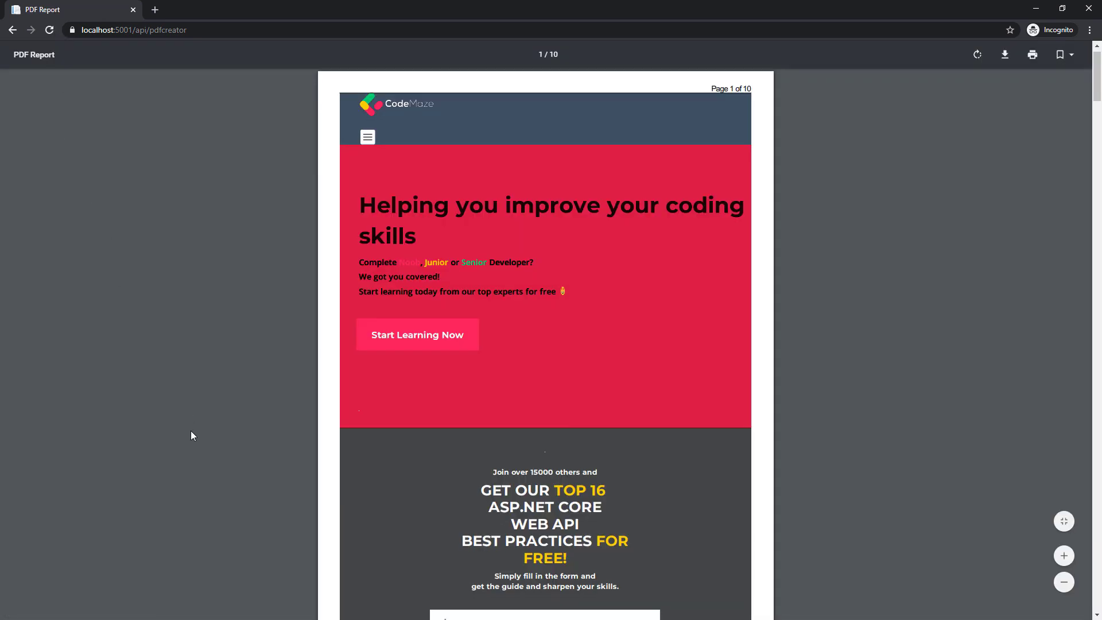
pyautogui.scroll(-3)
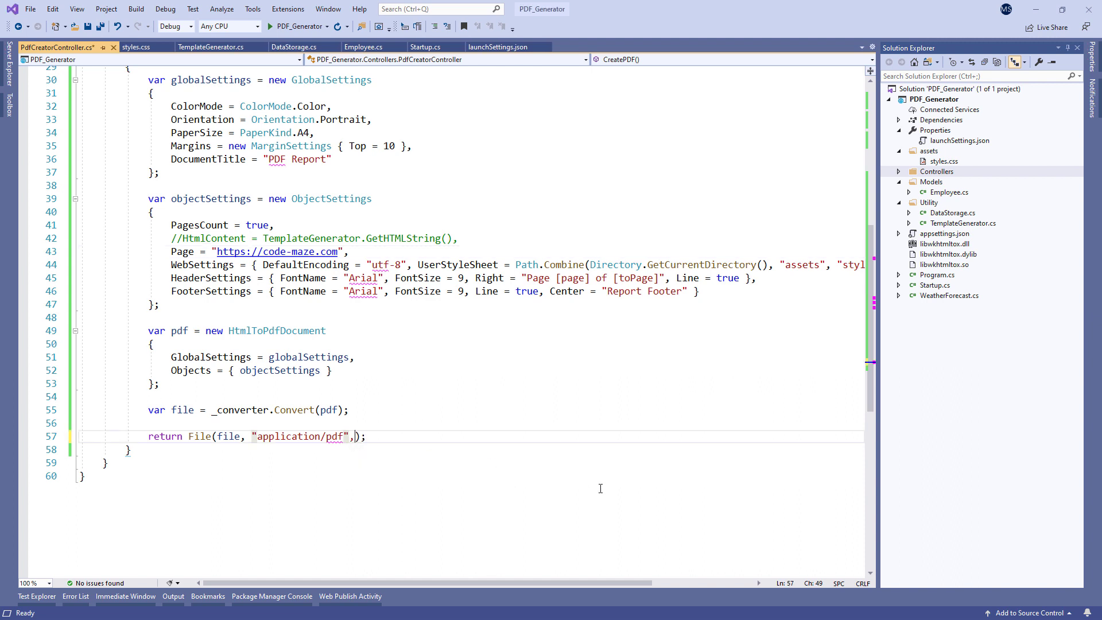
# Name the returned file "EmployeeReport.pdf" and run the project again.
pyautogui.write('"Em')
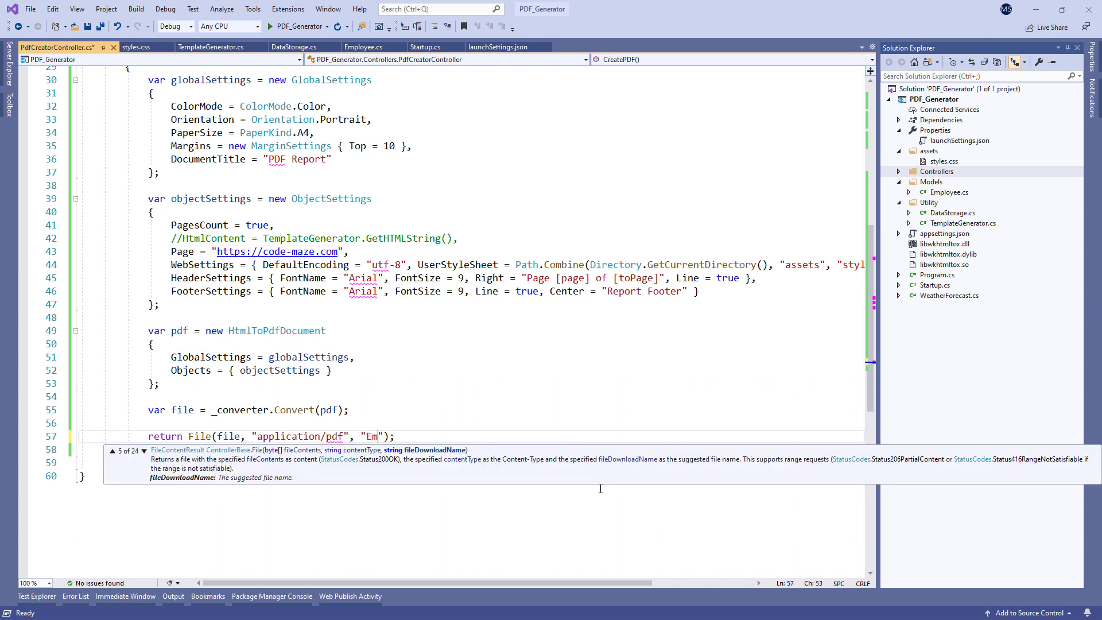
pyautogui.write('ployeeReport.')
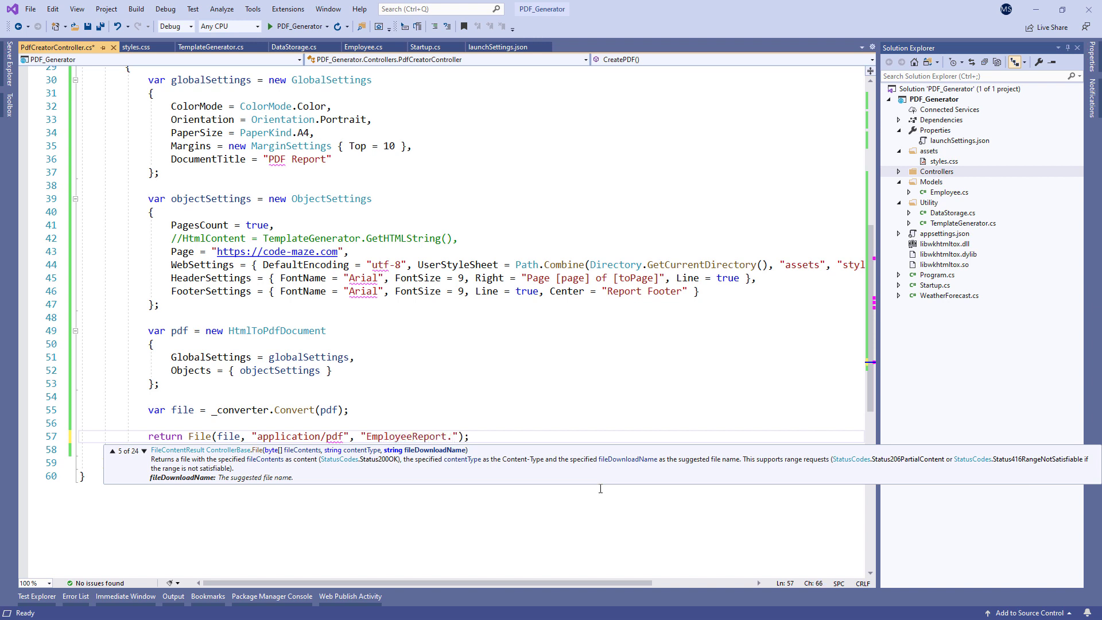
pyautogui.write('pdf')
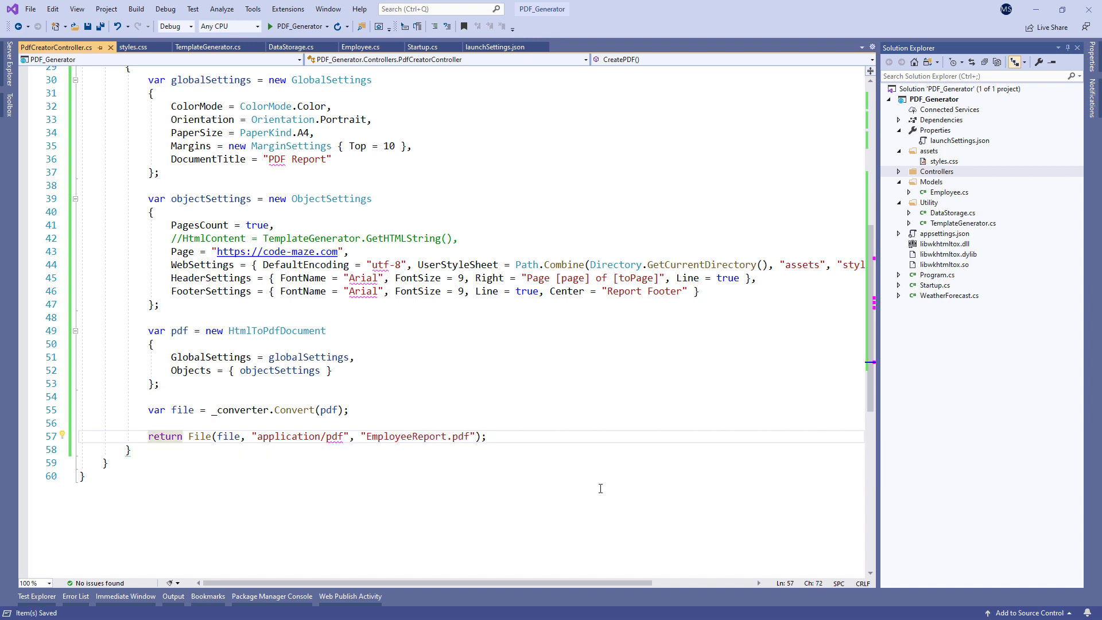
pyautogui.click(273, 27)
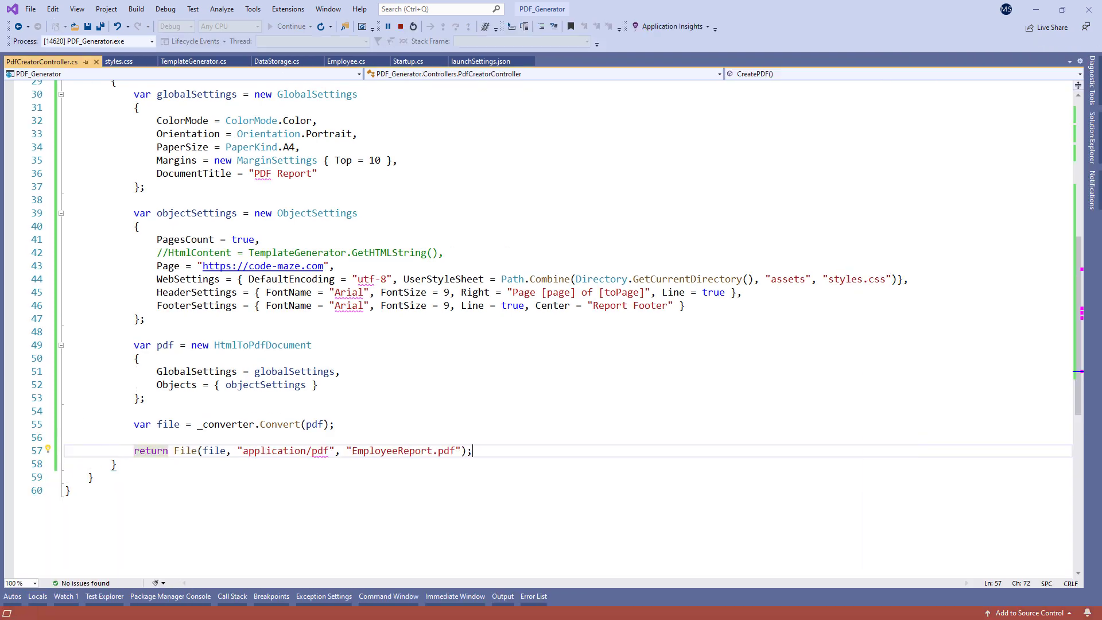